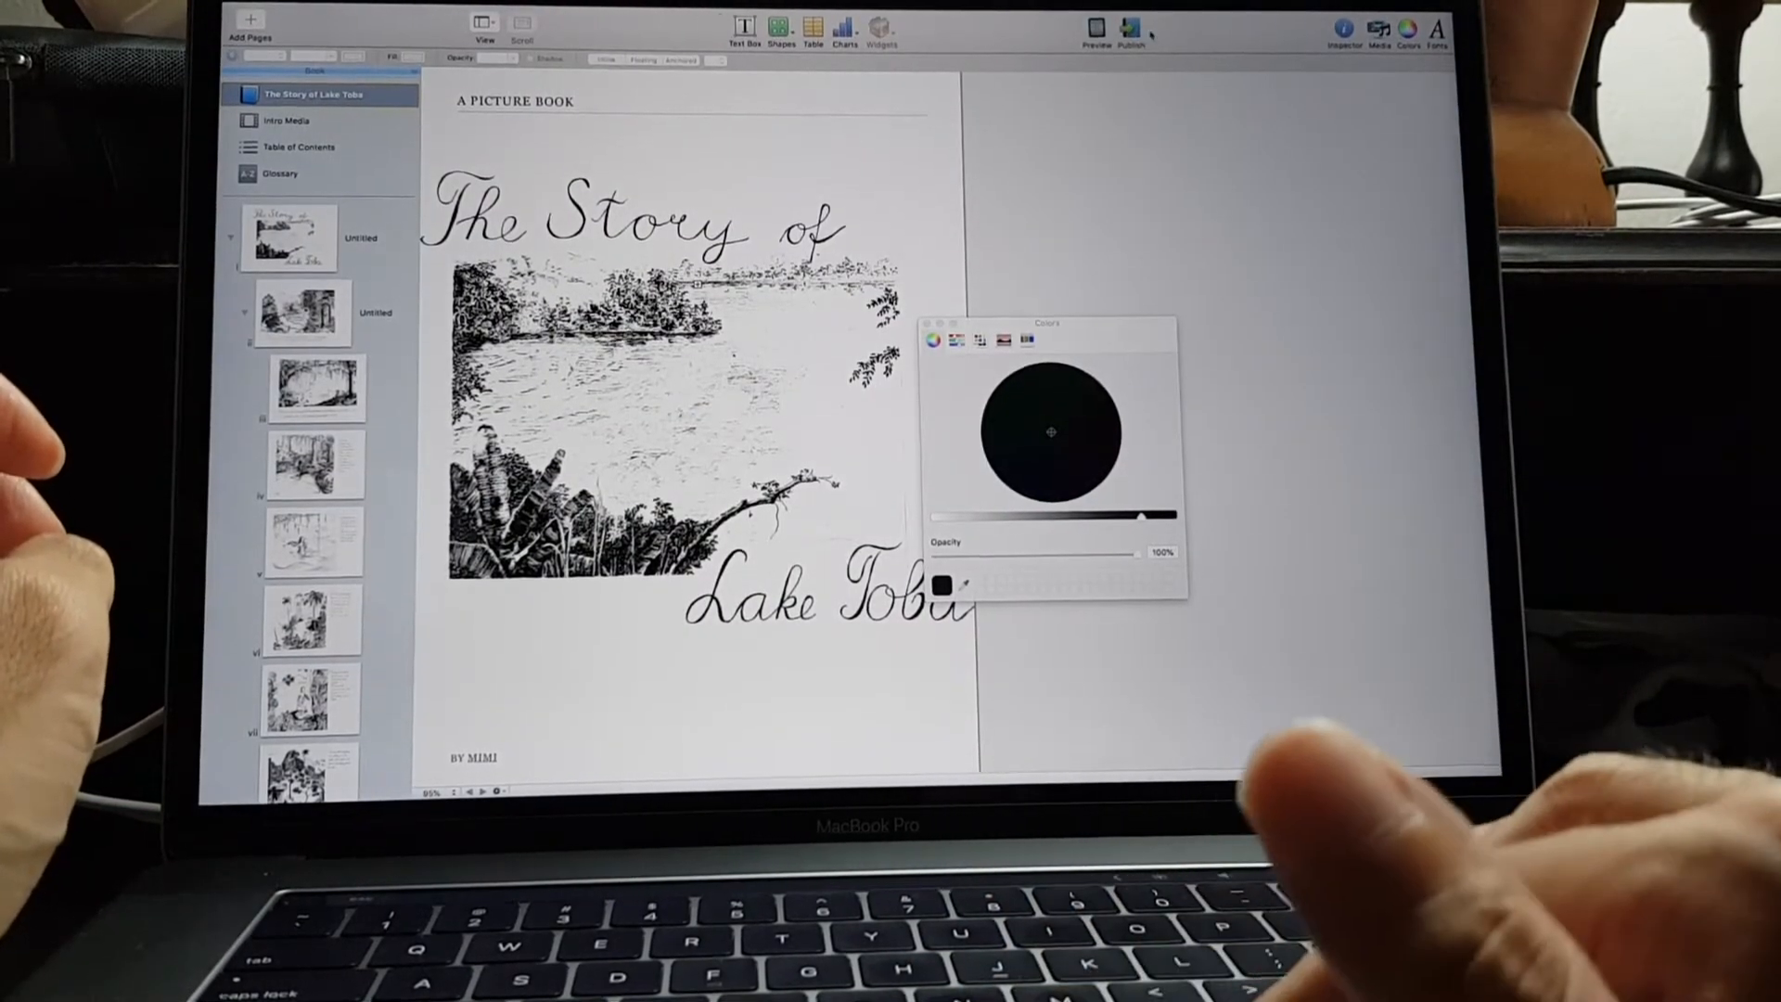
# Publish the book to the iBooks Store and continue past the pre-publish check
pyautogui.click(1130, 28)
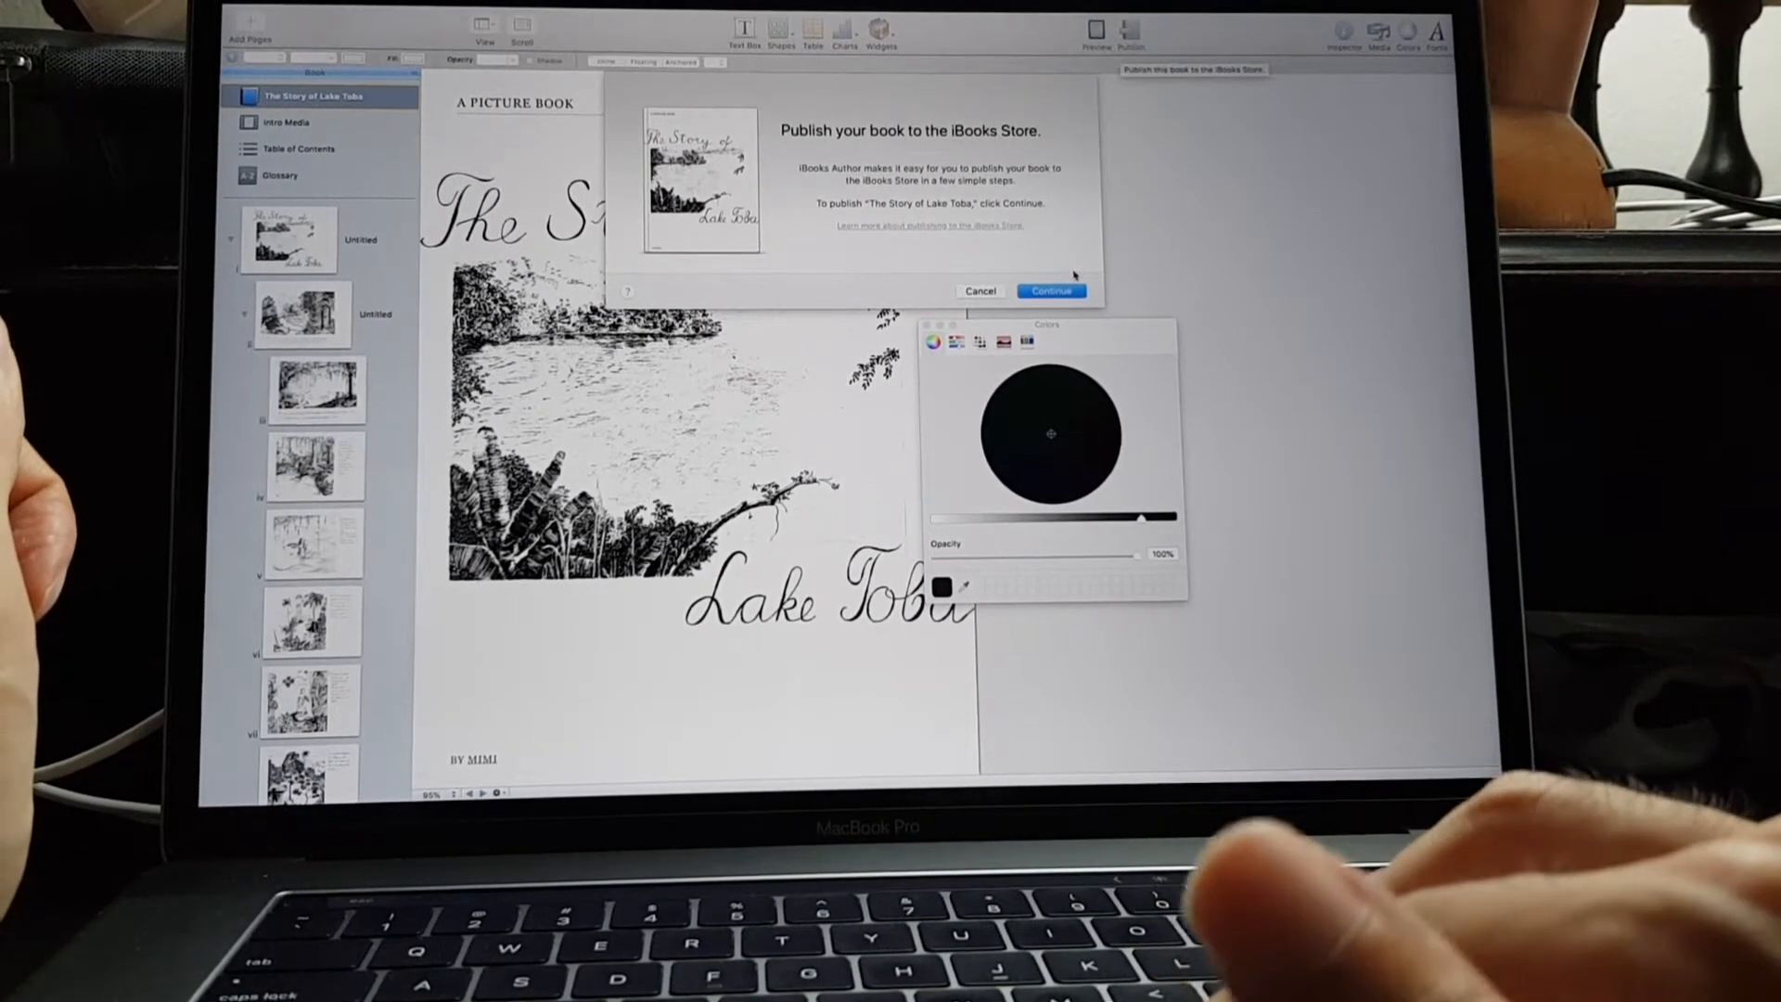
pyautogui.click(1049, 292)
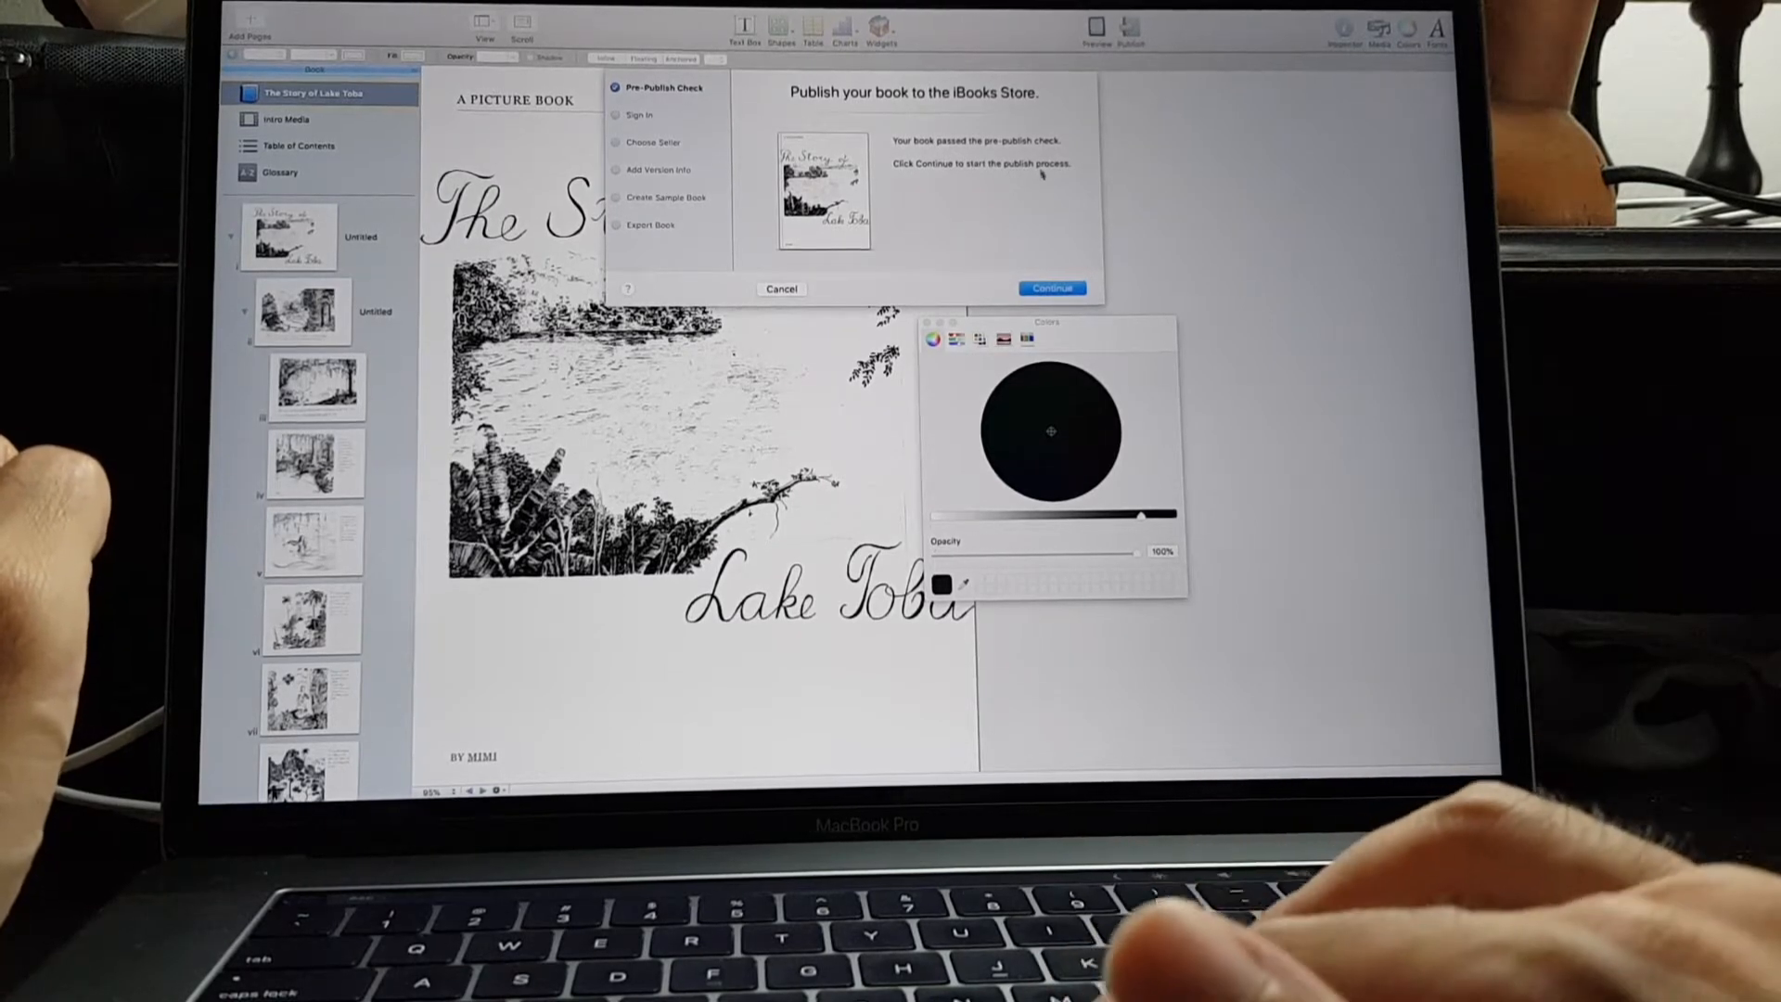
pyautogui.click(1048, 288)
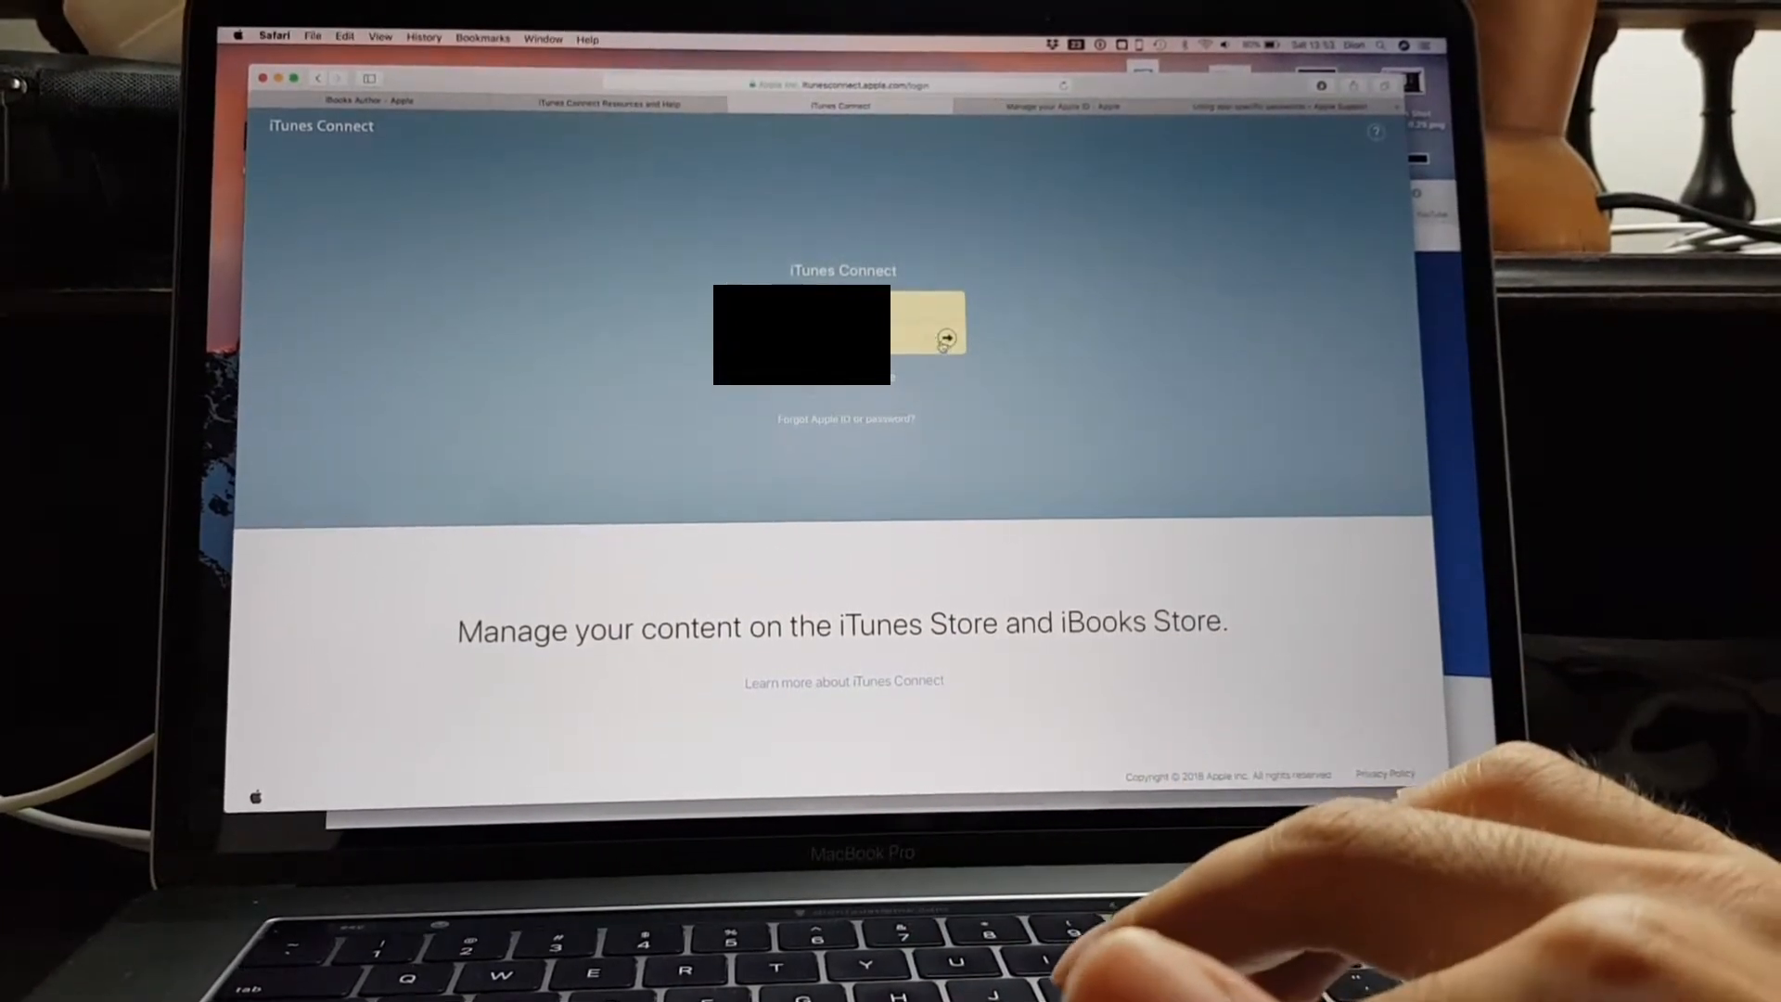
# Sign in to iTunes Connect, choose Books and read down the 'Your Books on iBooks' guide
pyautogui.click(943, 338)
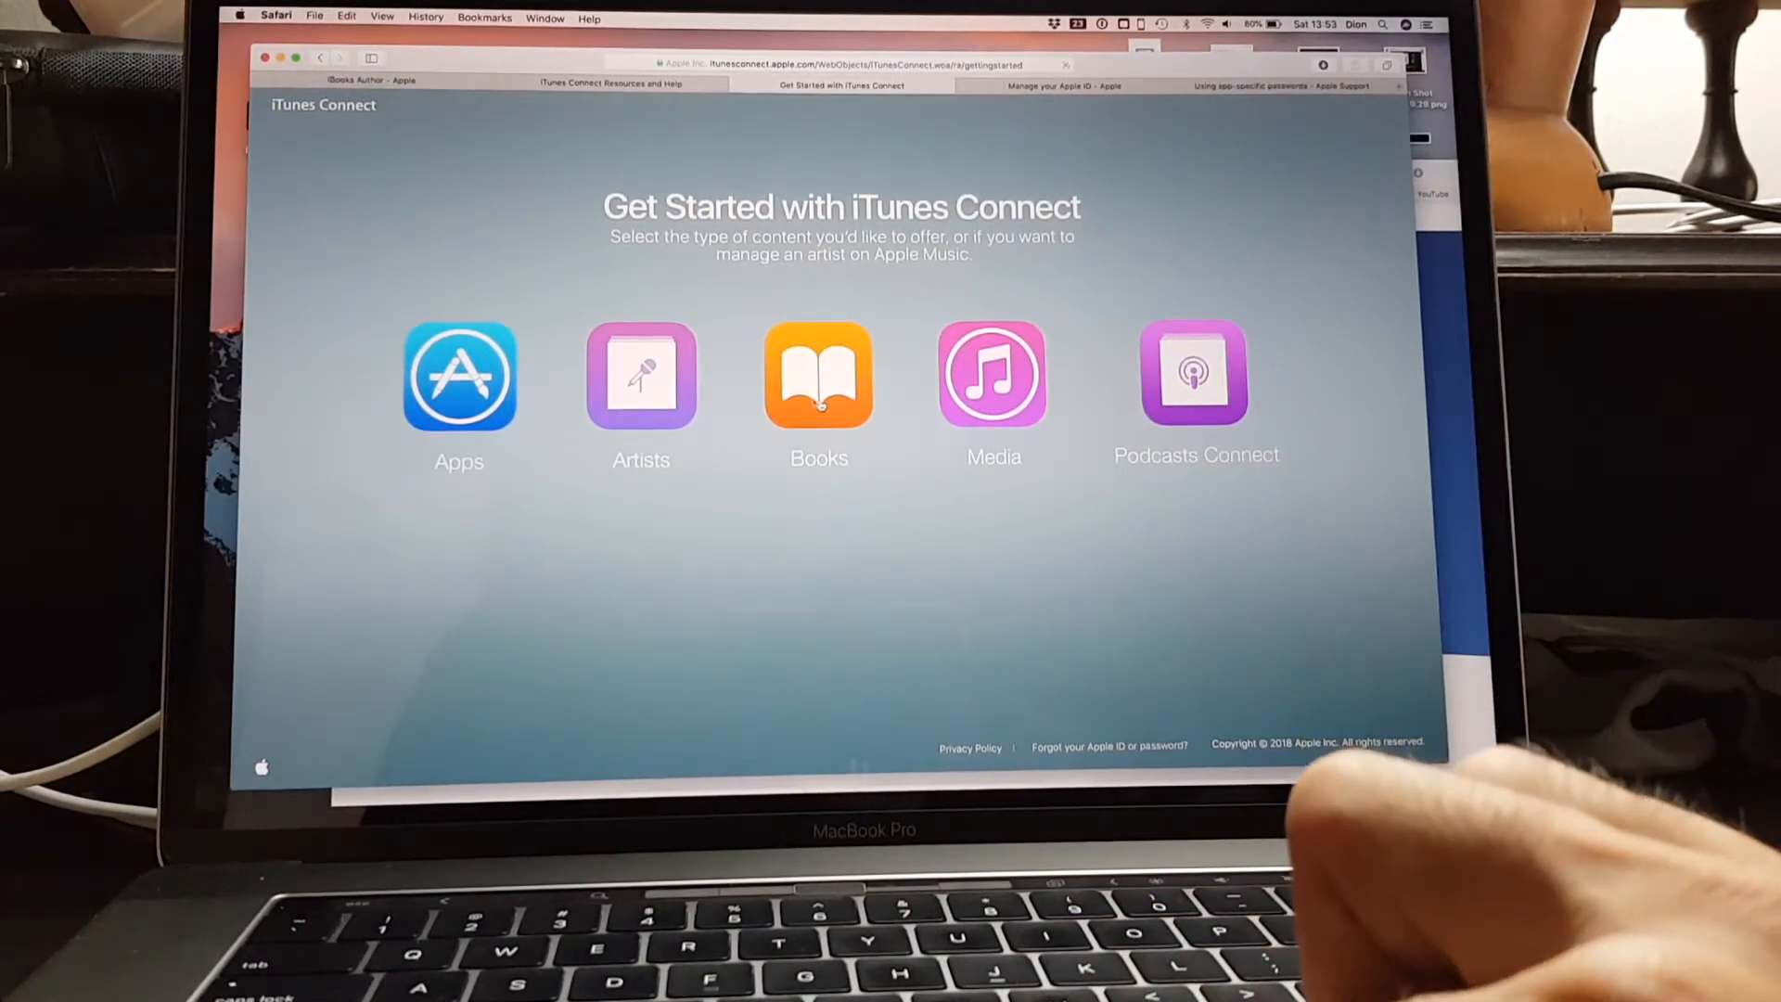
pyautogui.click(818, 374)
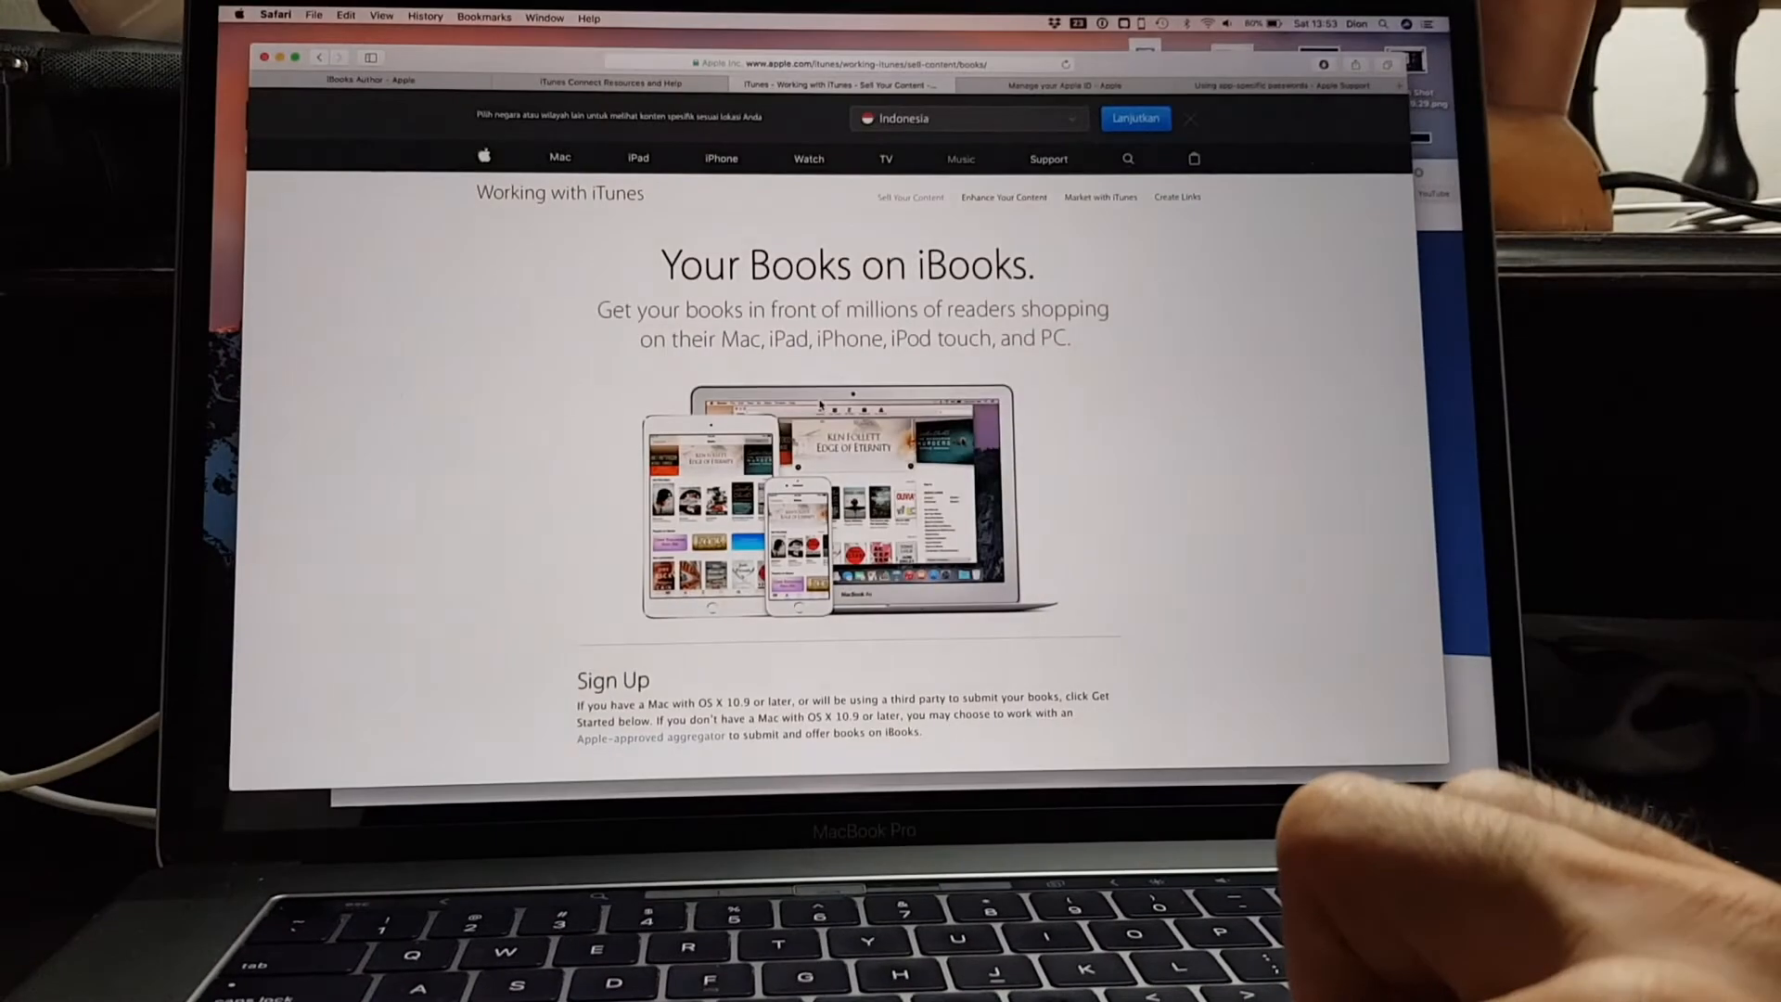
pyautogui.scroll(-3)
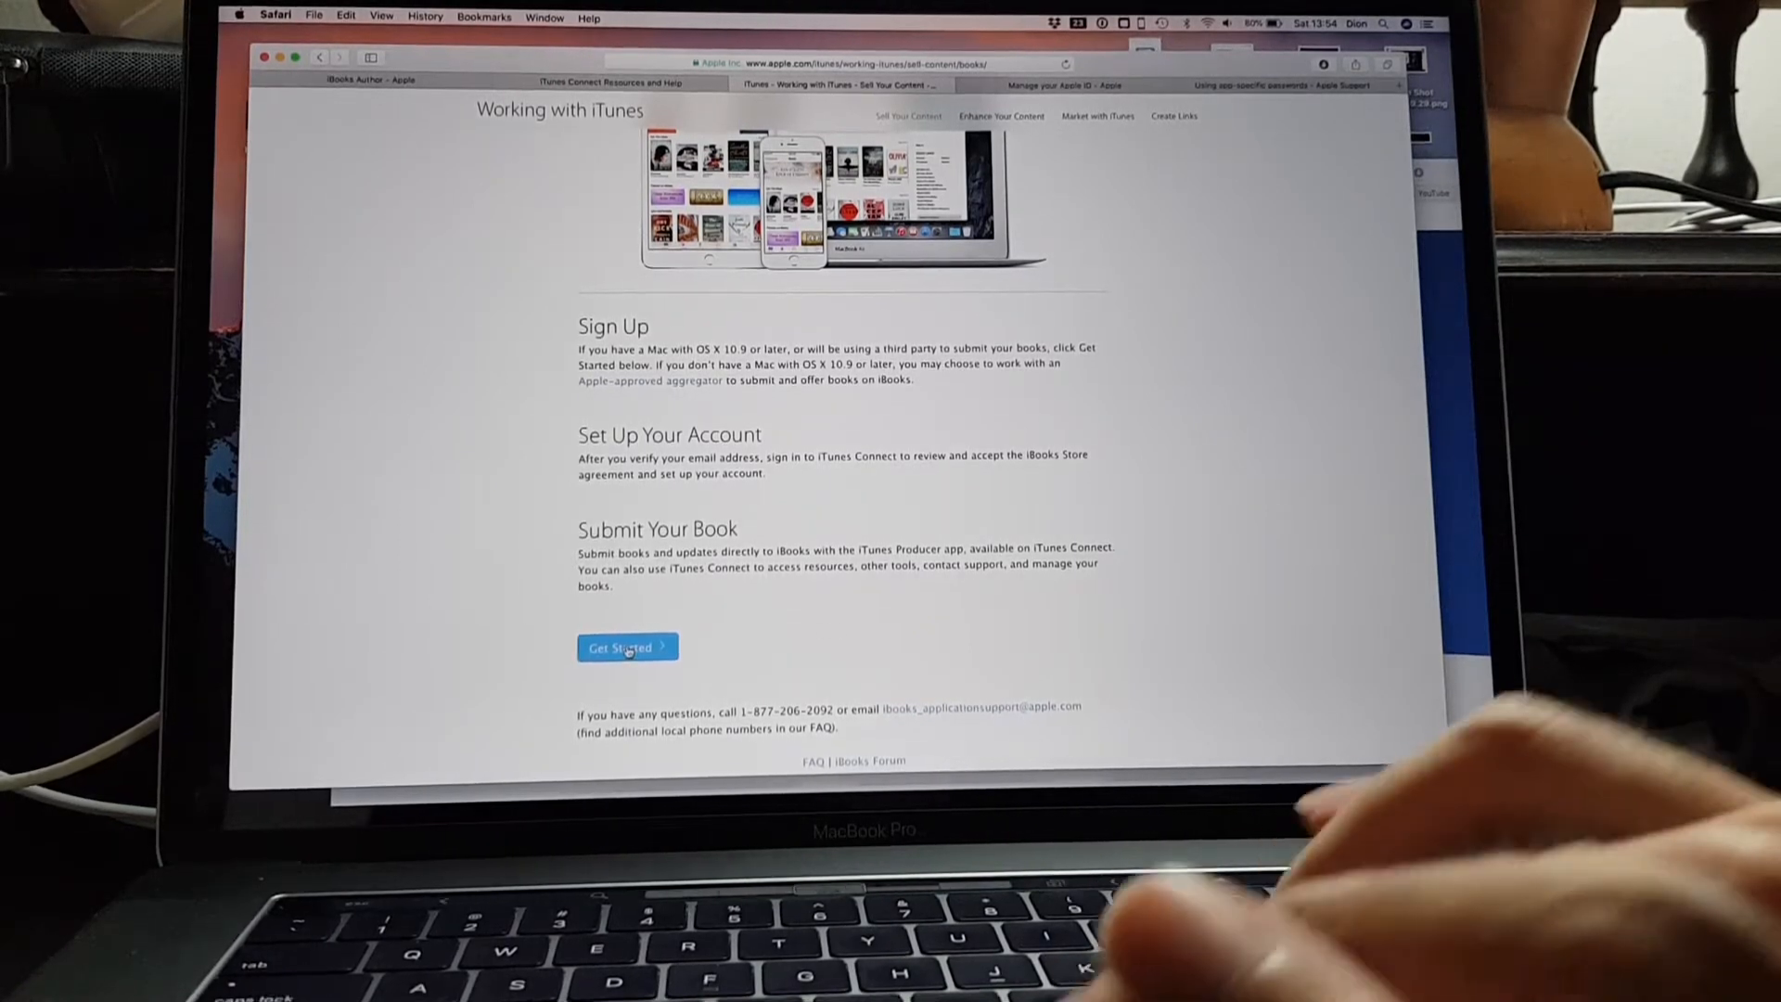
# Begin the iBooks account sign-up with the Apple ID and create the account
pyautogui.click(628, 646)
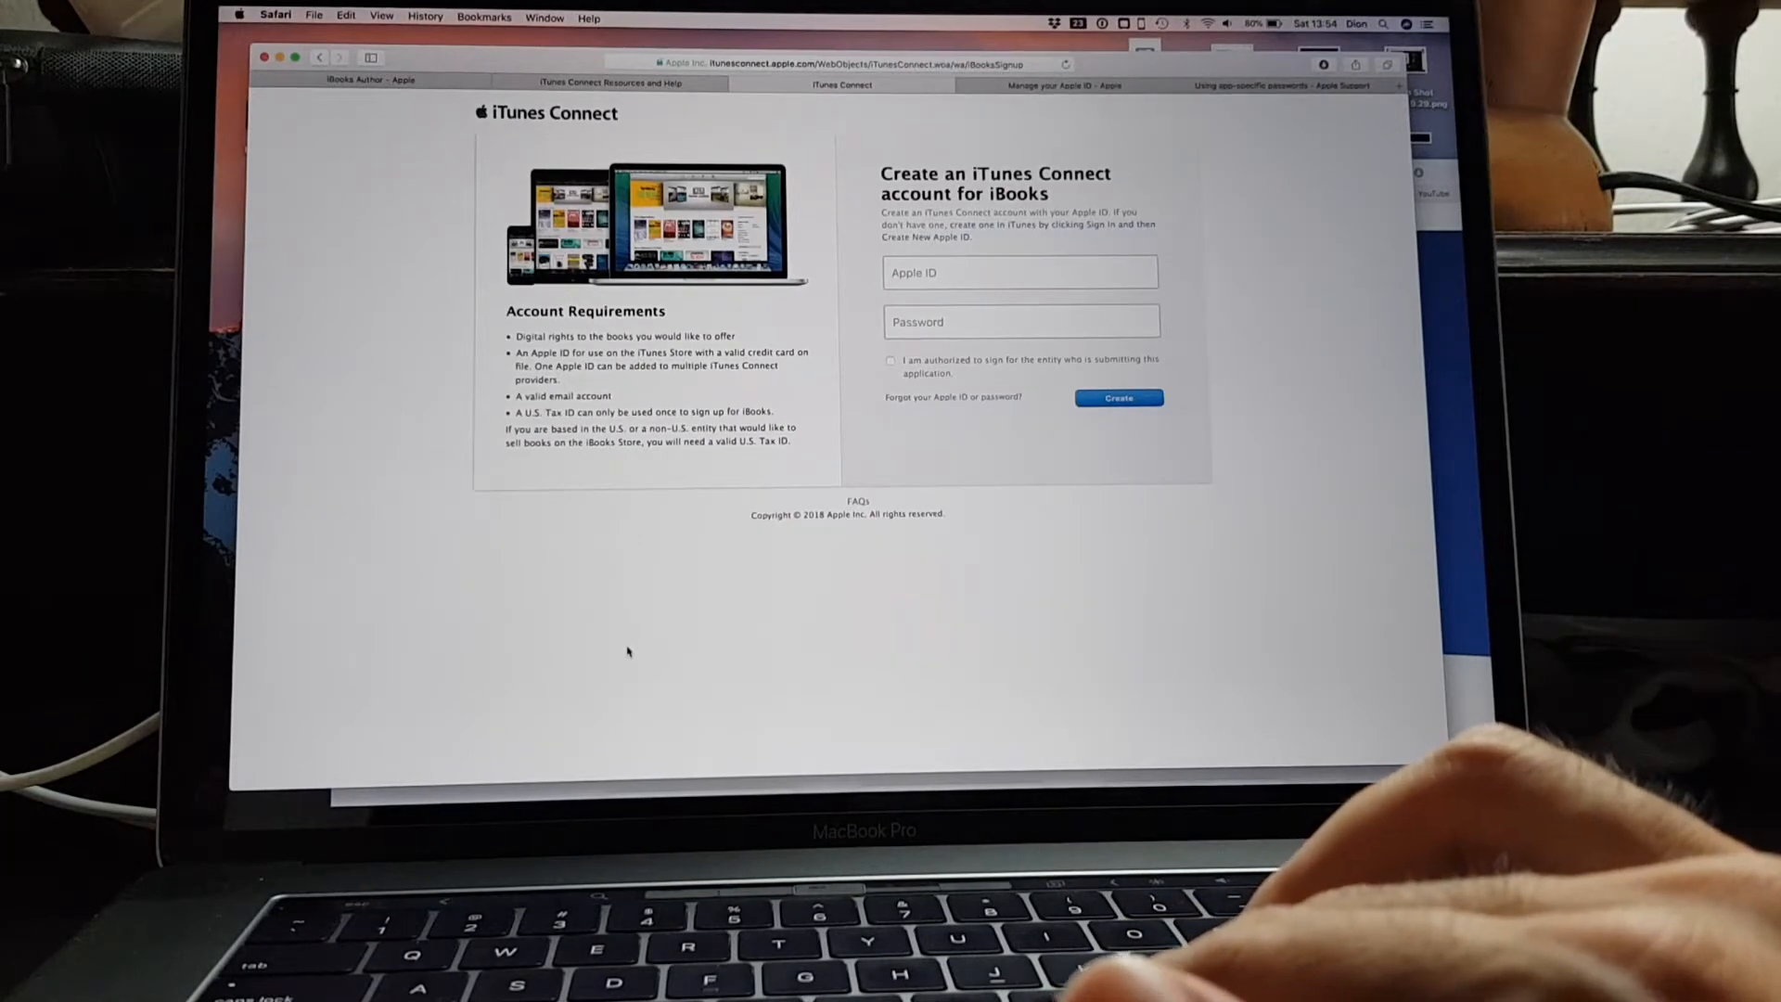
pyautogui.click(1018, 271)
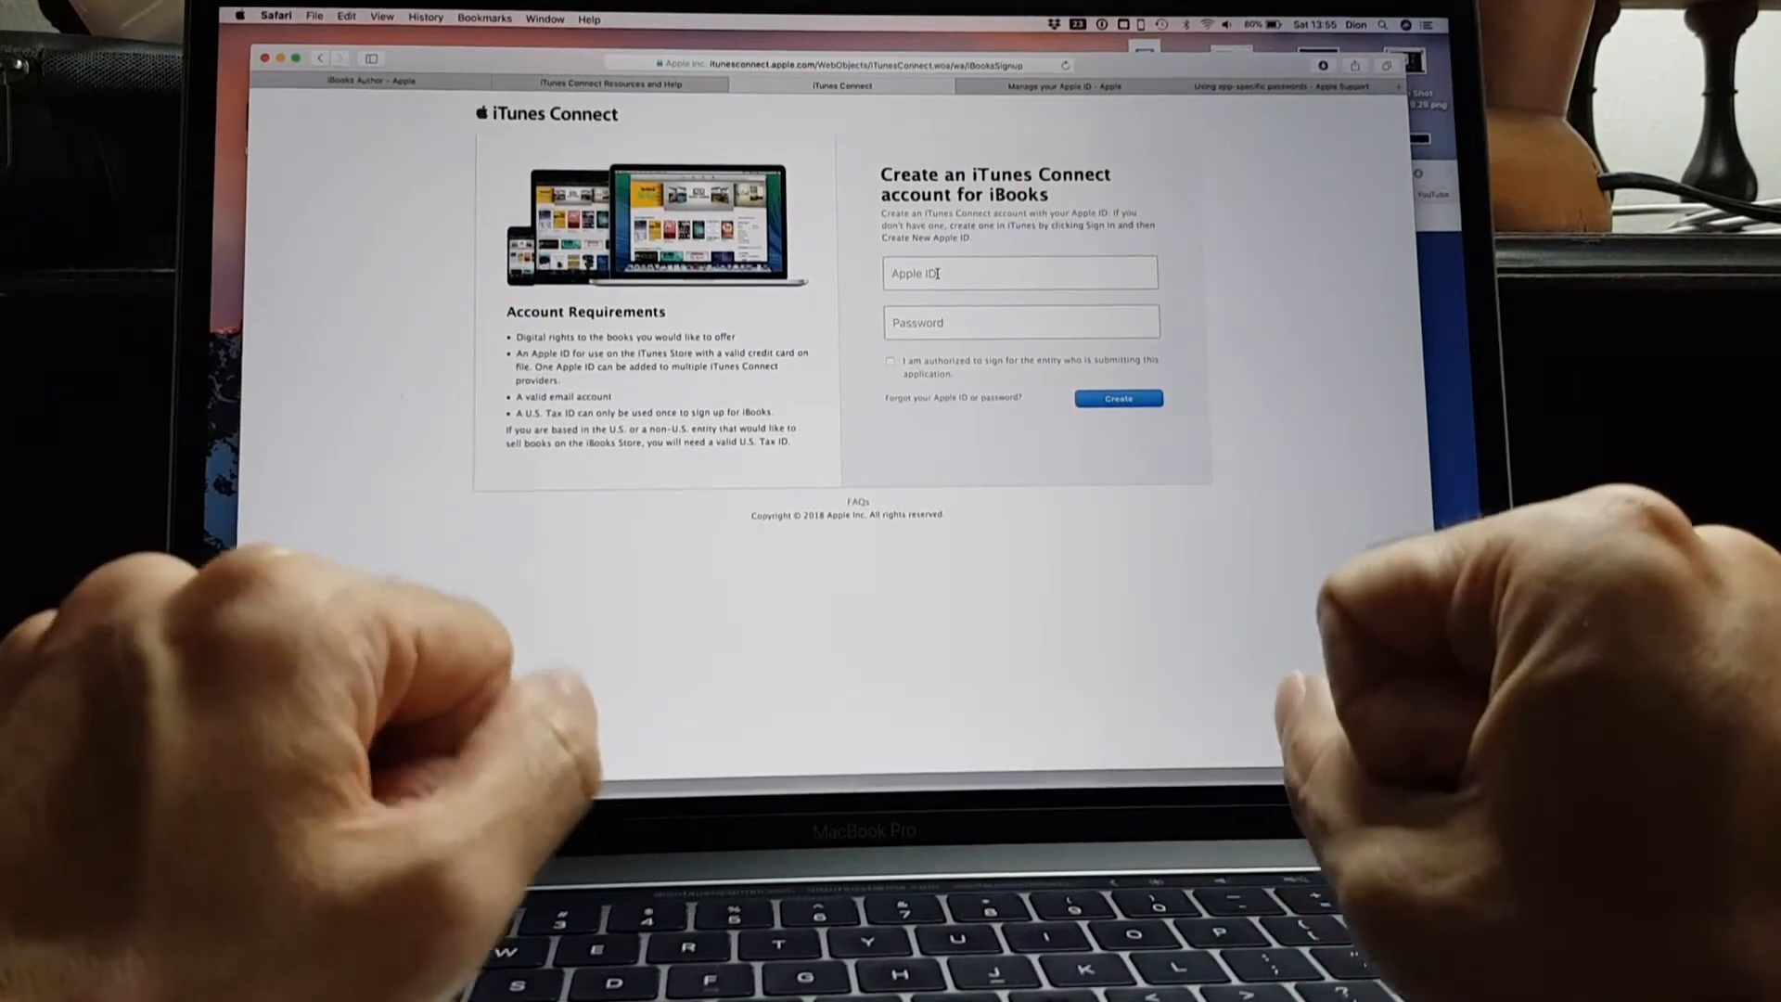
pyautogui.click(1116, 397)
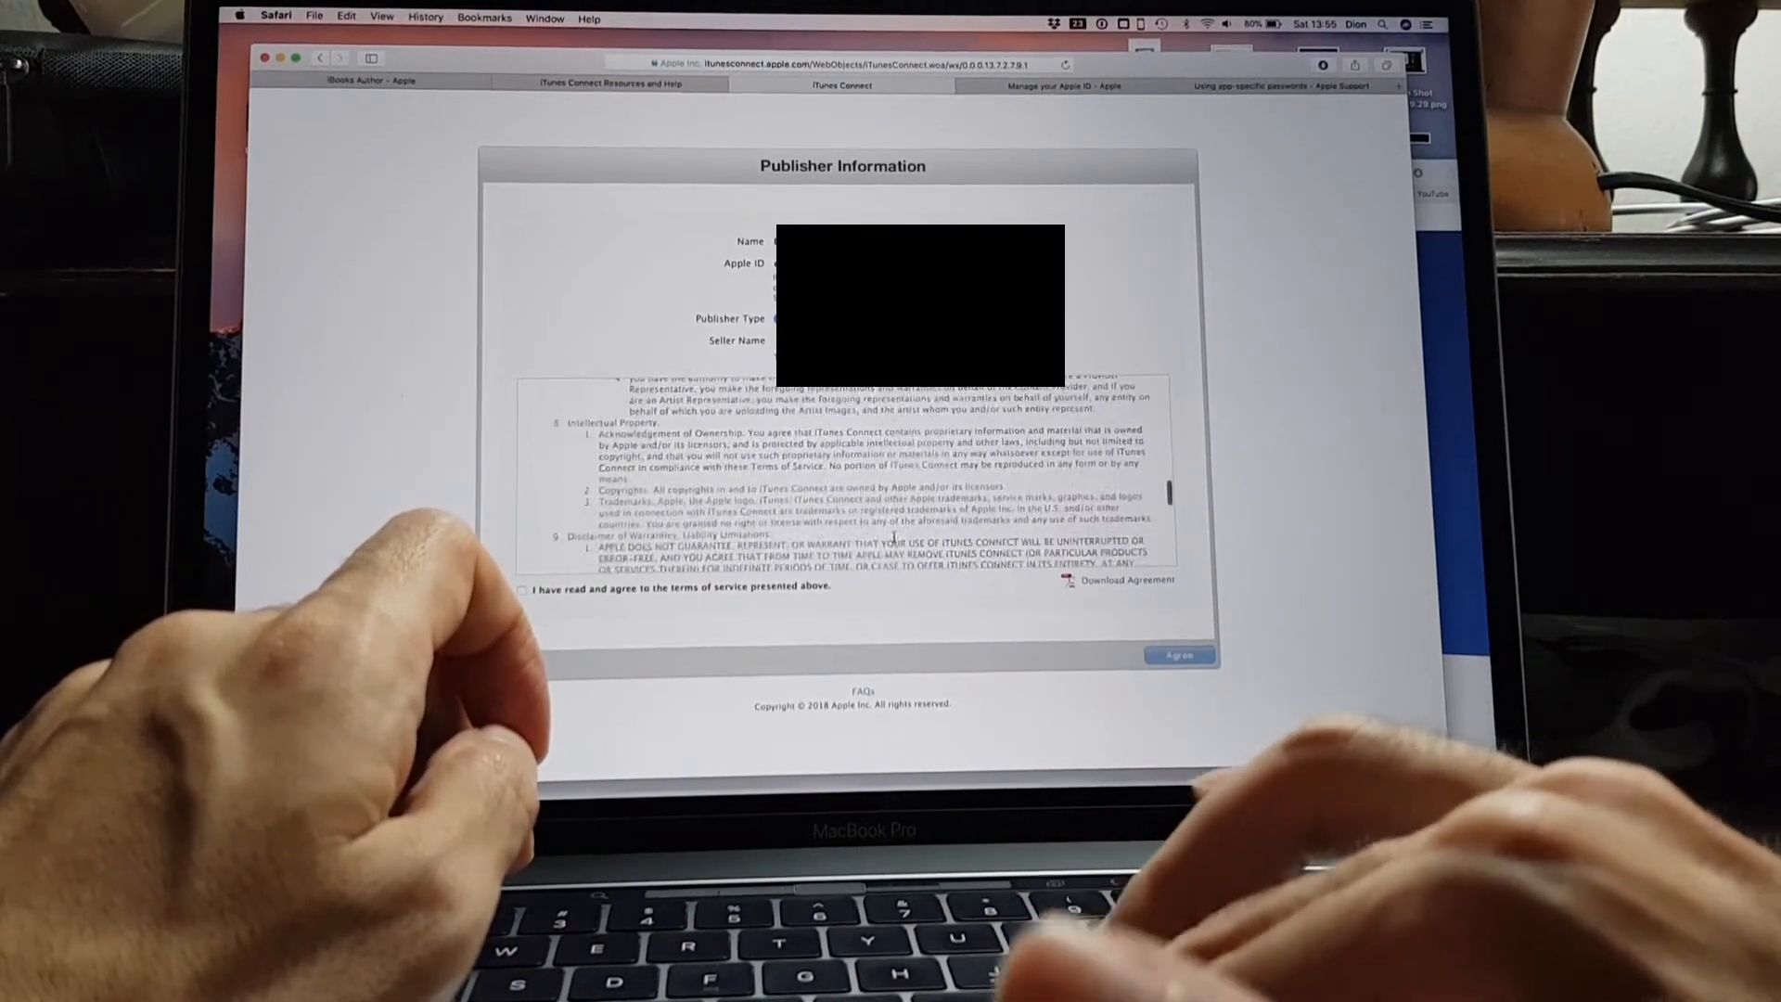
# Accept the publisher terms of service and submit the agreement
pyautogui.scroll(-3)
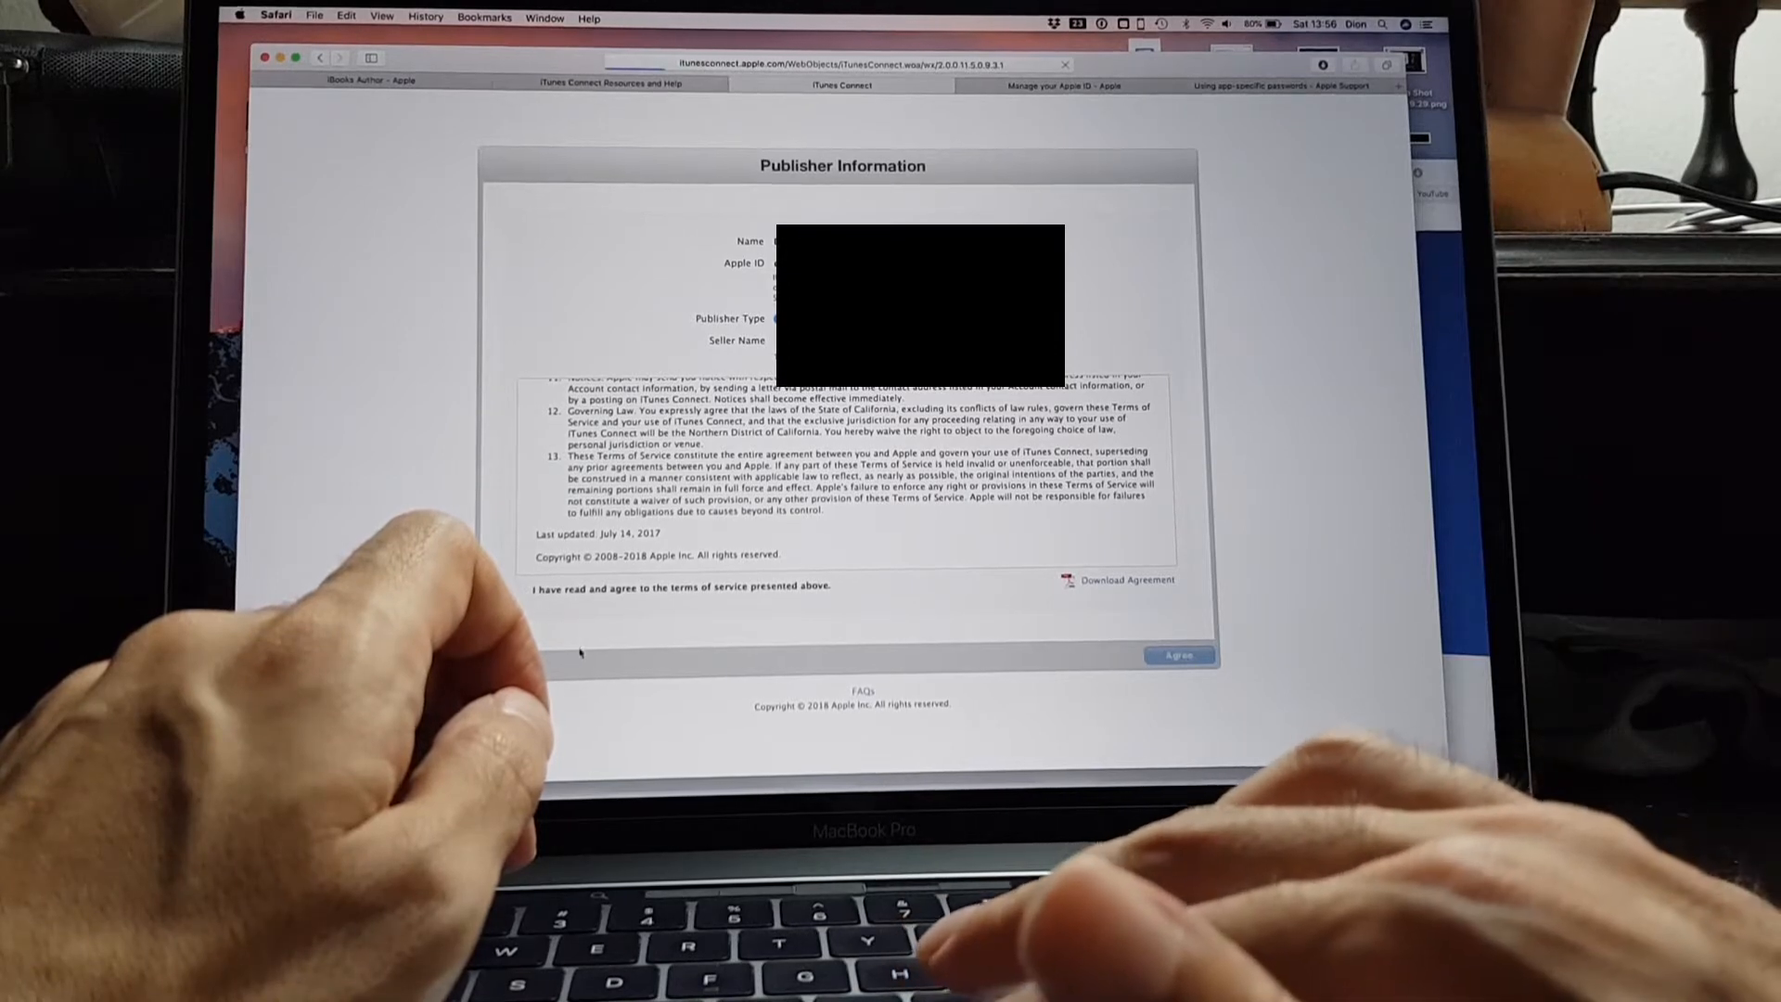
pyautogui.click(523, 590)
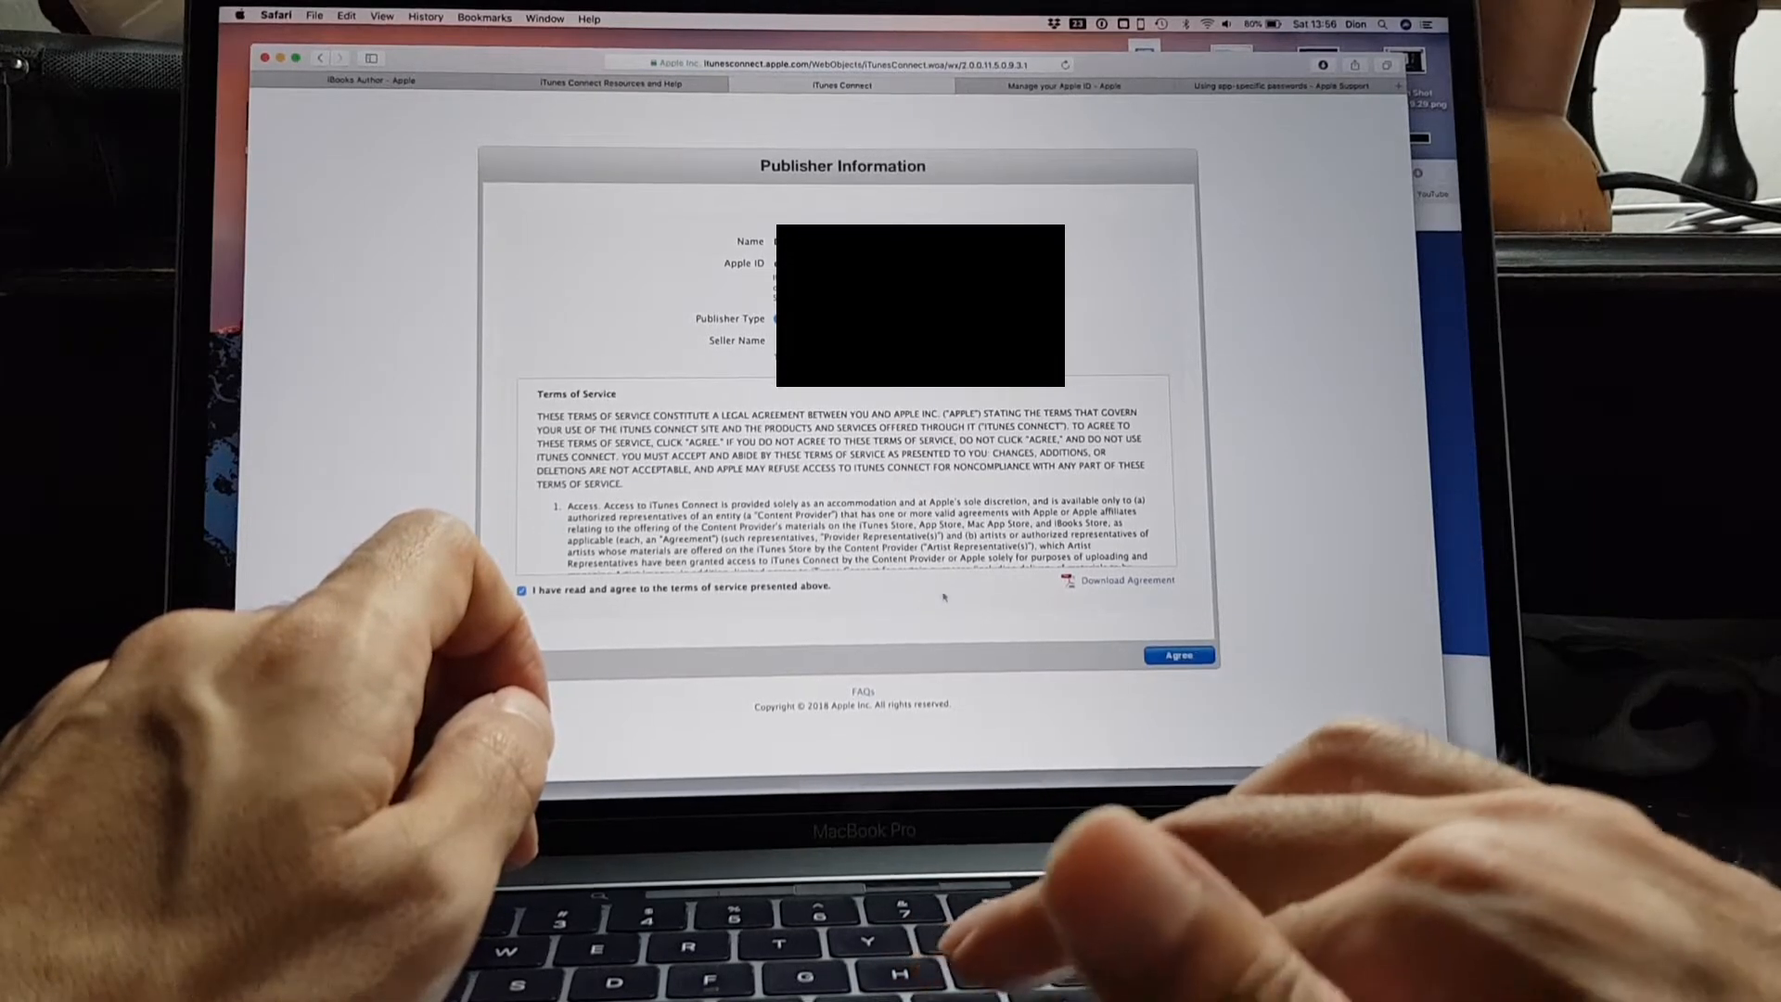
pyautogui.click(1178, 654)
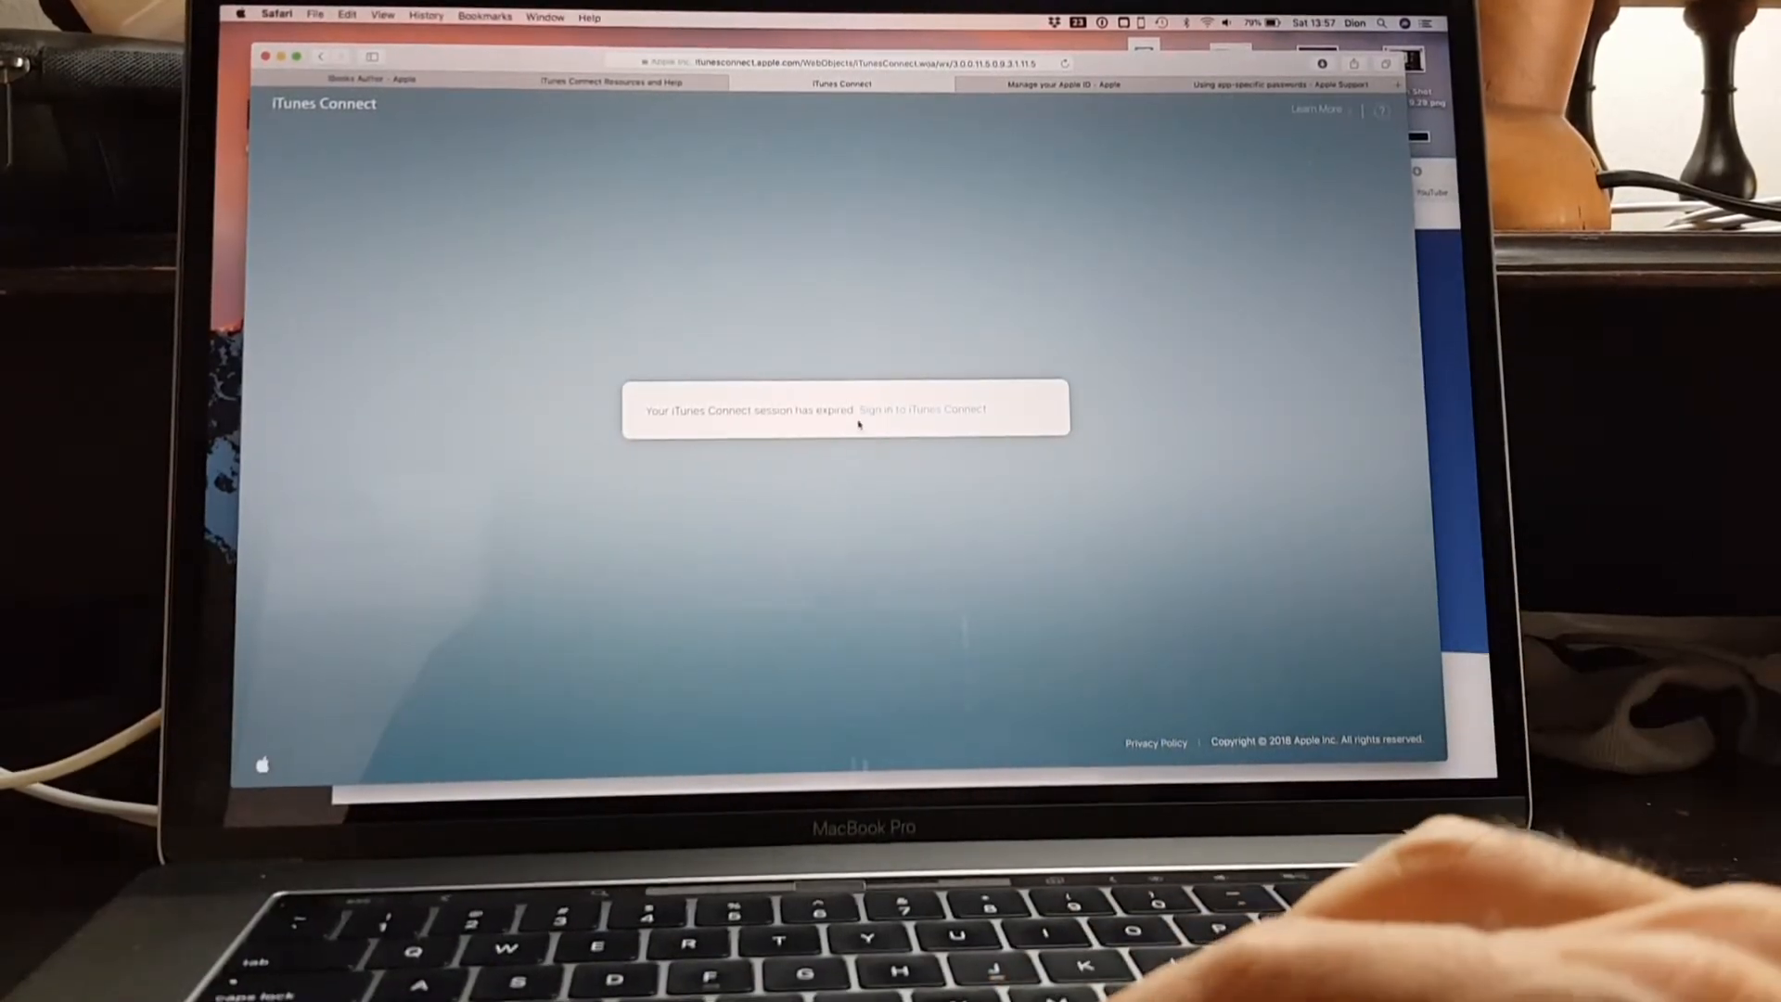
# Sign back in, redo the iBooks sign-up with the Apple ID and confirm the publisher type
pyautogui.click(926, 410)
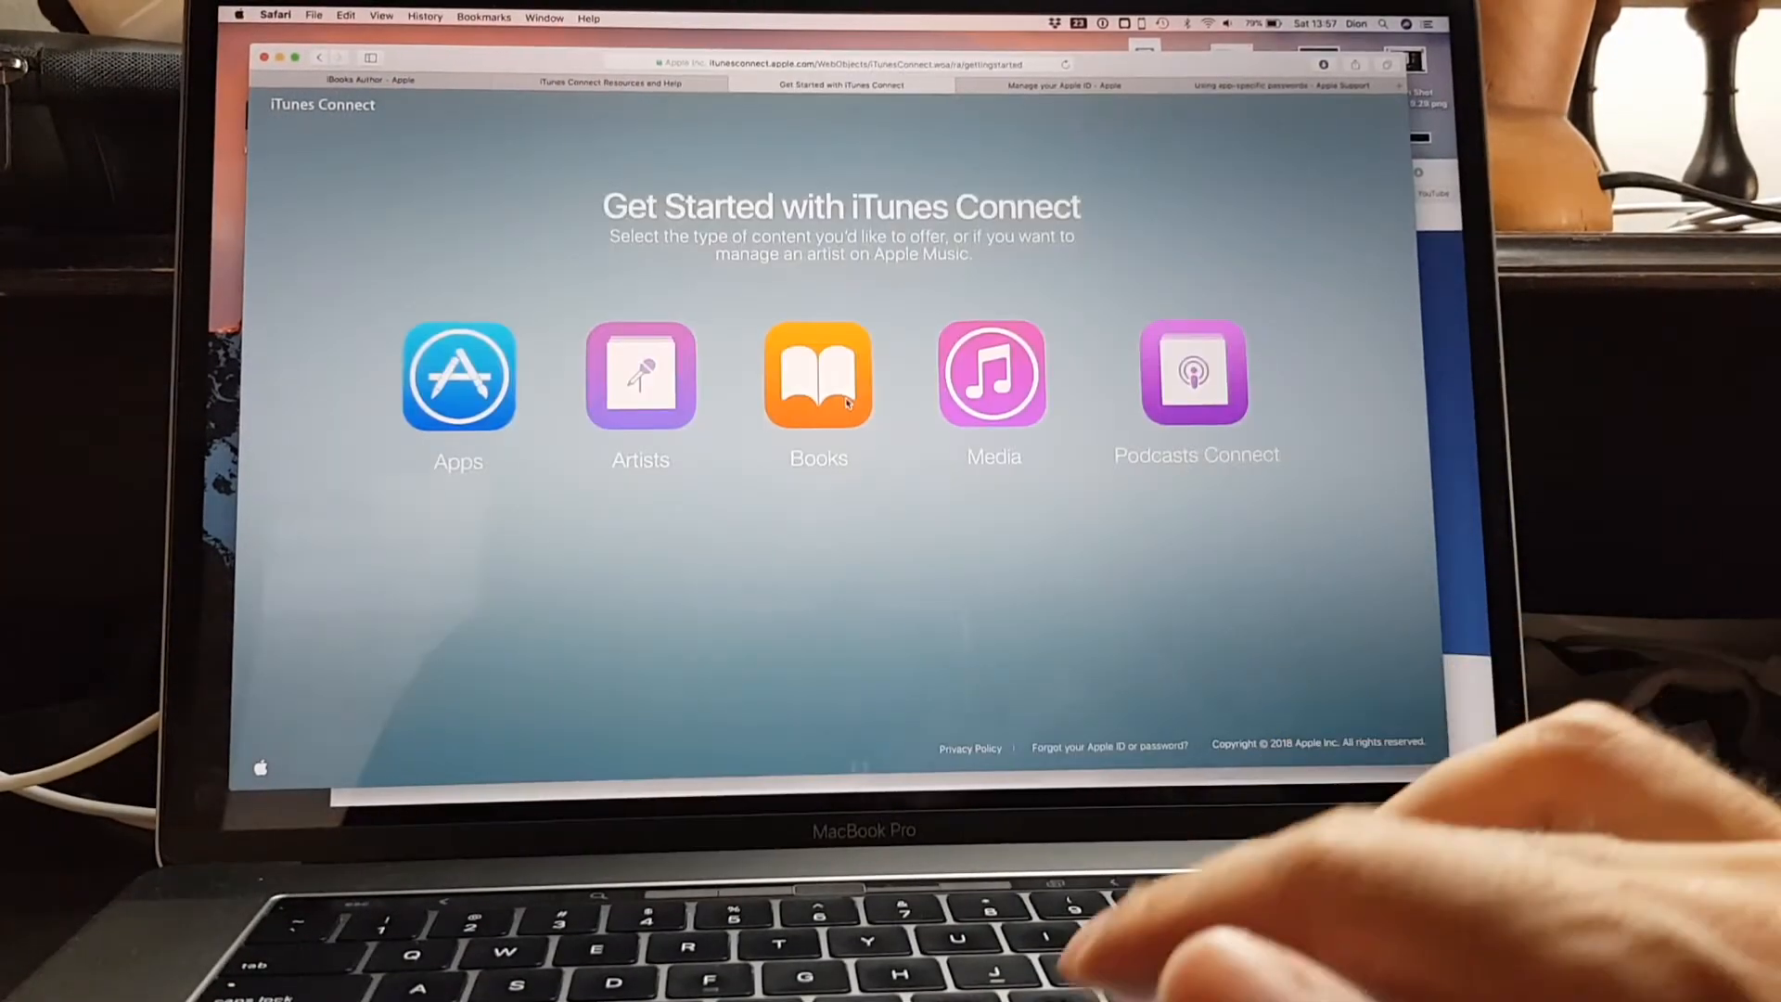
pyautogui.click(819, 375)
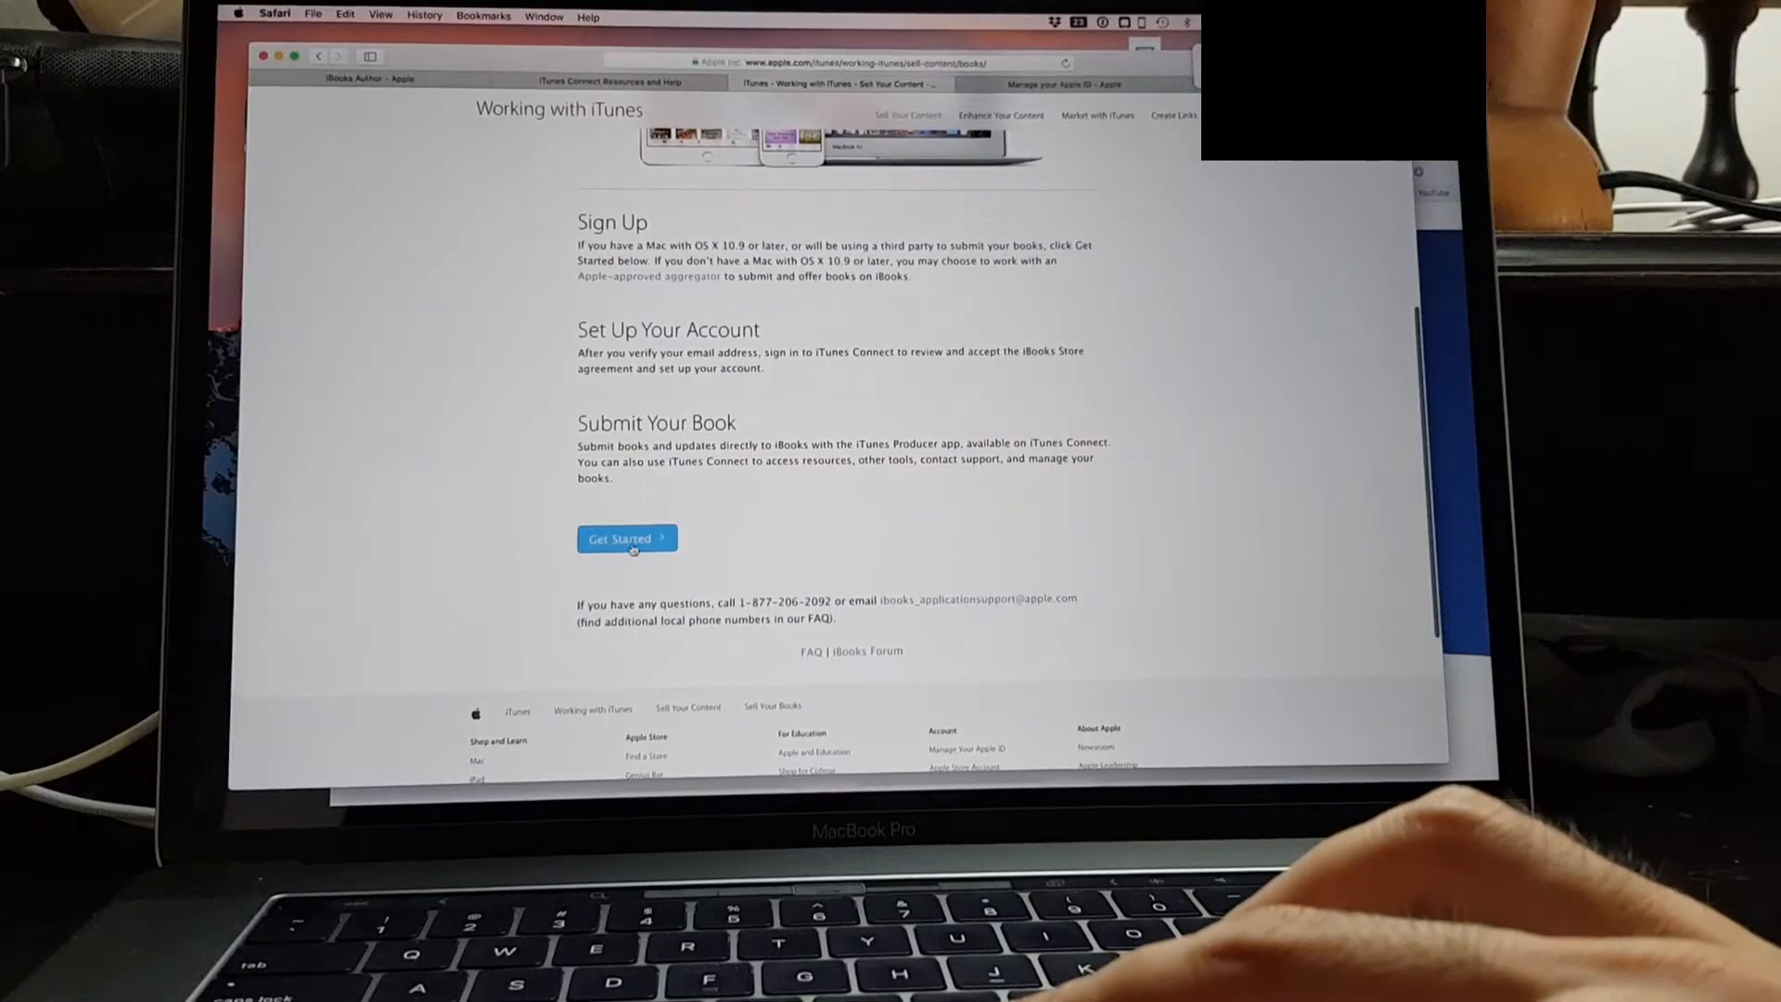
pyautogui.click(626, 538)
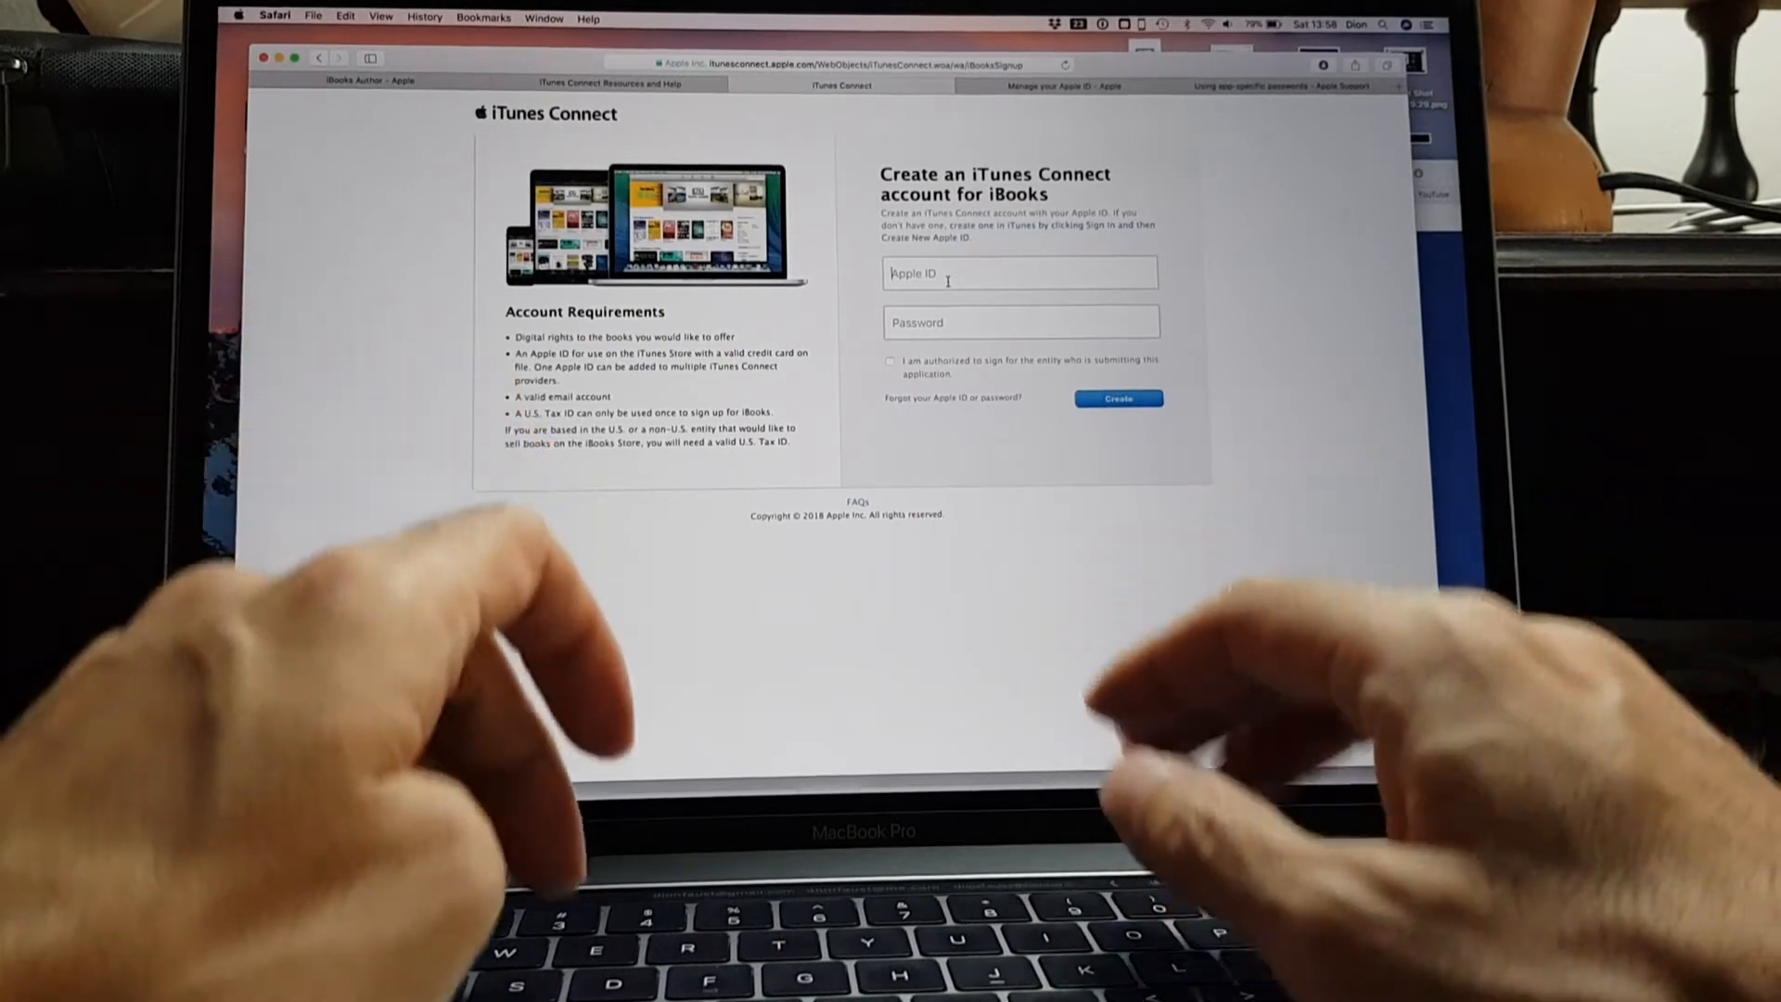
pyautogui.click(1117, 397)
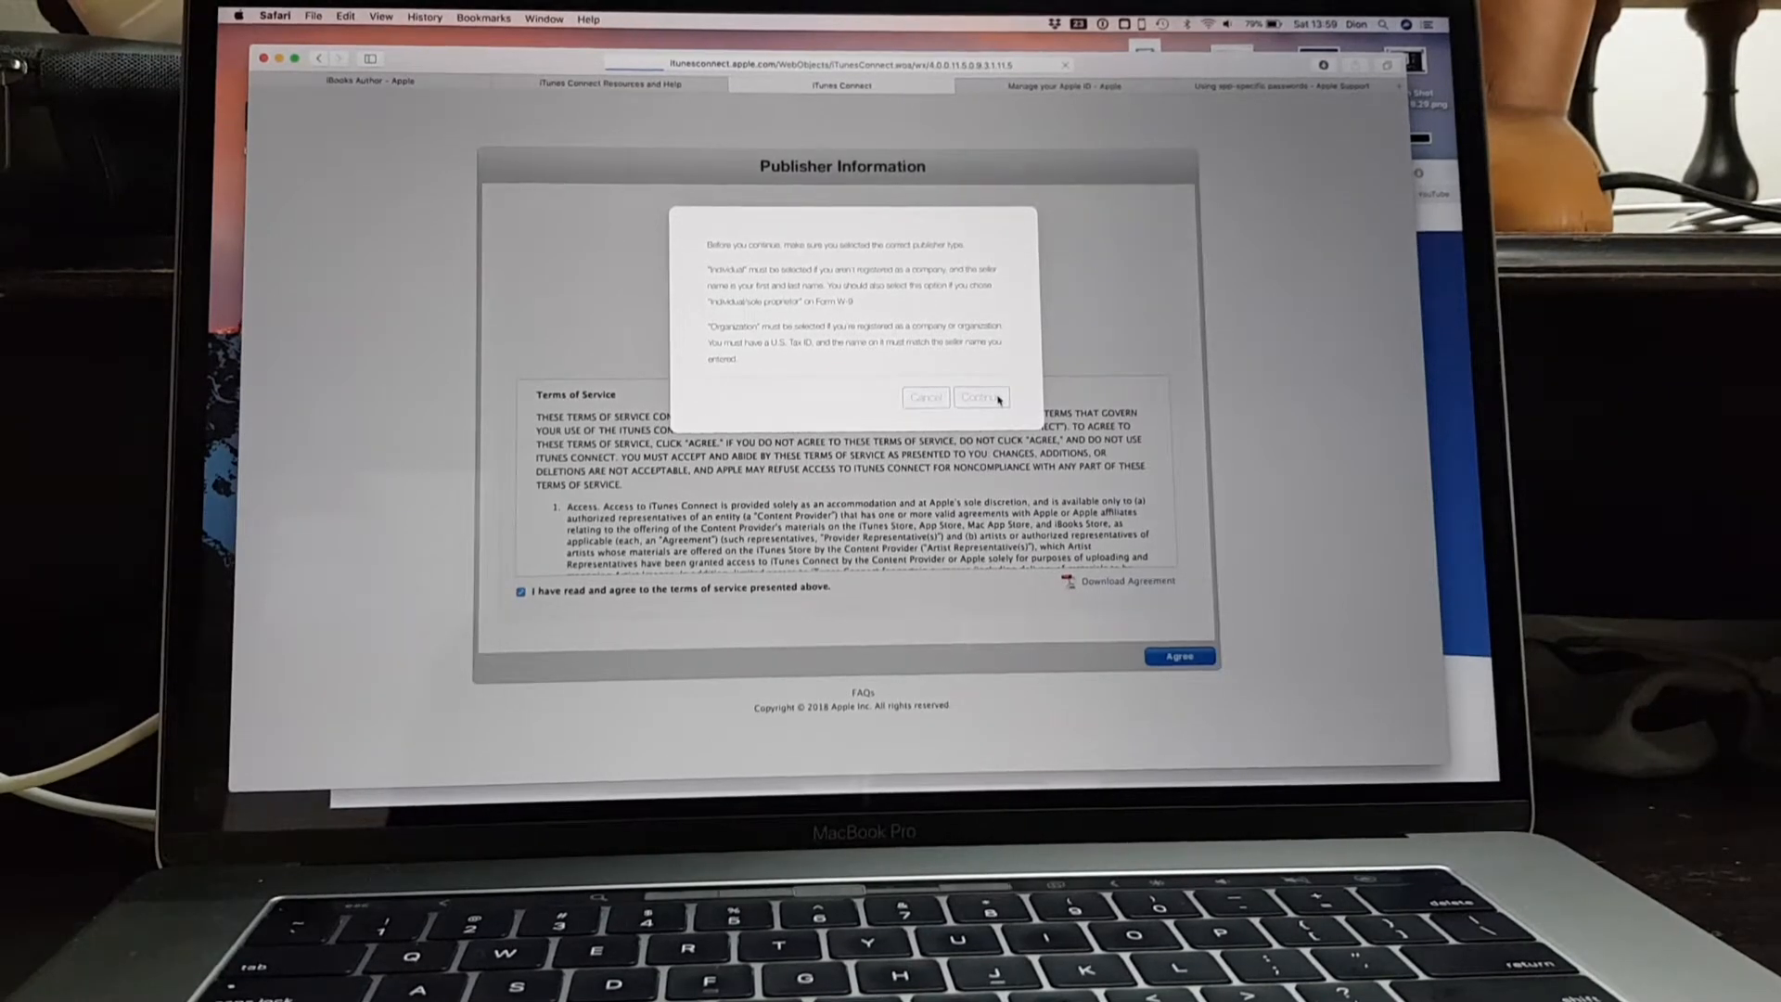
pyautogui.click(980, 397)
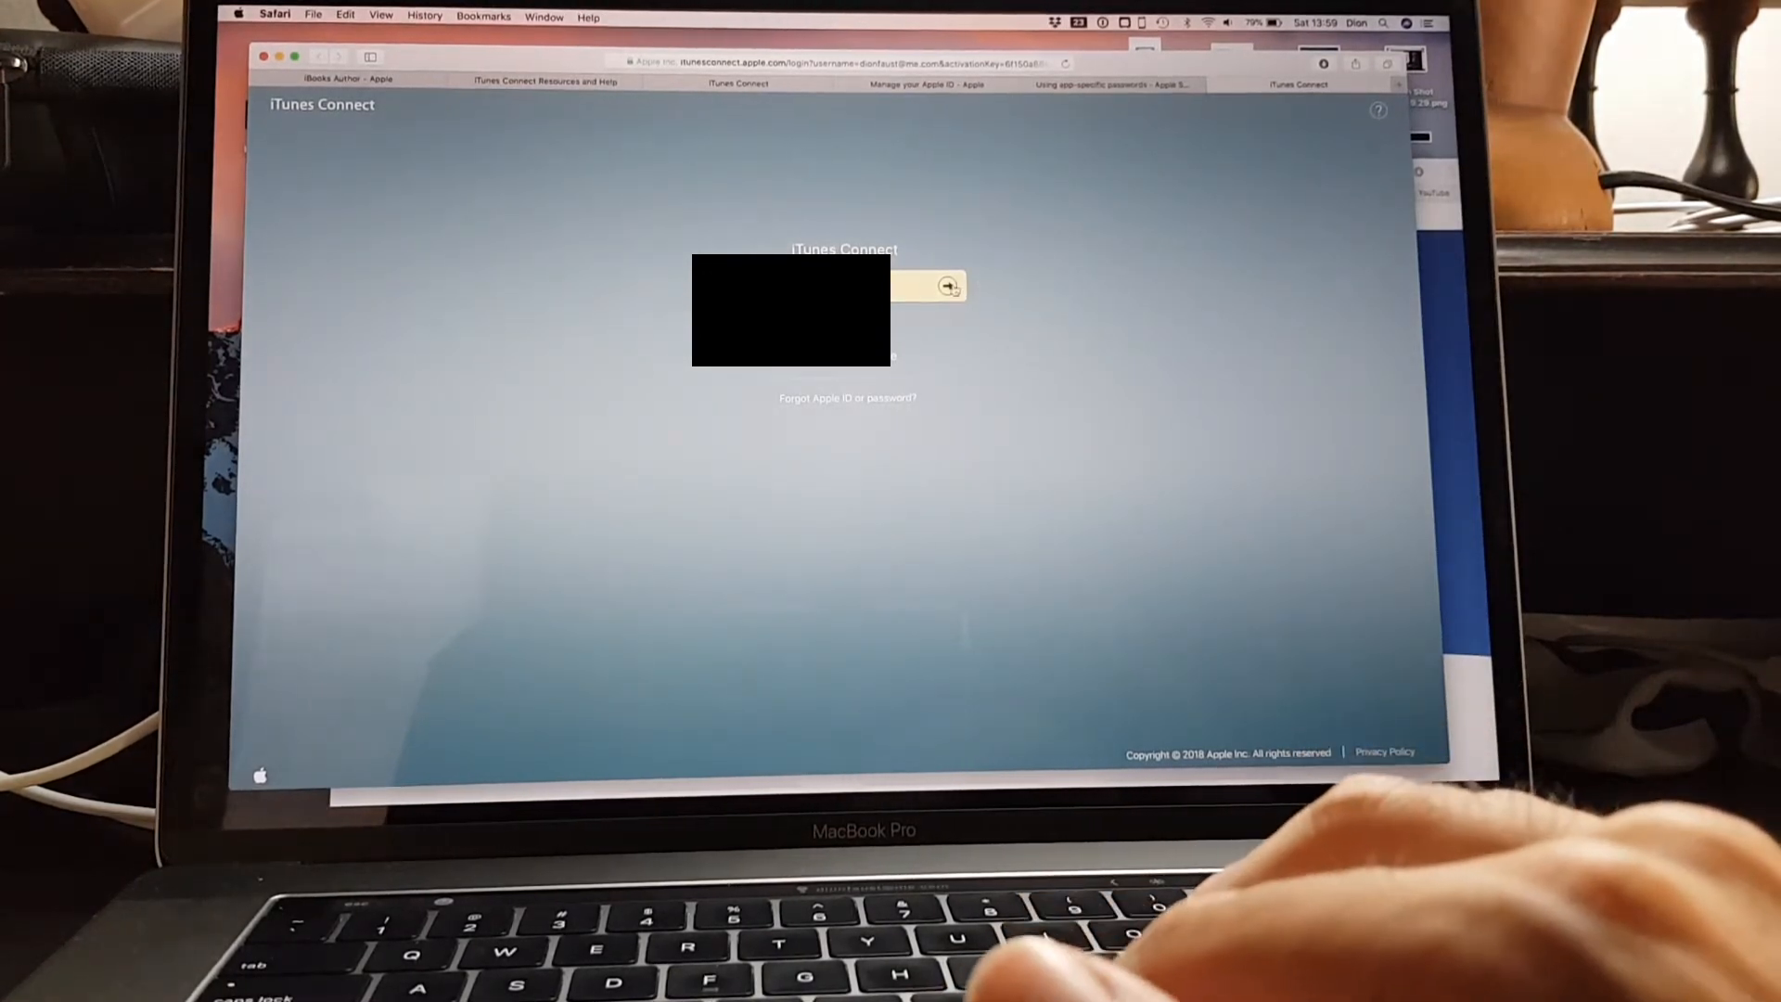
# Sign in with the new account to reach the iBooks dashboard
pyautogui.click(948, 286)
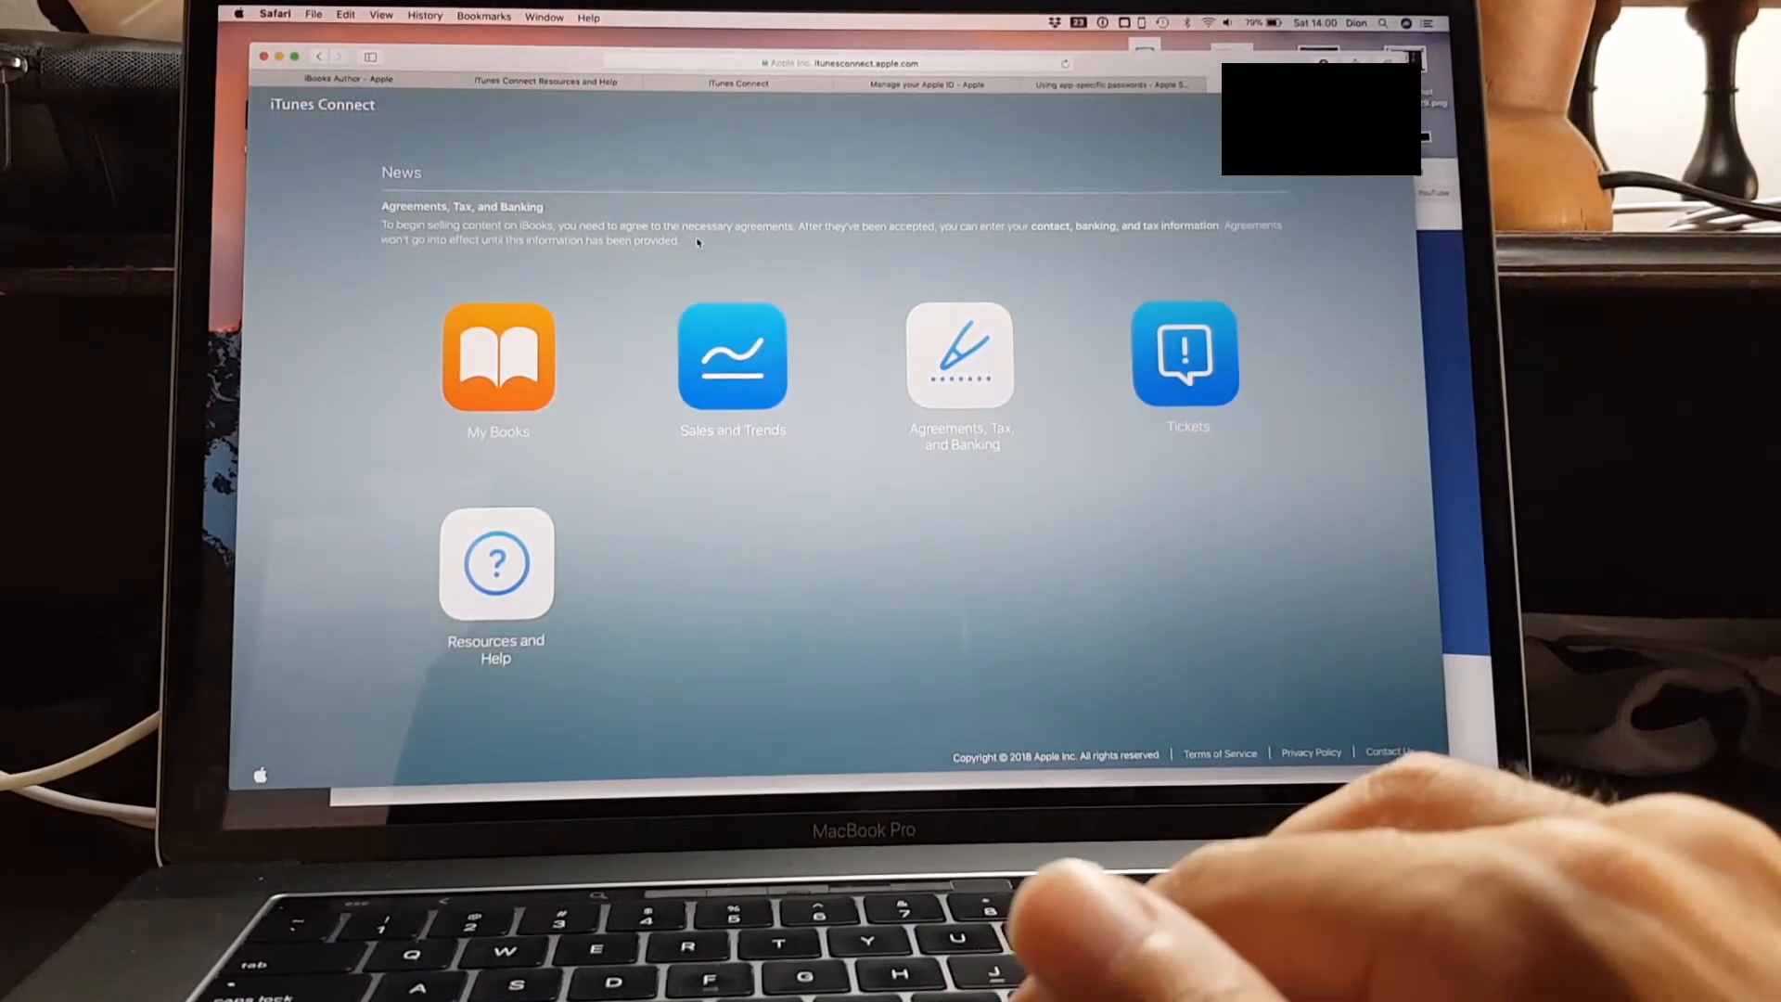
pyautogui.click(962, 352)
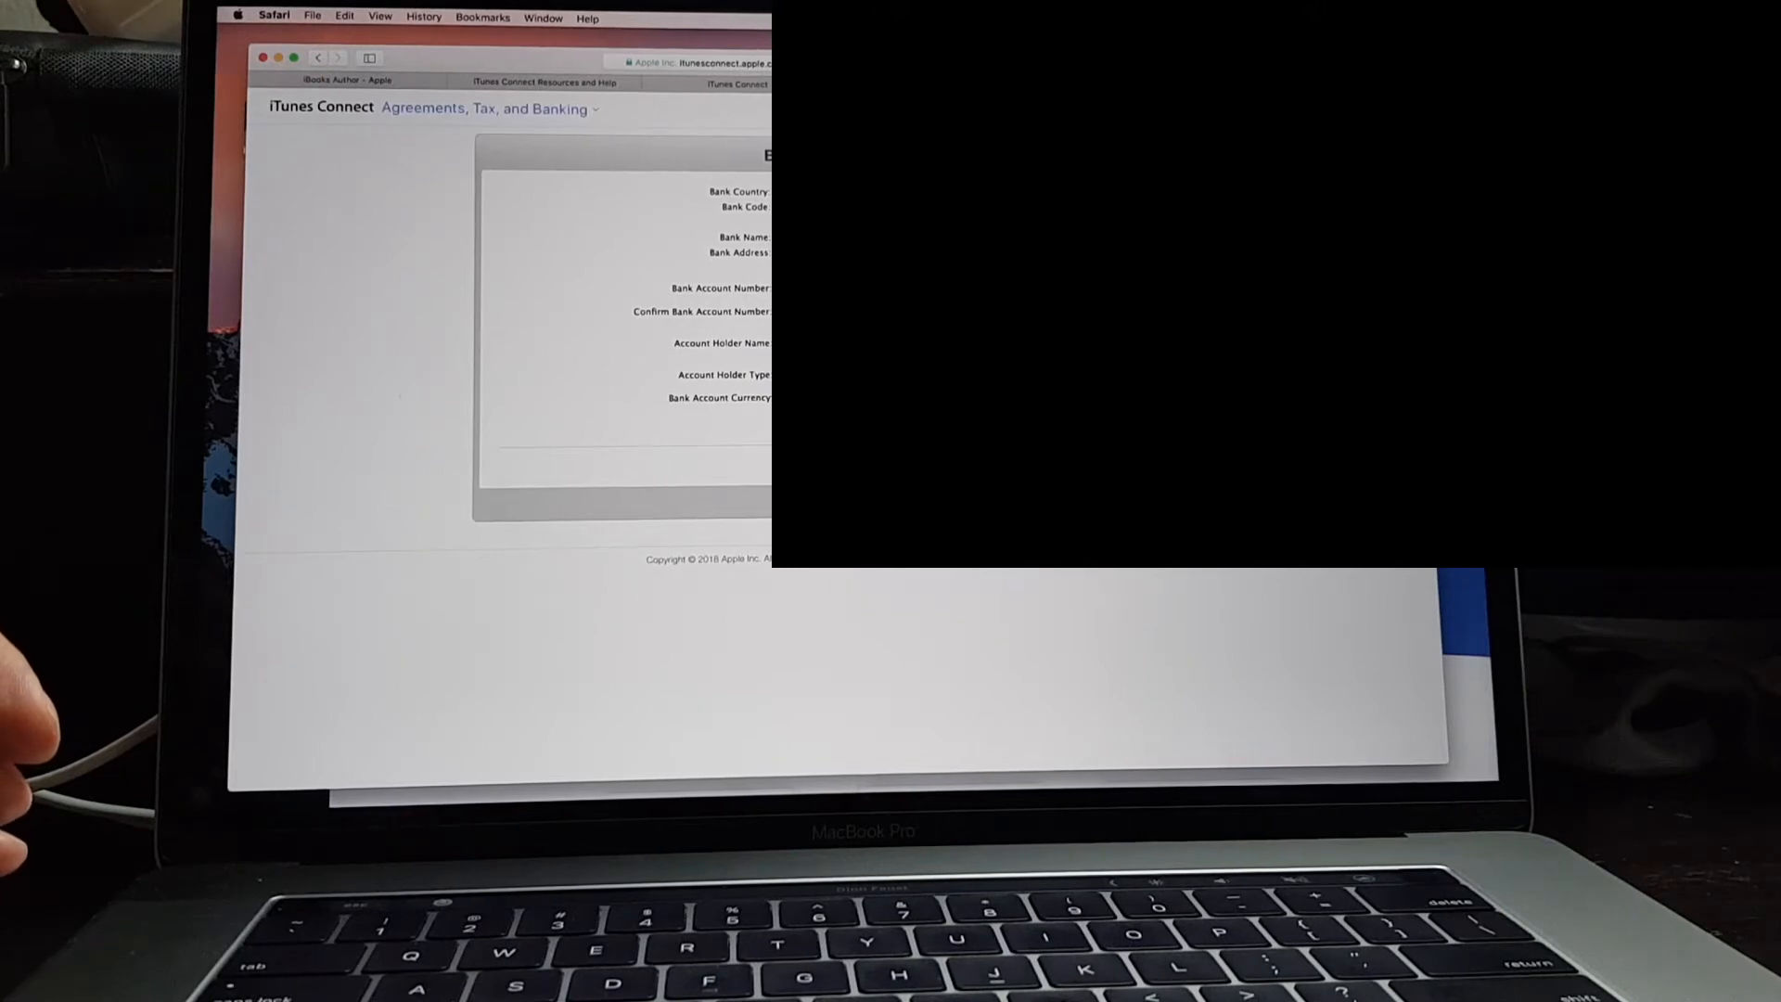
# Correct the wrong-length bank account number and submit the bank details
pyautogui.click(770, 397)
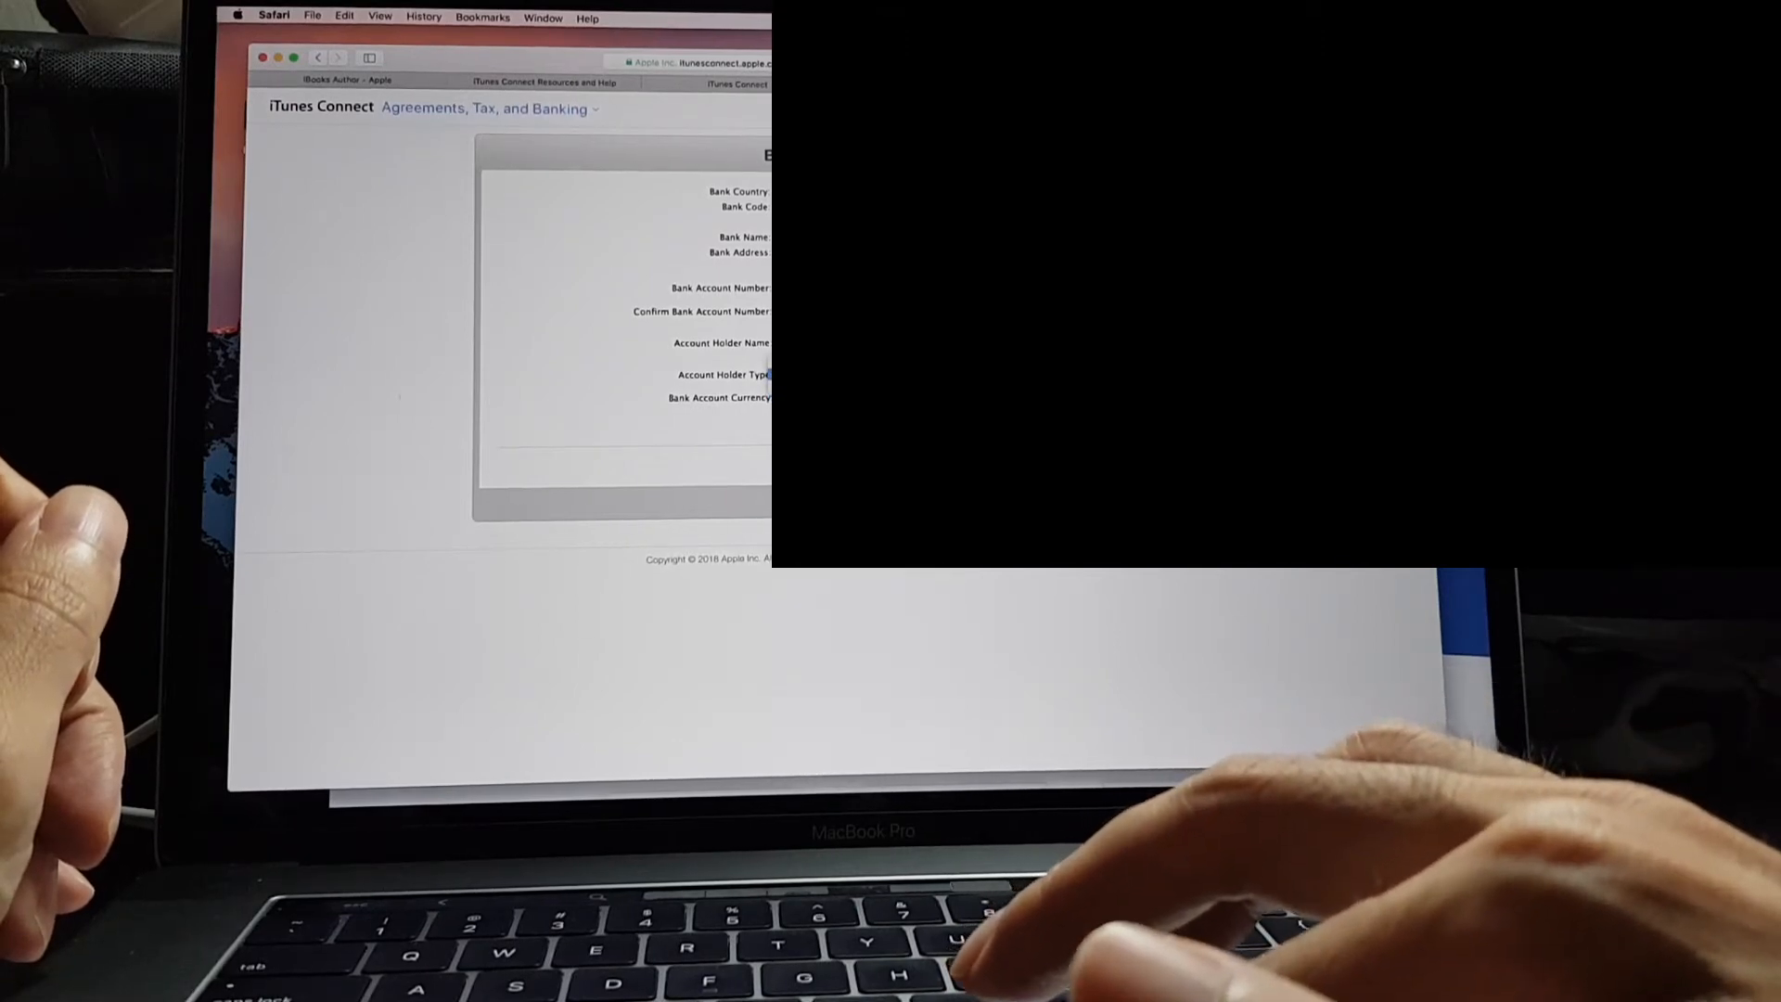
pyautogui.click(771, 397)
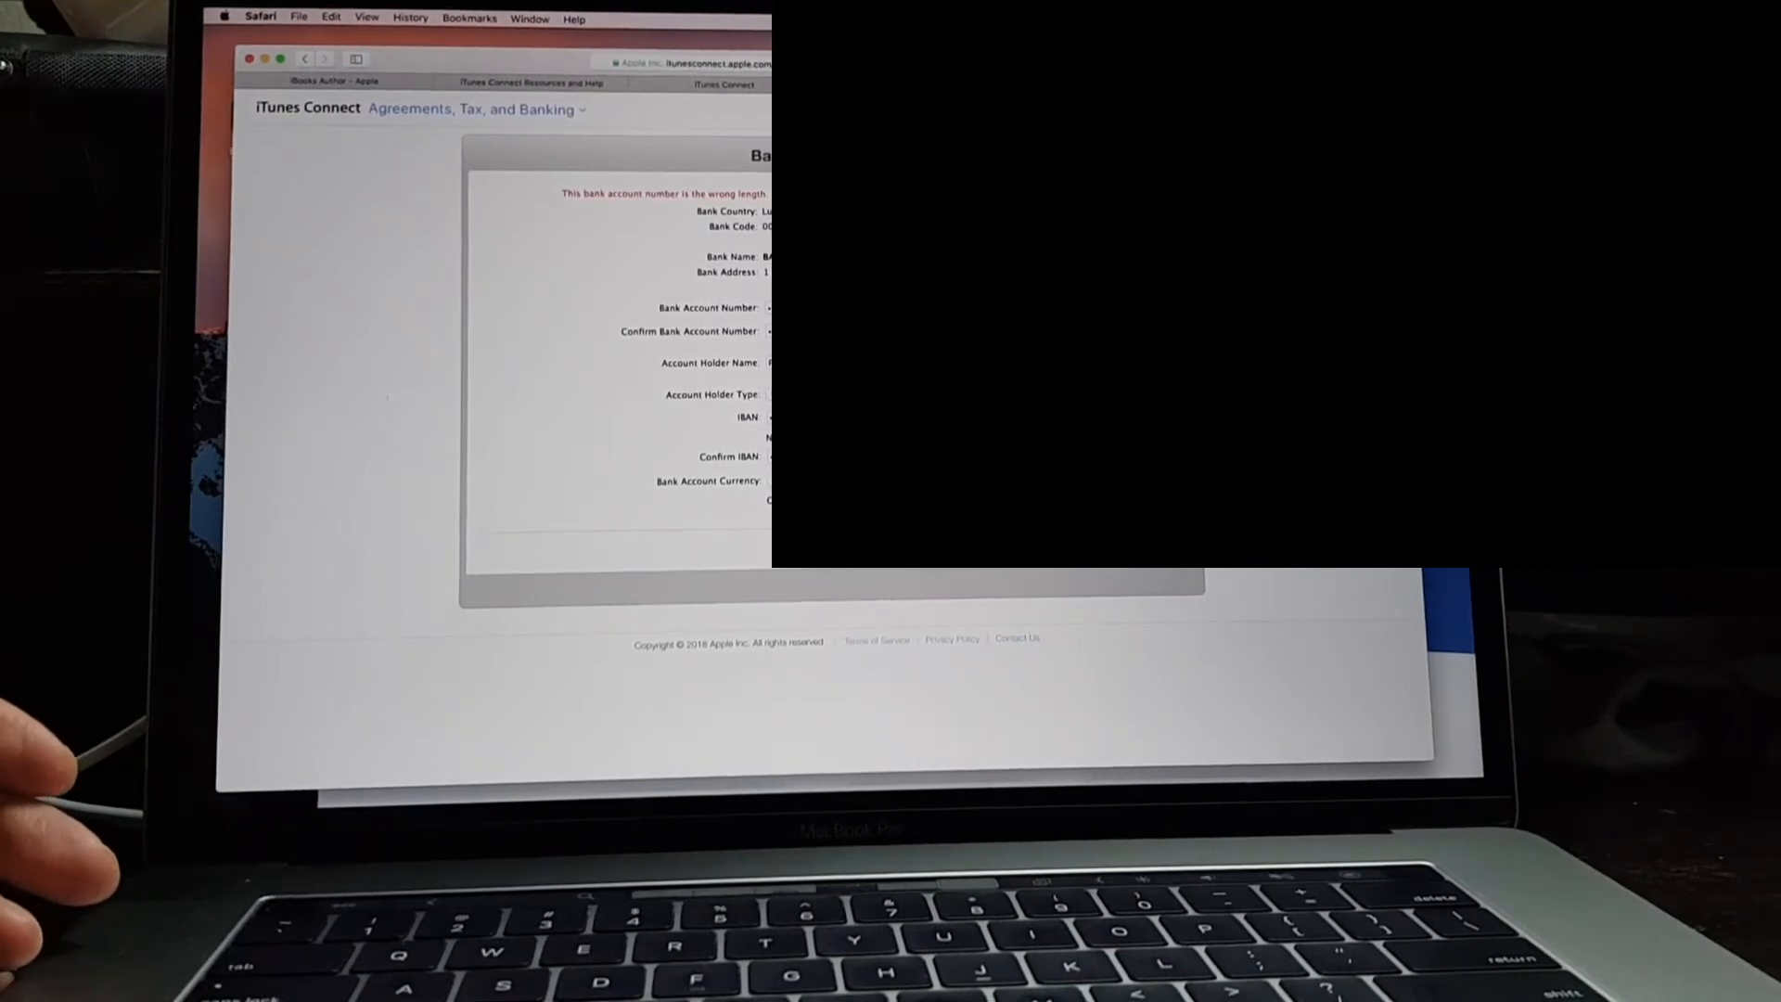
pyautogui.click(717, 366)
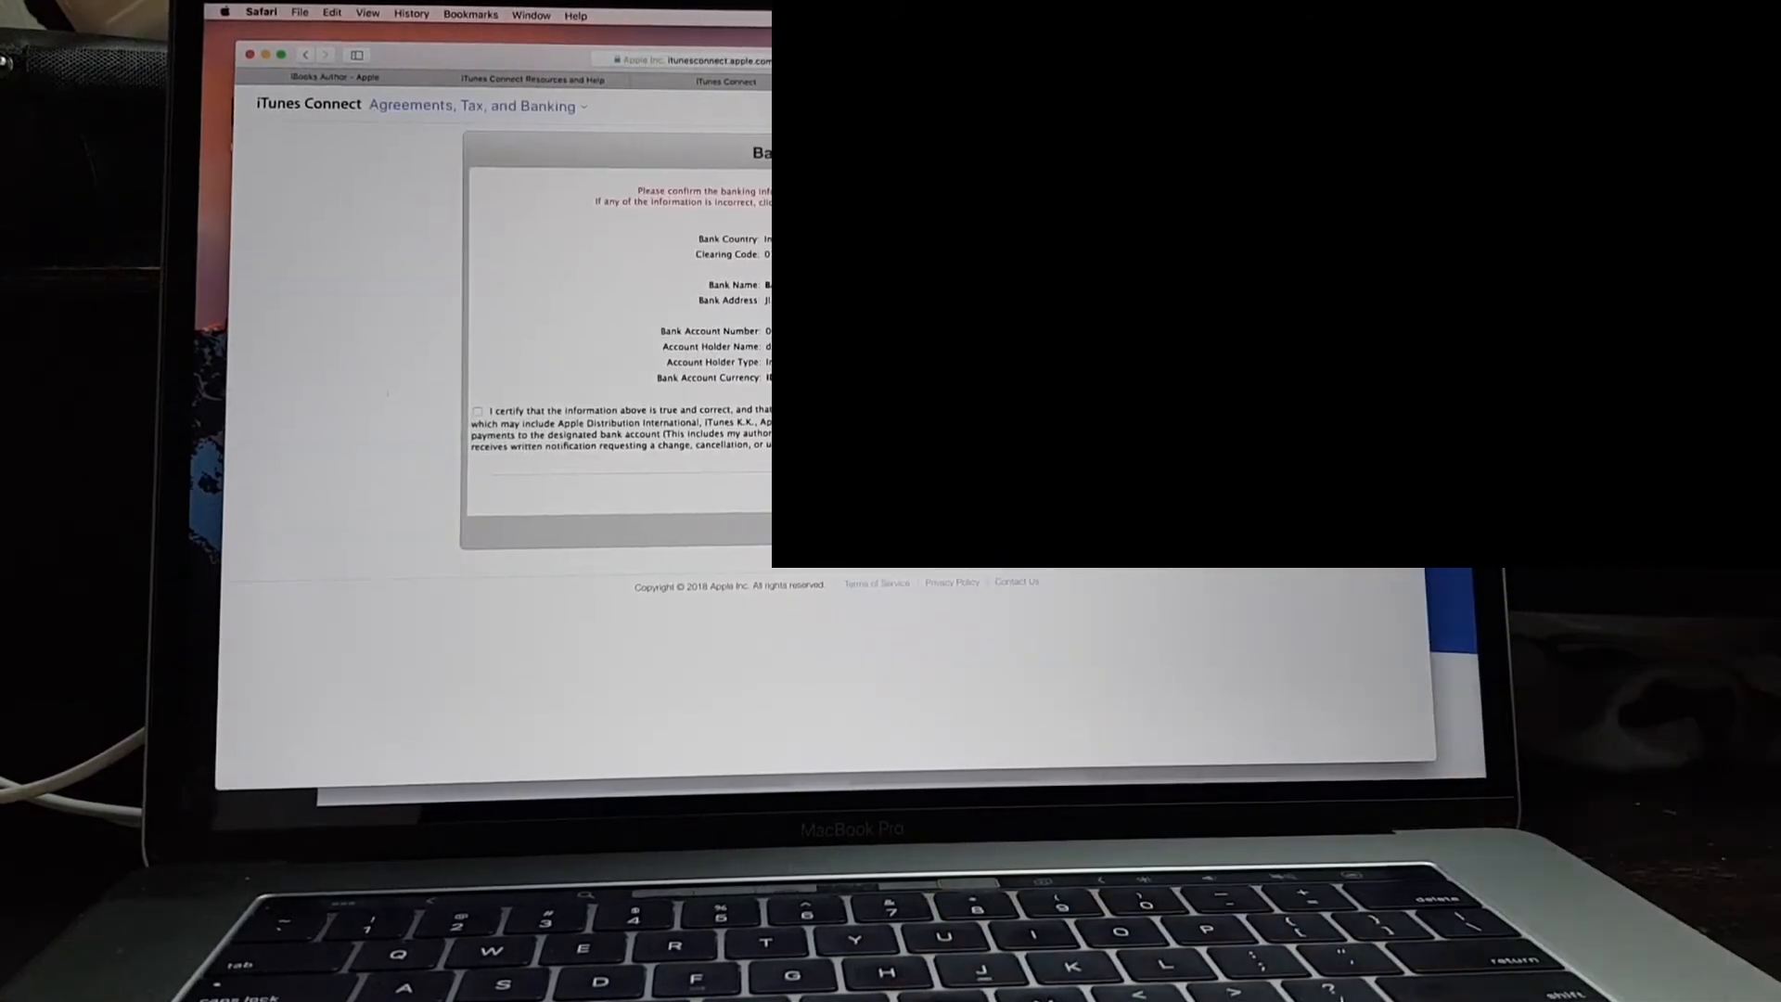
# Certify the banking information is correct and save the bank account
pyautogui.click(477, 410)
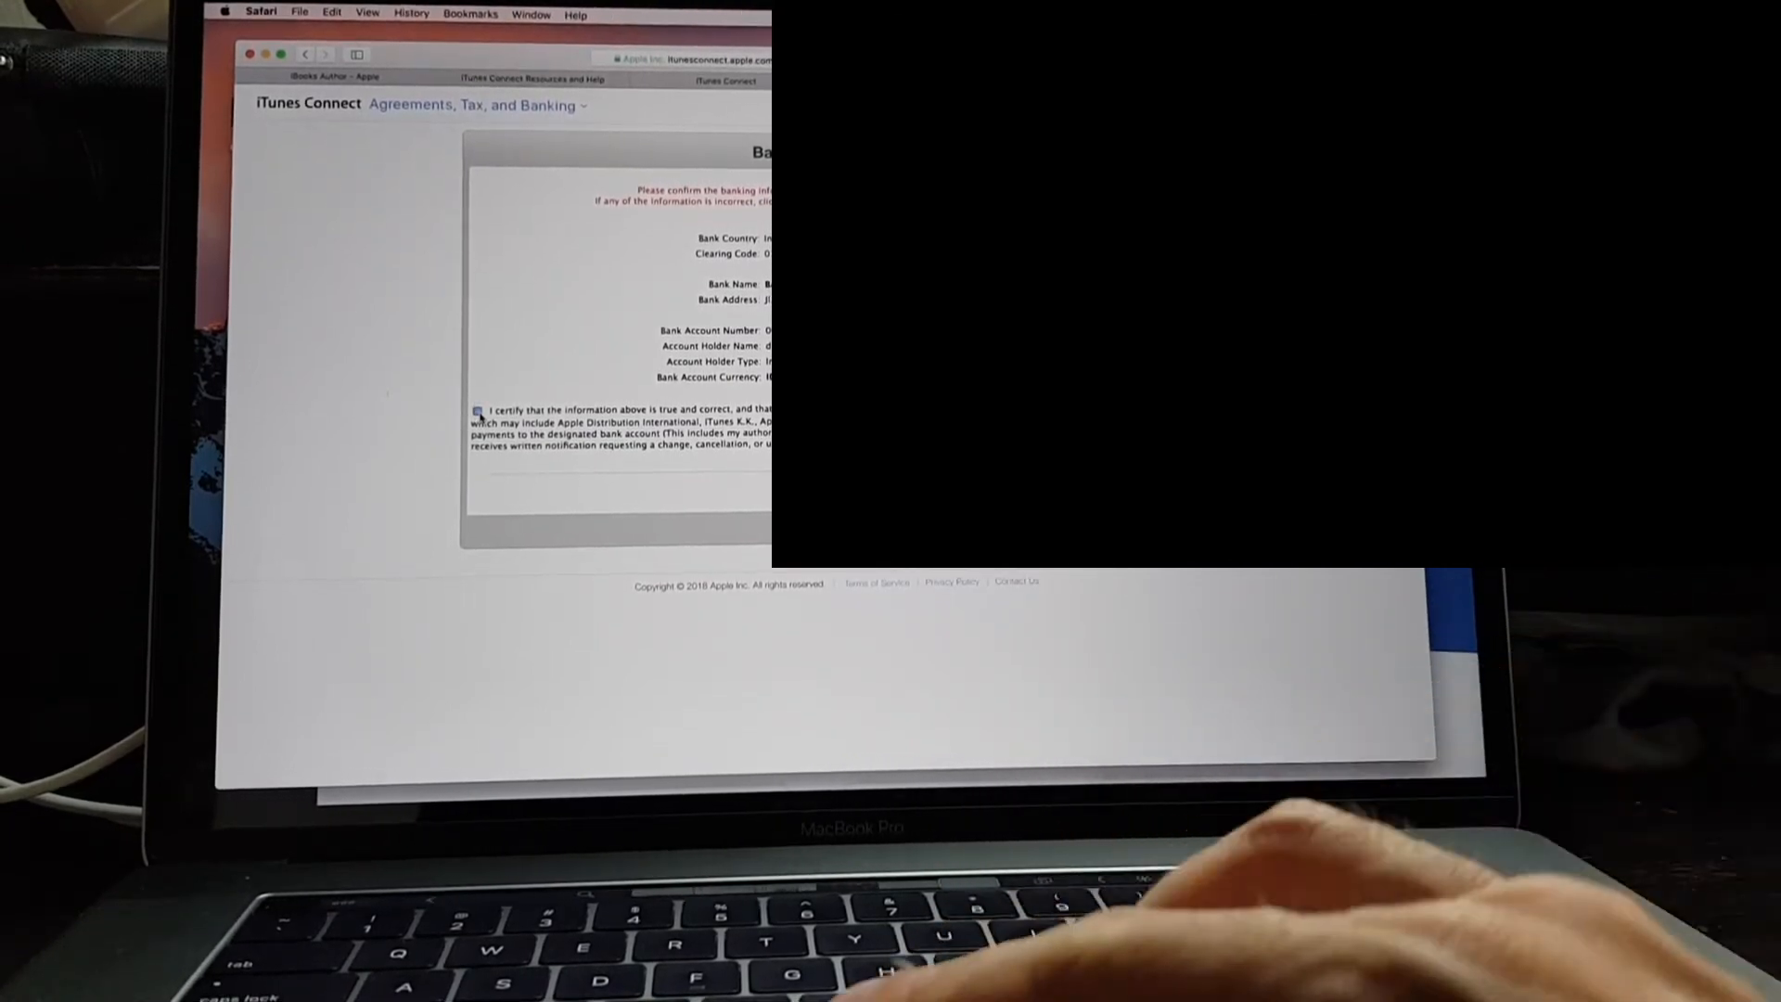
pyautogui.click(477, 411)
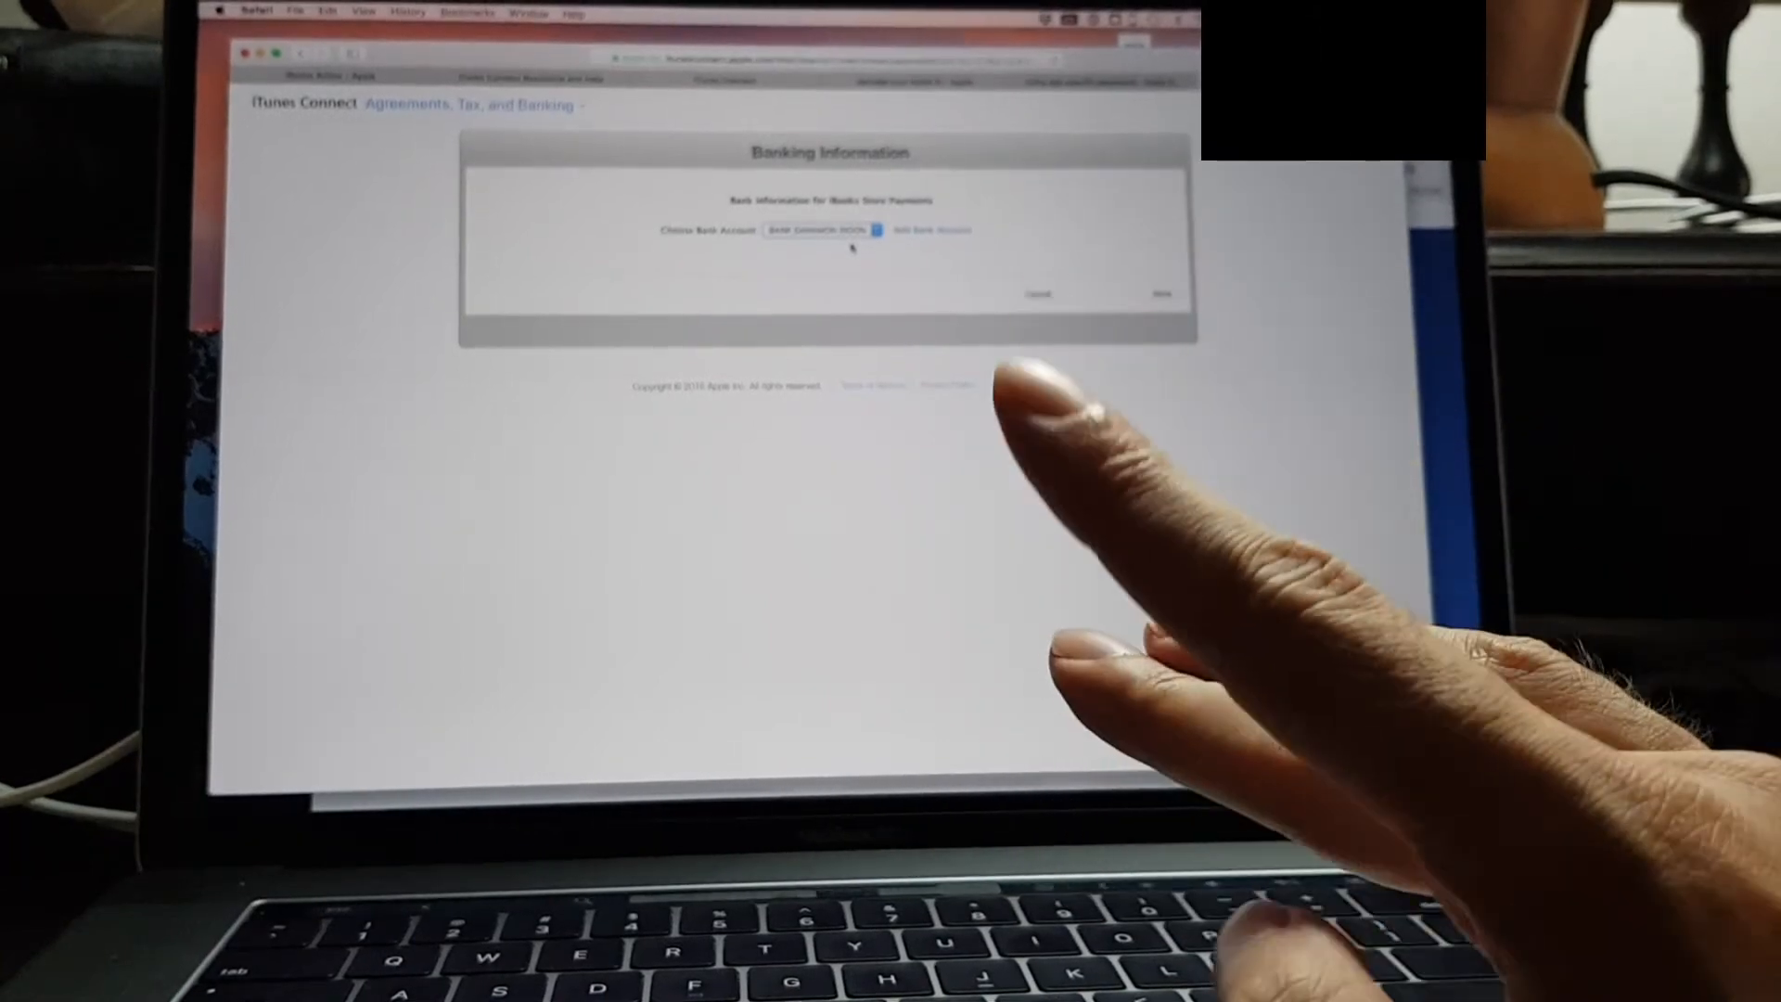
pyautogui.moveTo(1023, 625)
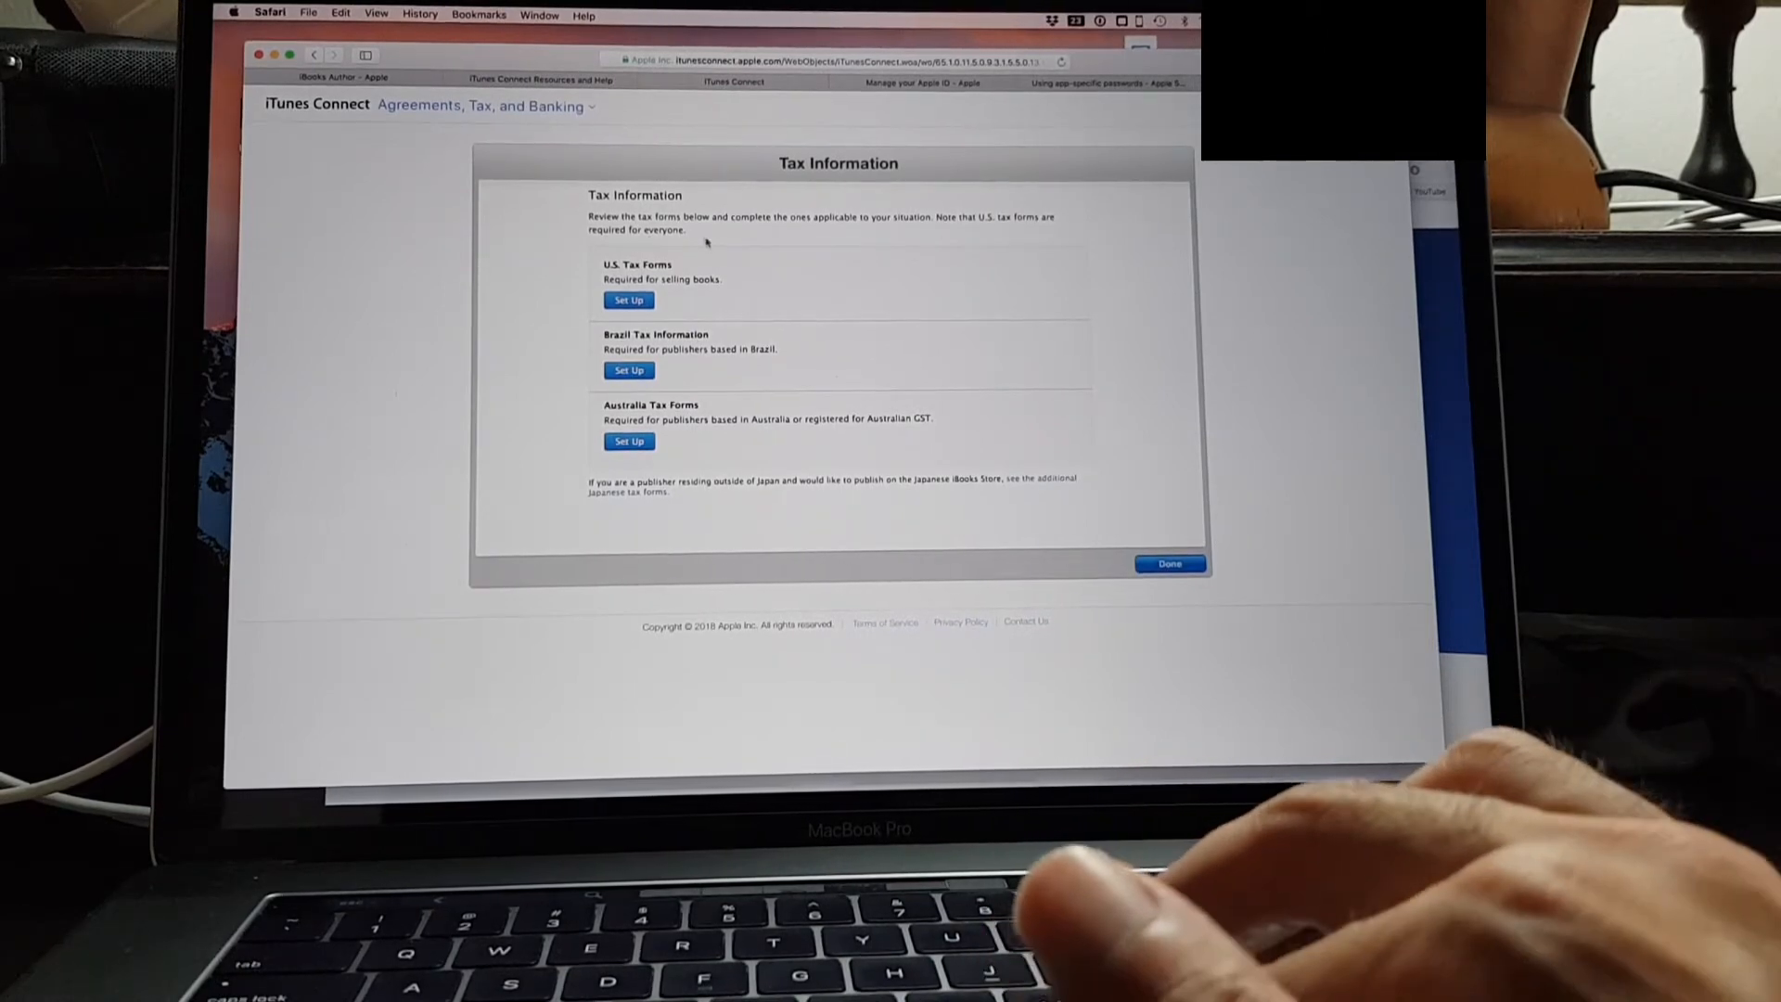
# Set up the U.S. tax forms from the Tax Information page
pyautogui.click(629, 301)
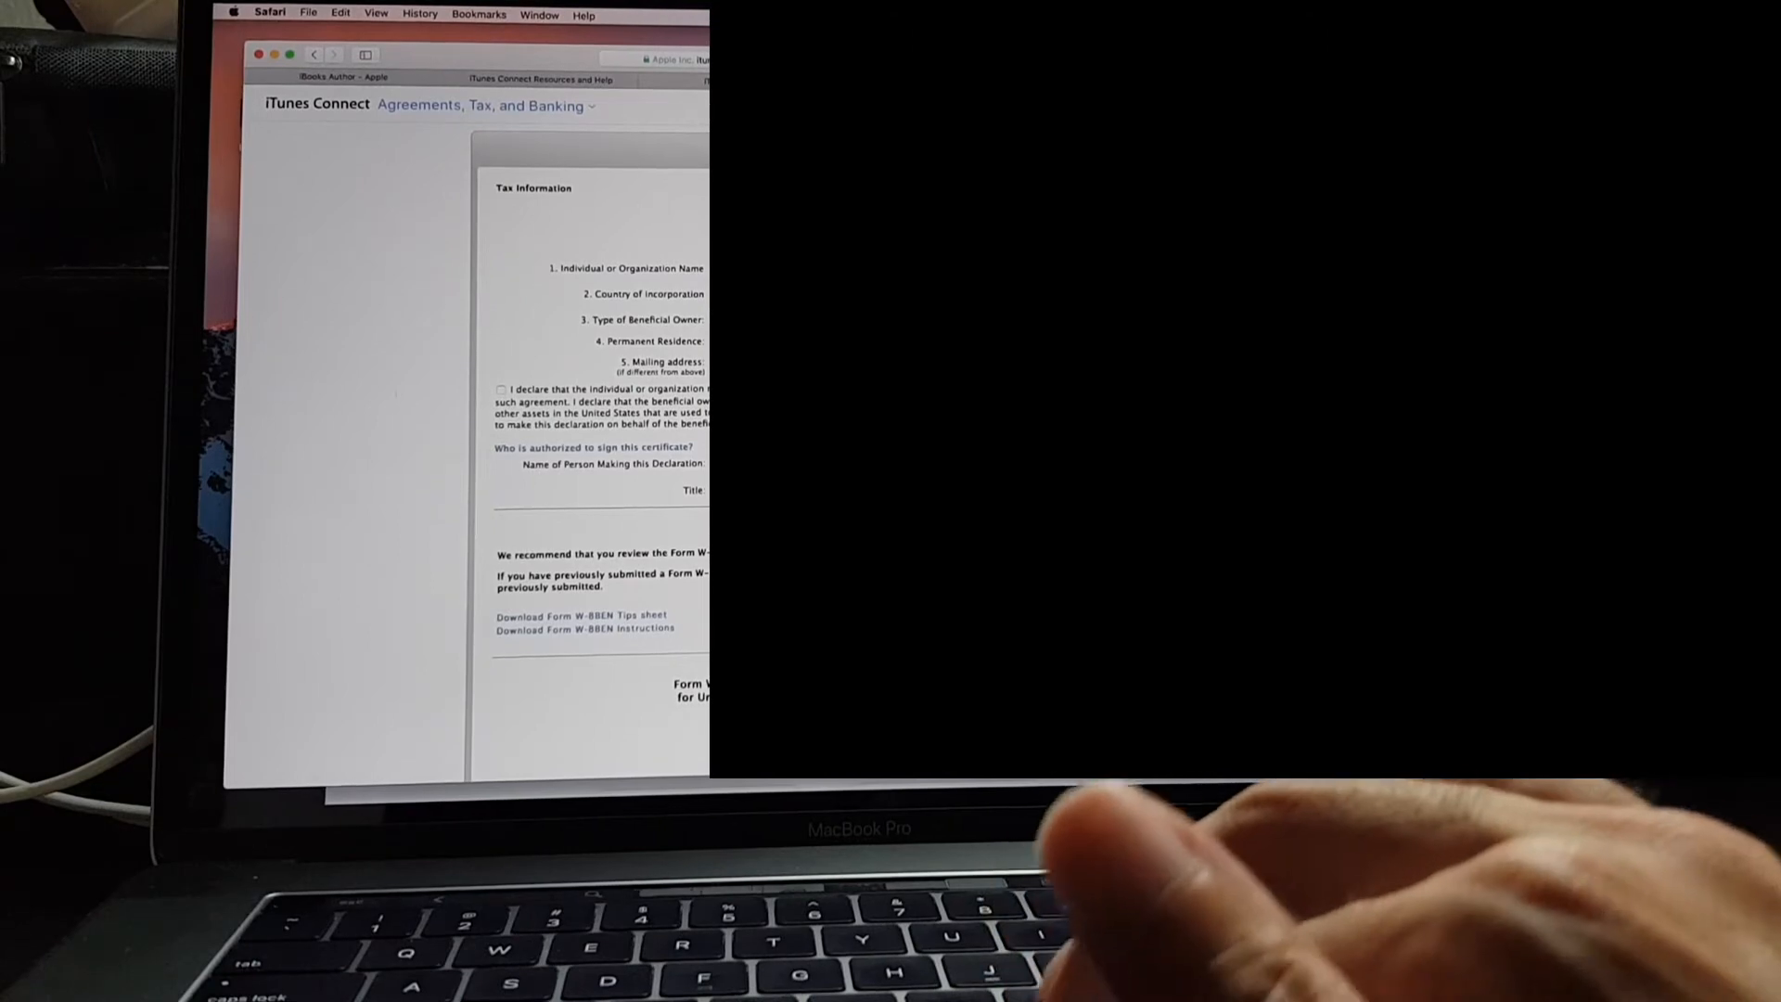
# Agree to the tax declaration statement and read through the W-8BEN form to its submission warning
pyautogui.scroll(-3)
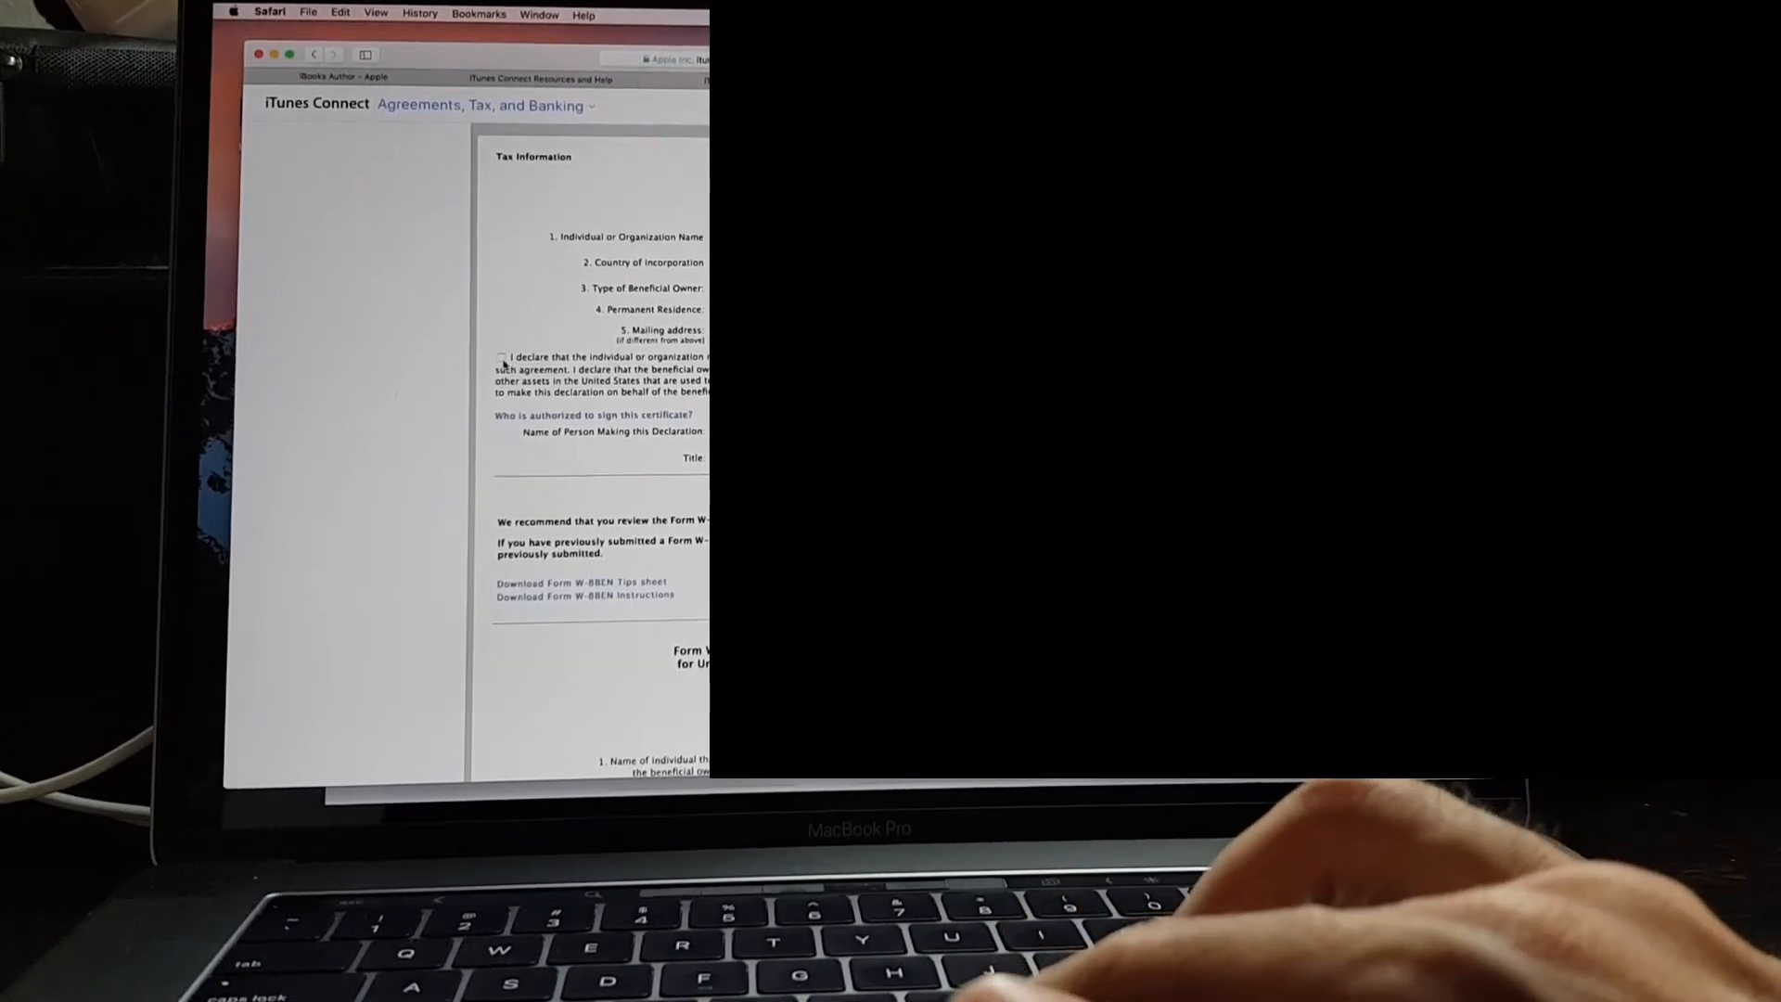
pyautogui.click(500, 356)
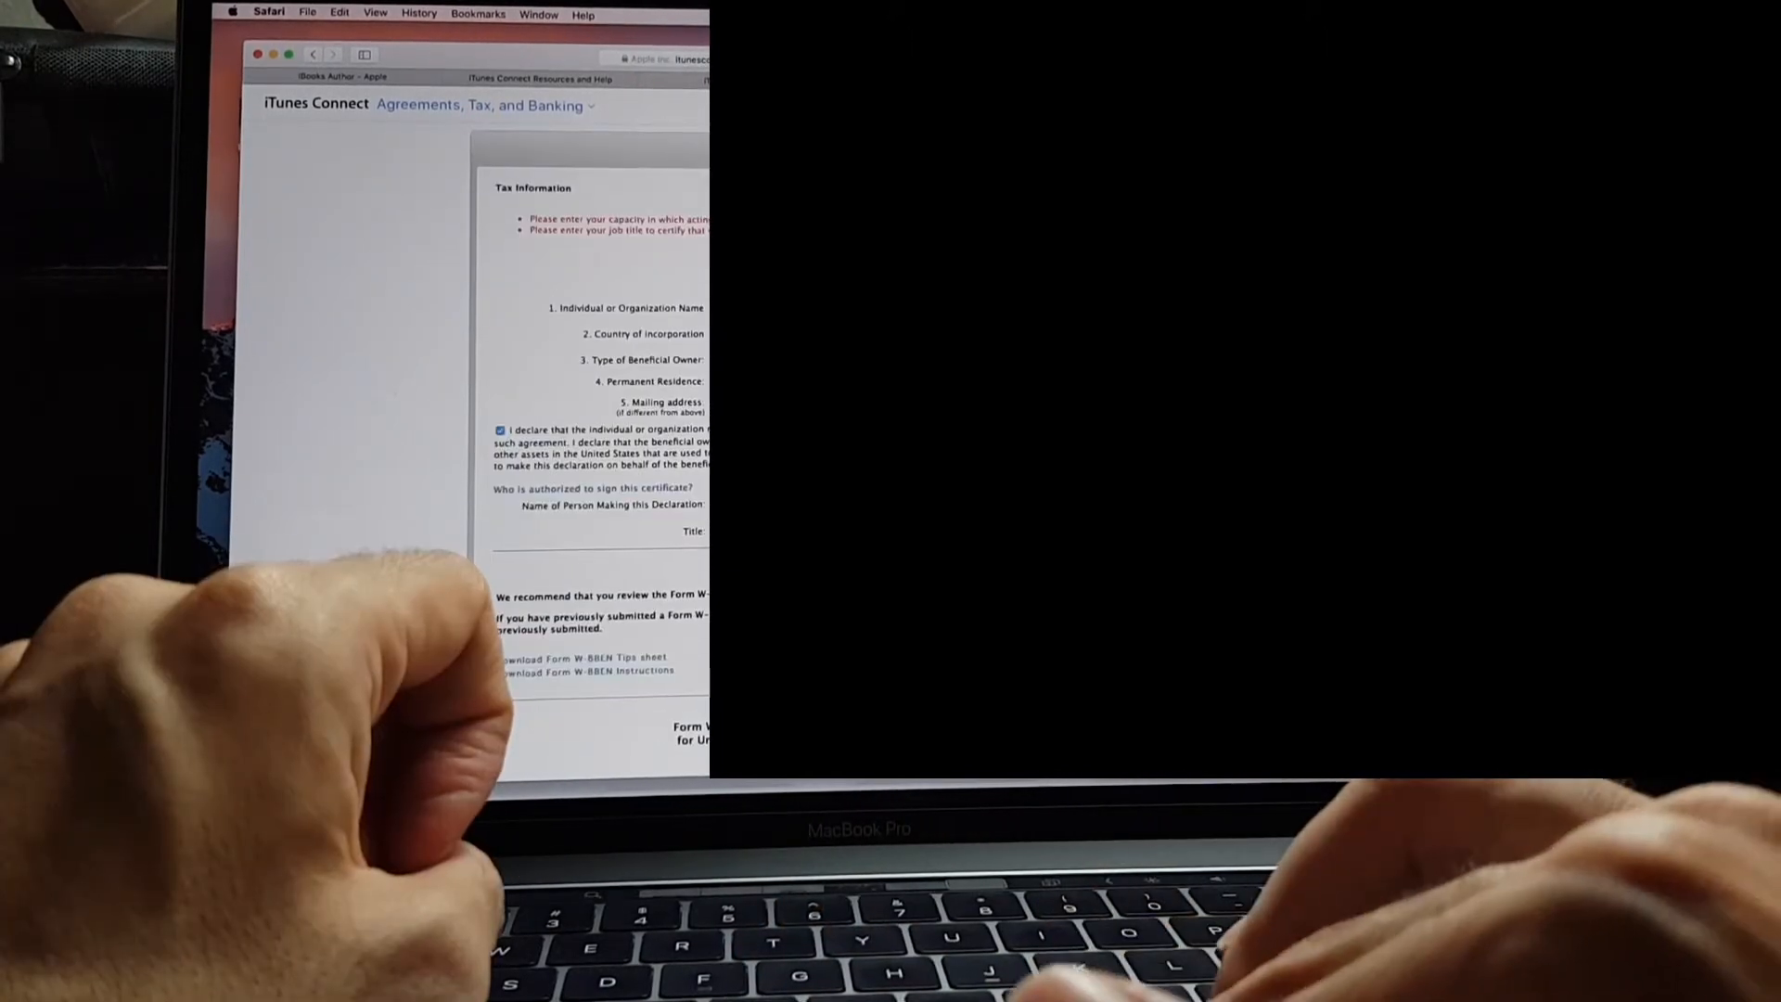
pyautogui.scroll(-3)
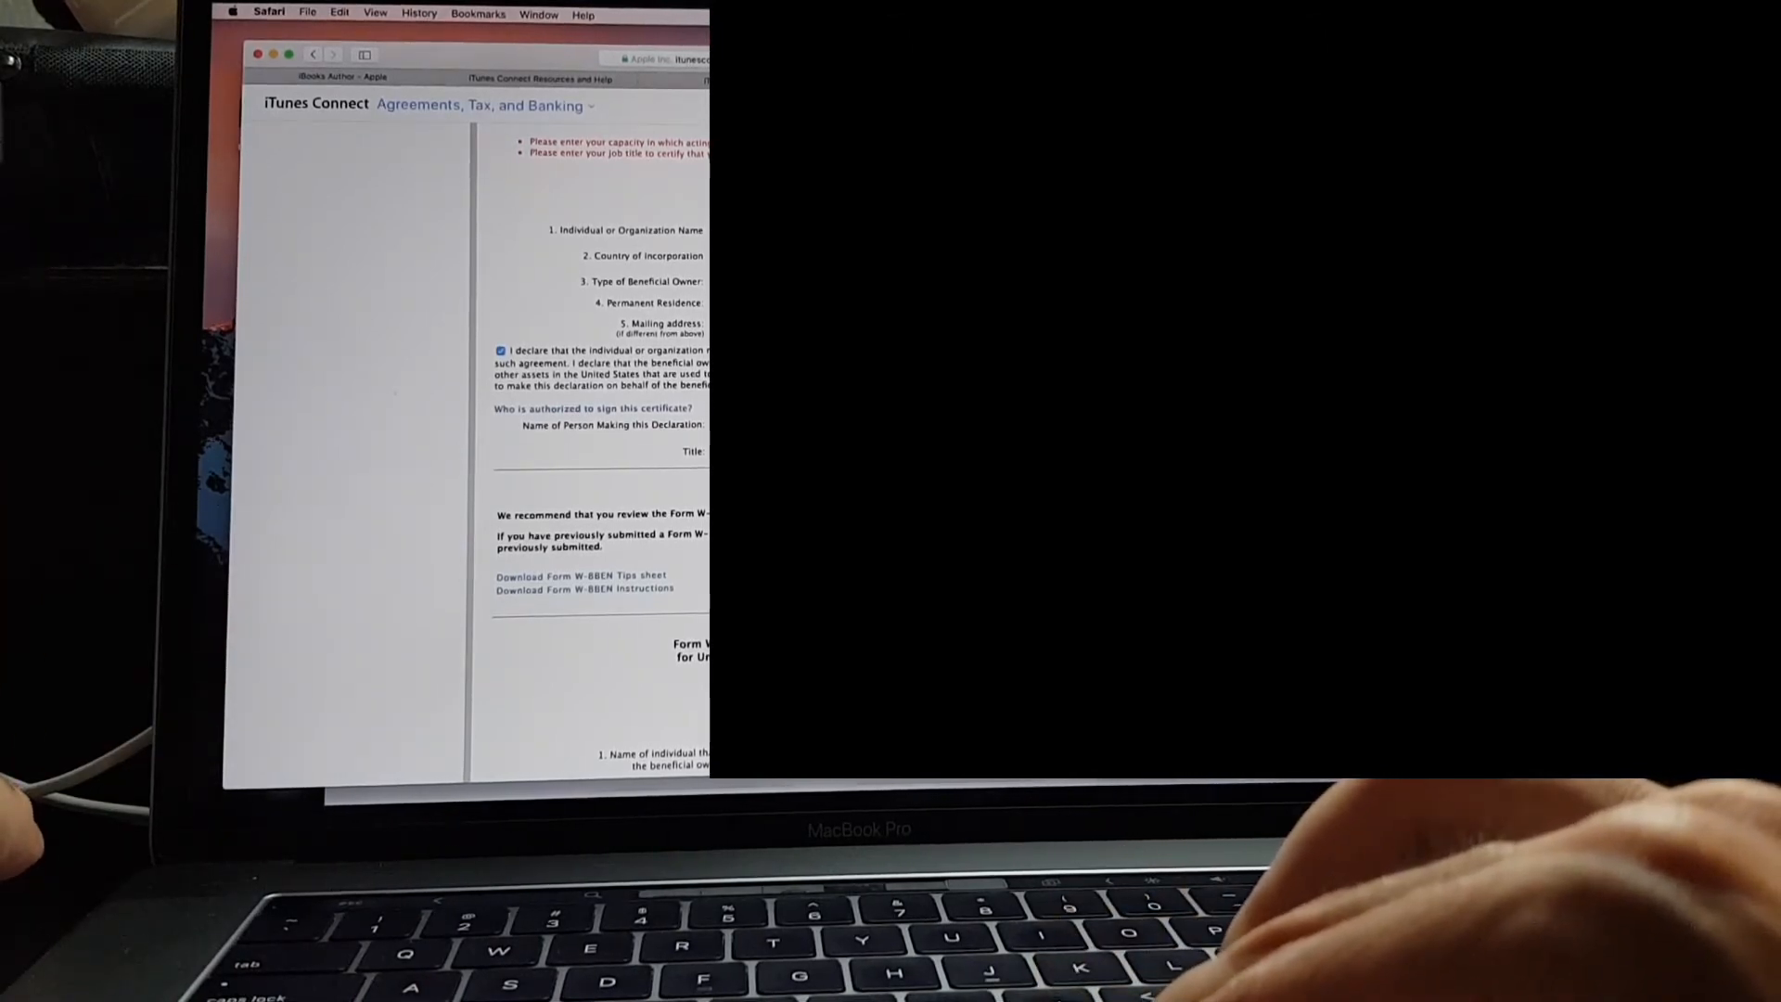
pyautogui.scroll(-3)
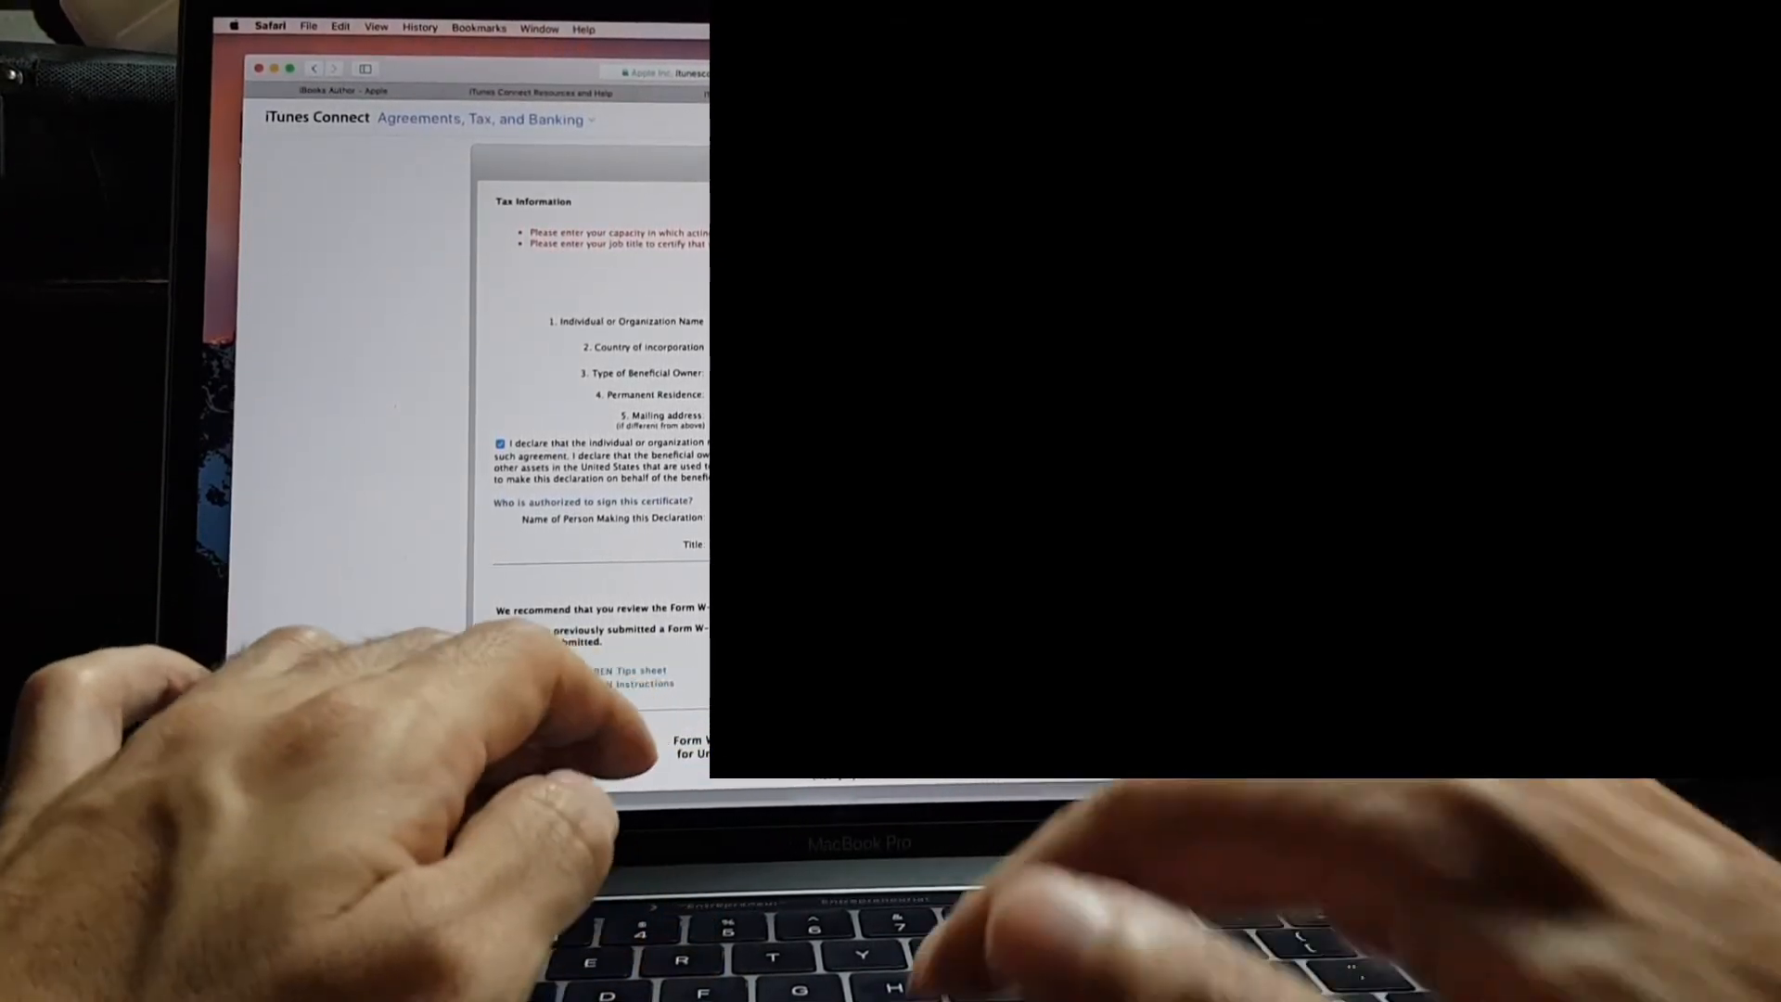
pyautogui.scroll(-3)
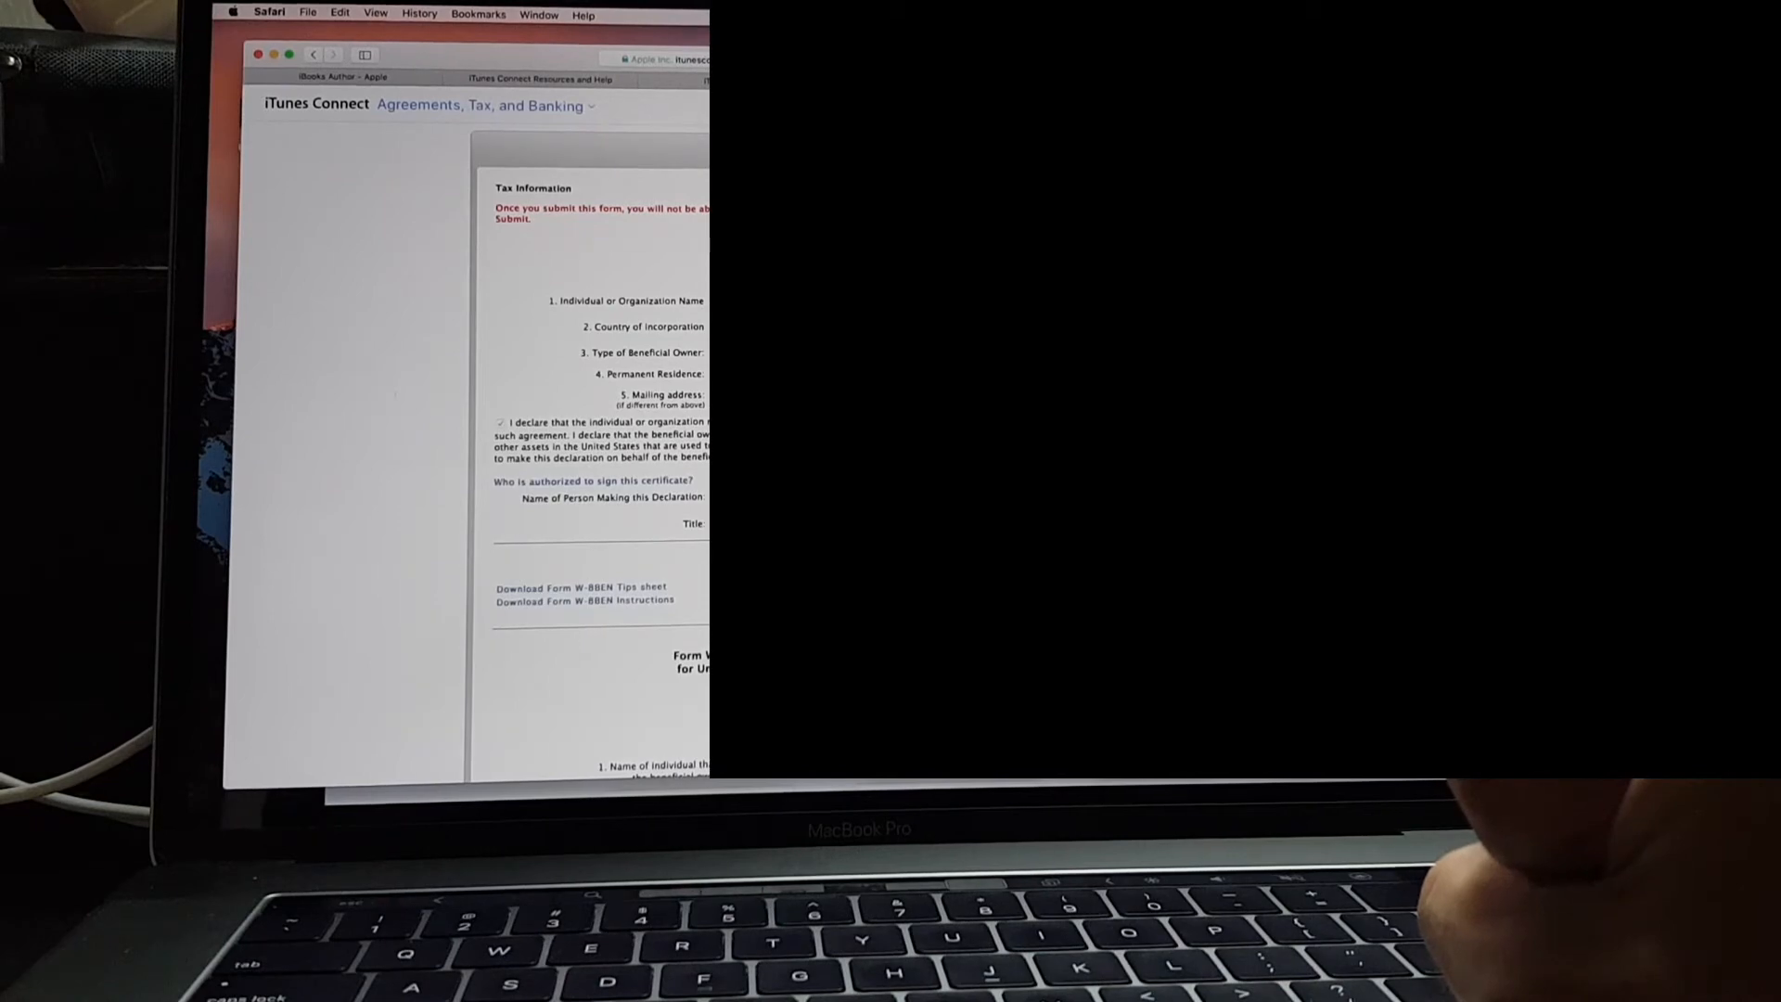
pyautogui.moveTo(1477, 887)
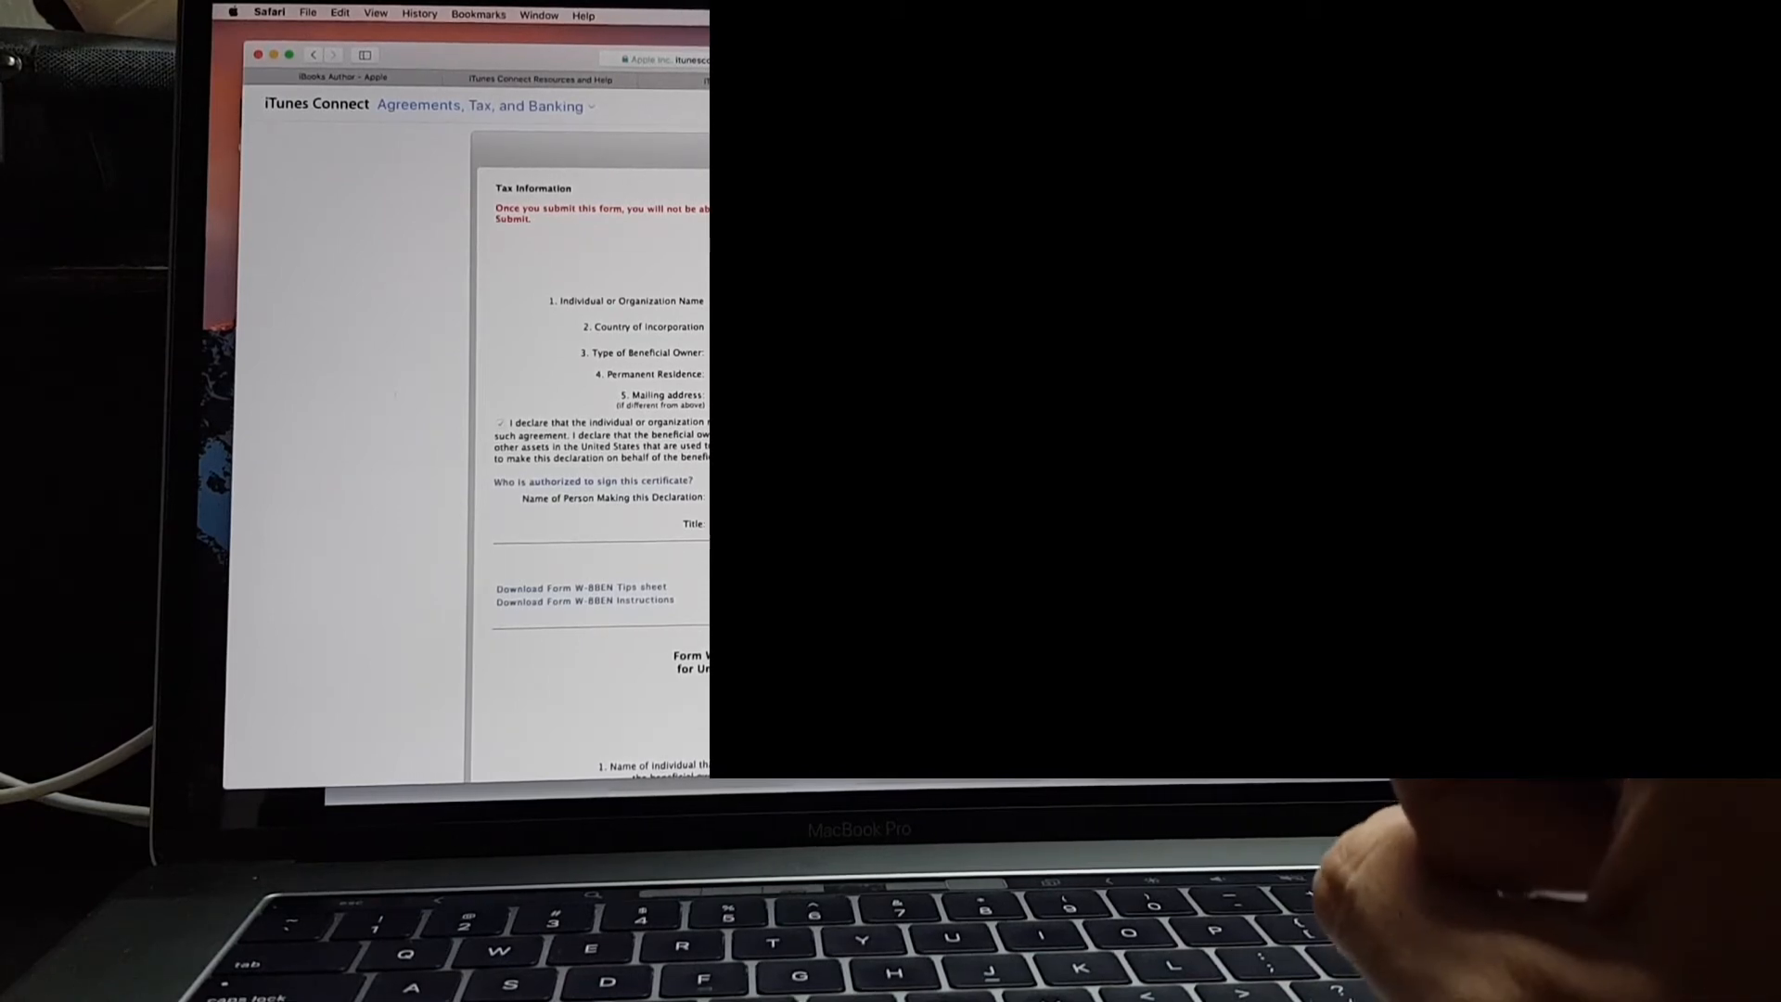
pyautogui.scroll(-3)
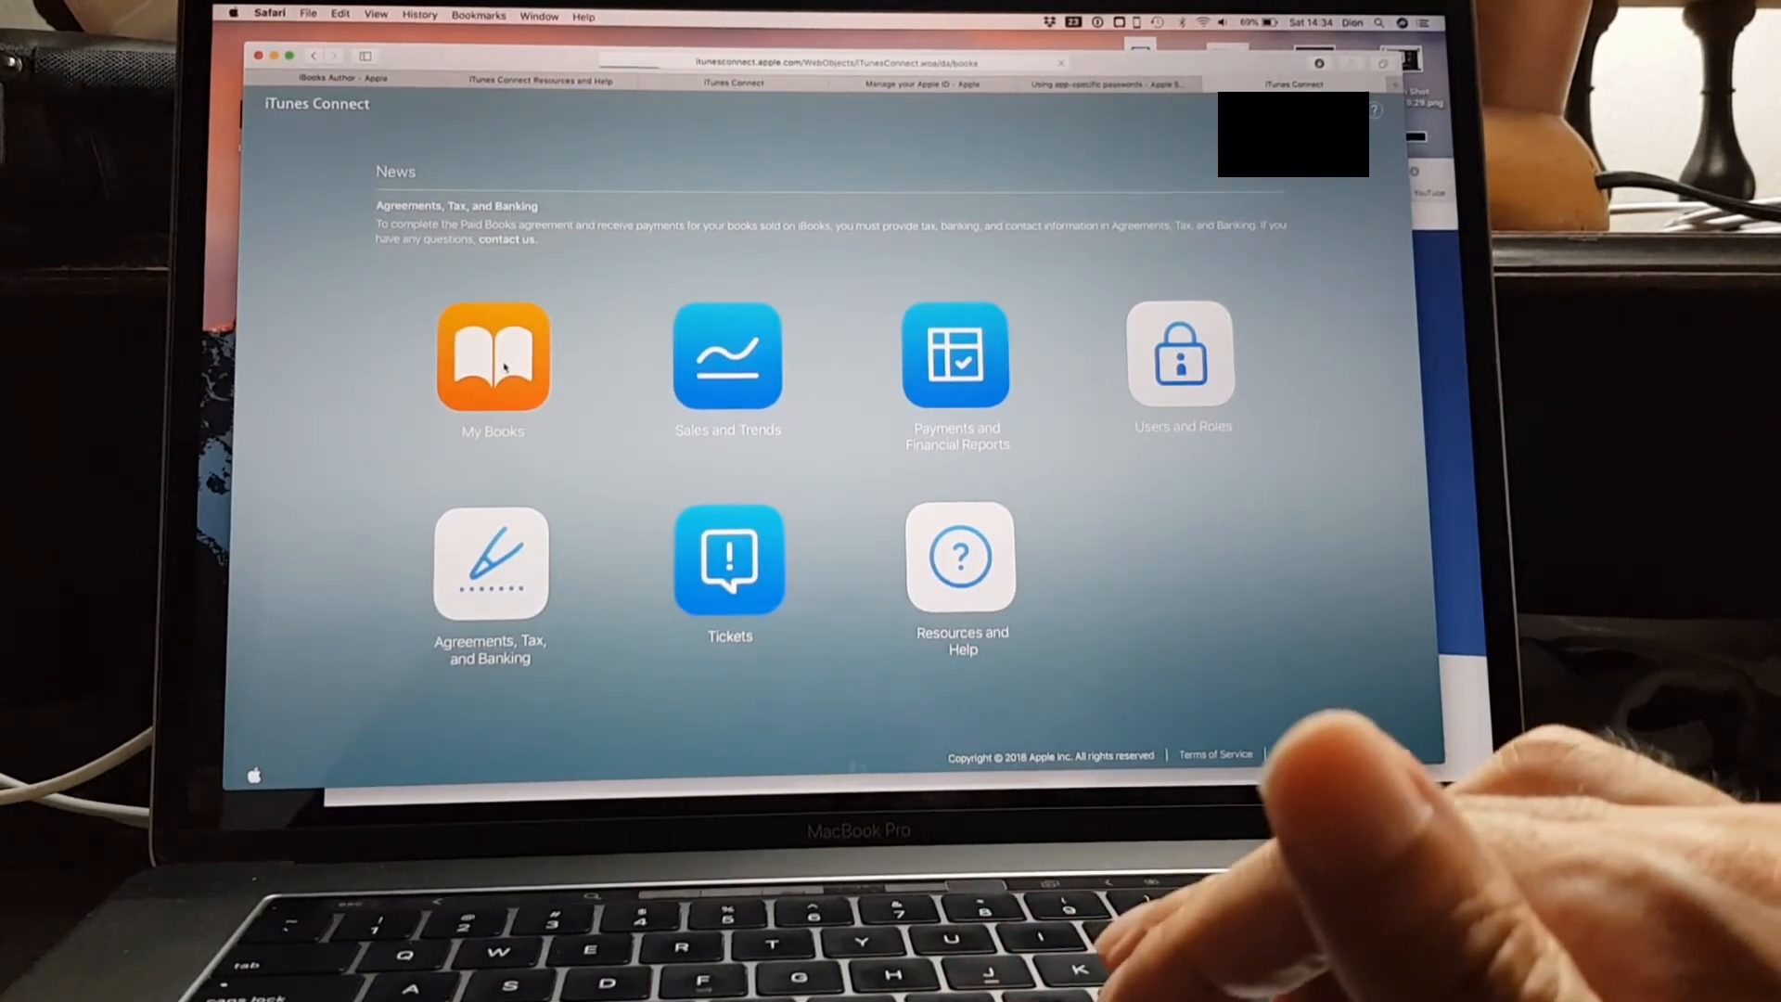
# Return to the iTunes Connect home and go to the My Books section
pyautogui.click(491, 360)
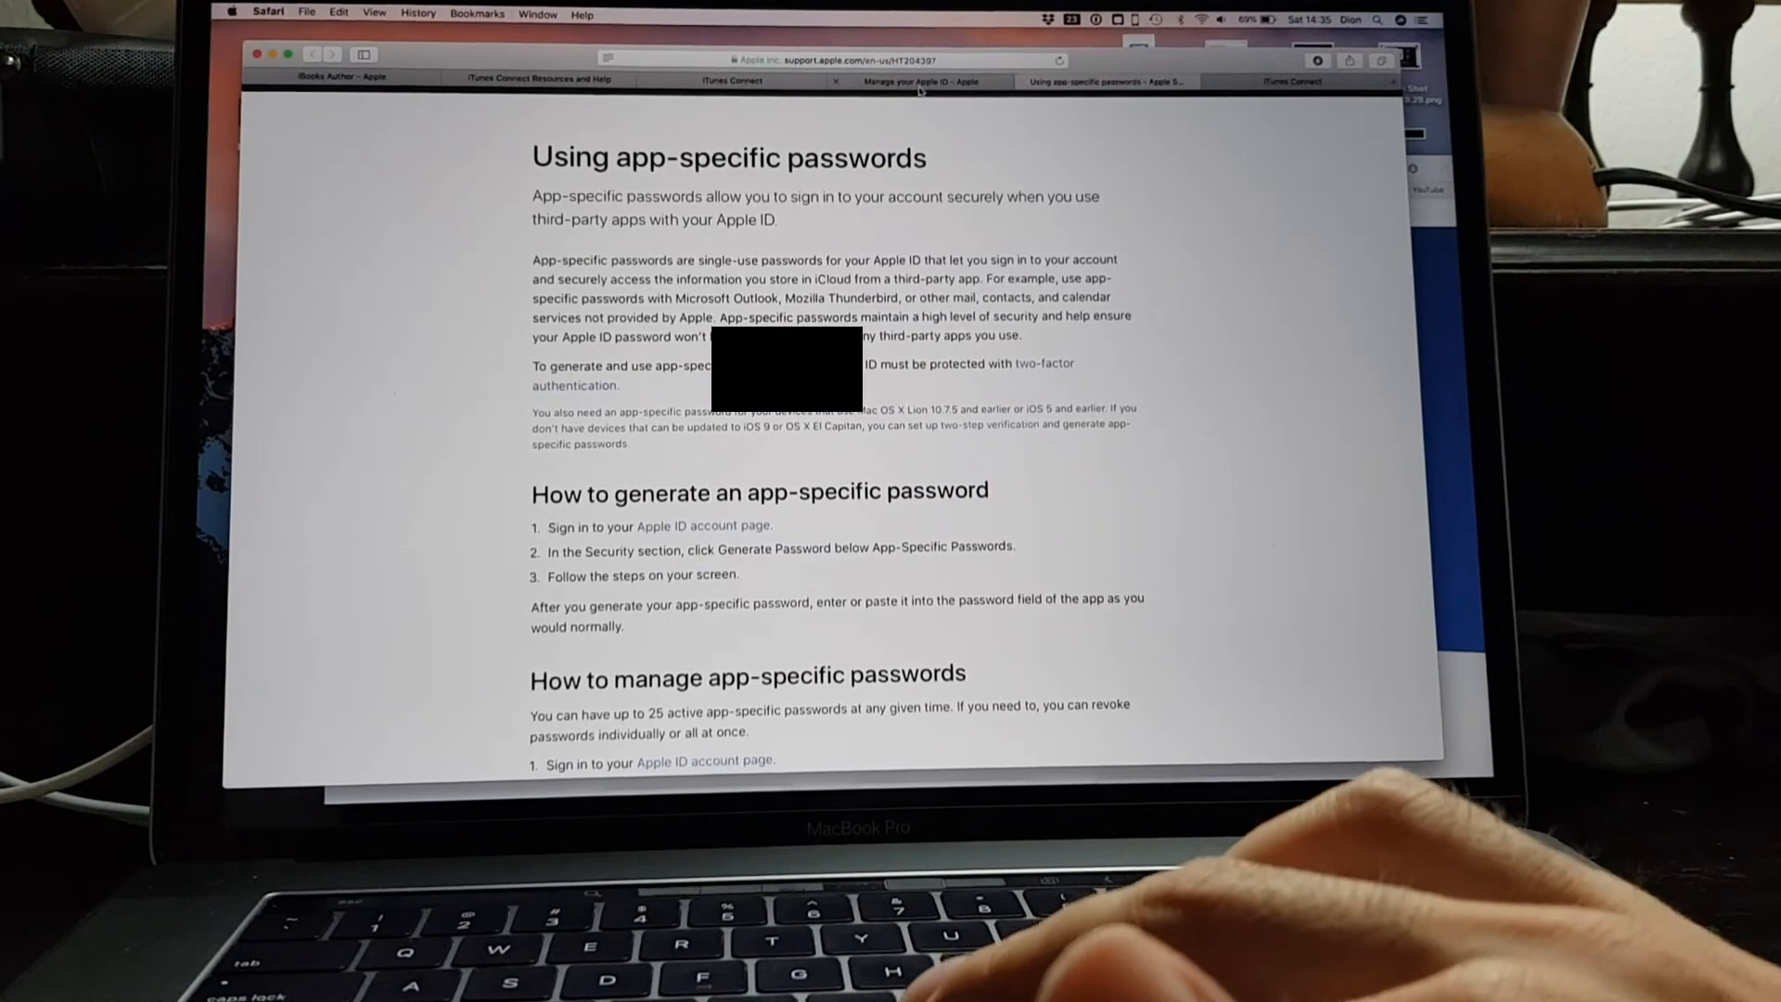
# Switch to the iTunes Producer sign-in window over Safari's Apple tools page
pyautogui.click(537, 80)
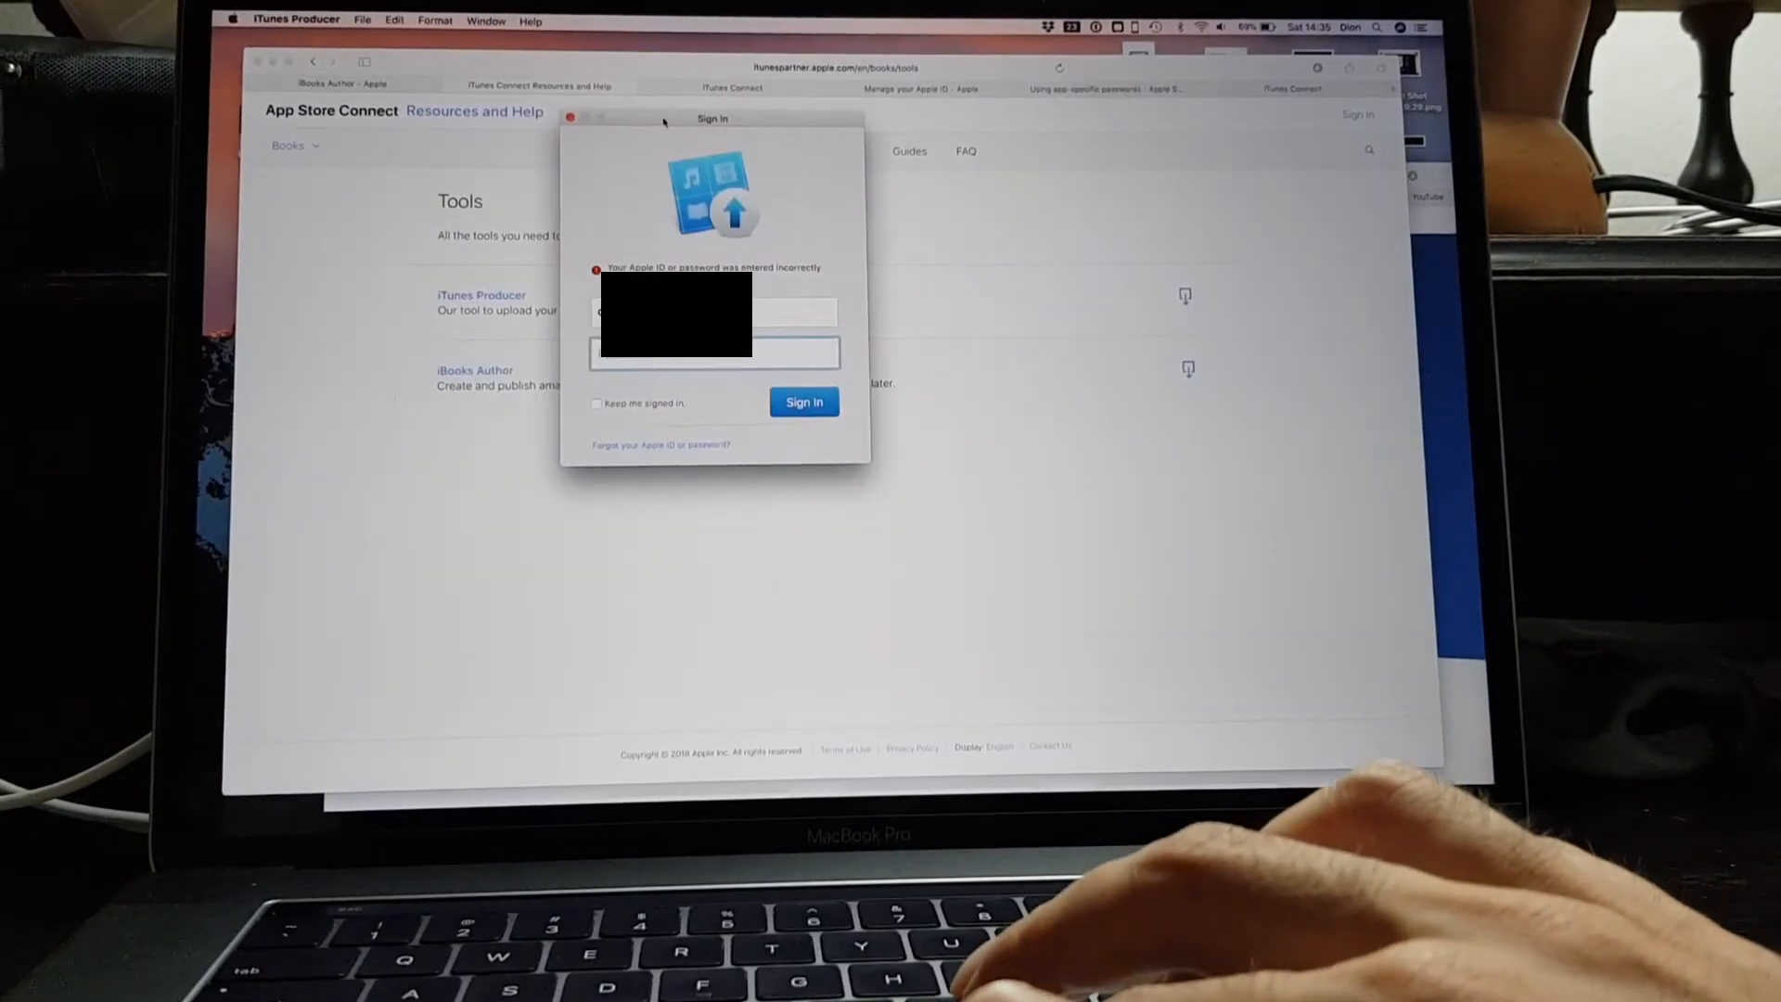
# Move the iTunes Producer Sign In window aside before retrying the Apple ID password
pyautogui.moveTo(710, 119); pyautogui.dragTo(894, 342)
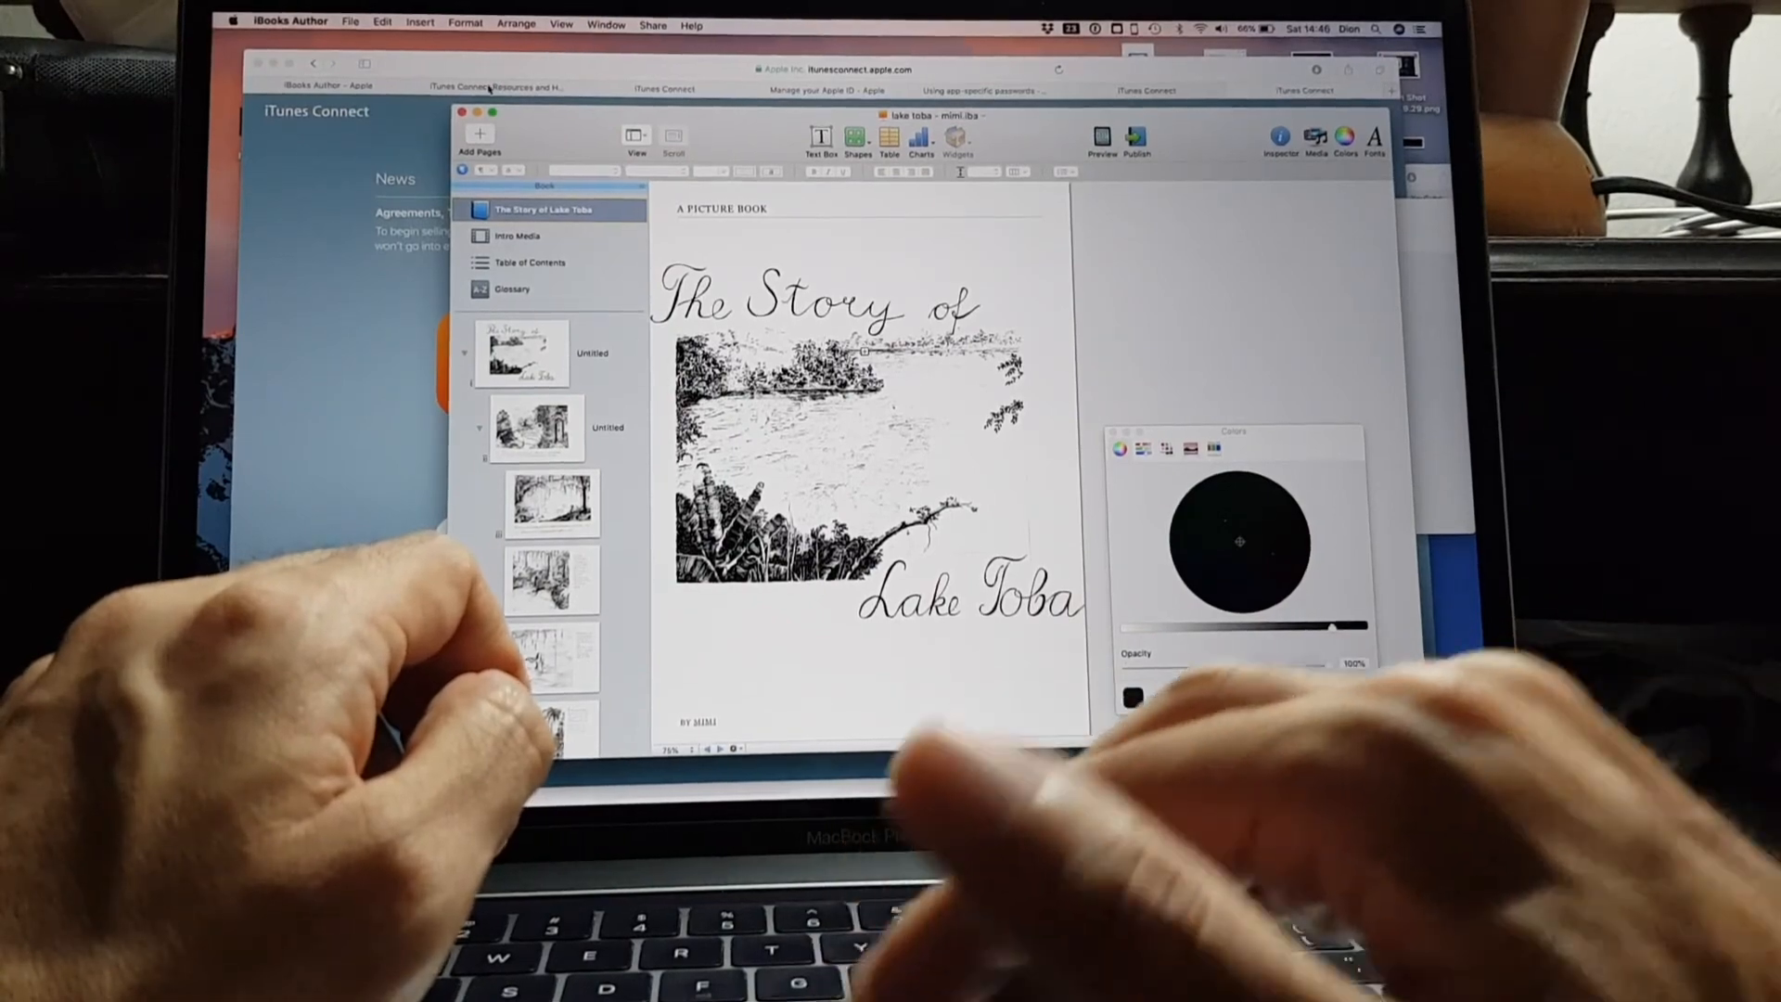
# Review the File > Export iBooks Store options, cancel them and close the Colors panel
pyautogui.click(351, 26)
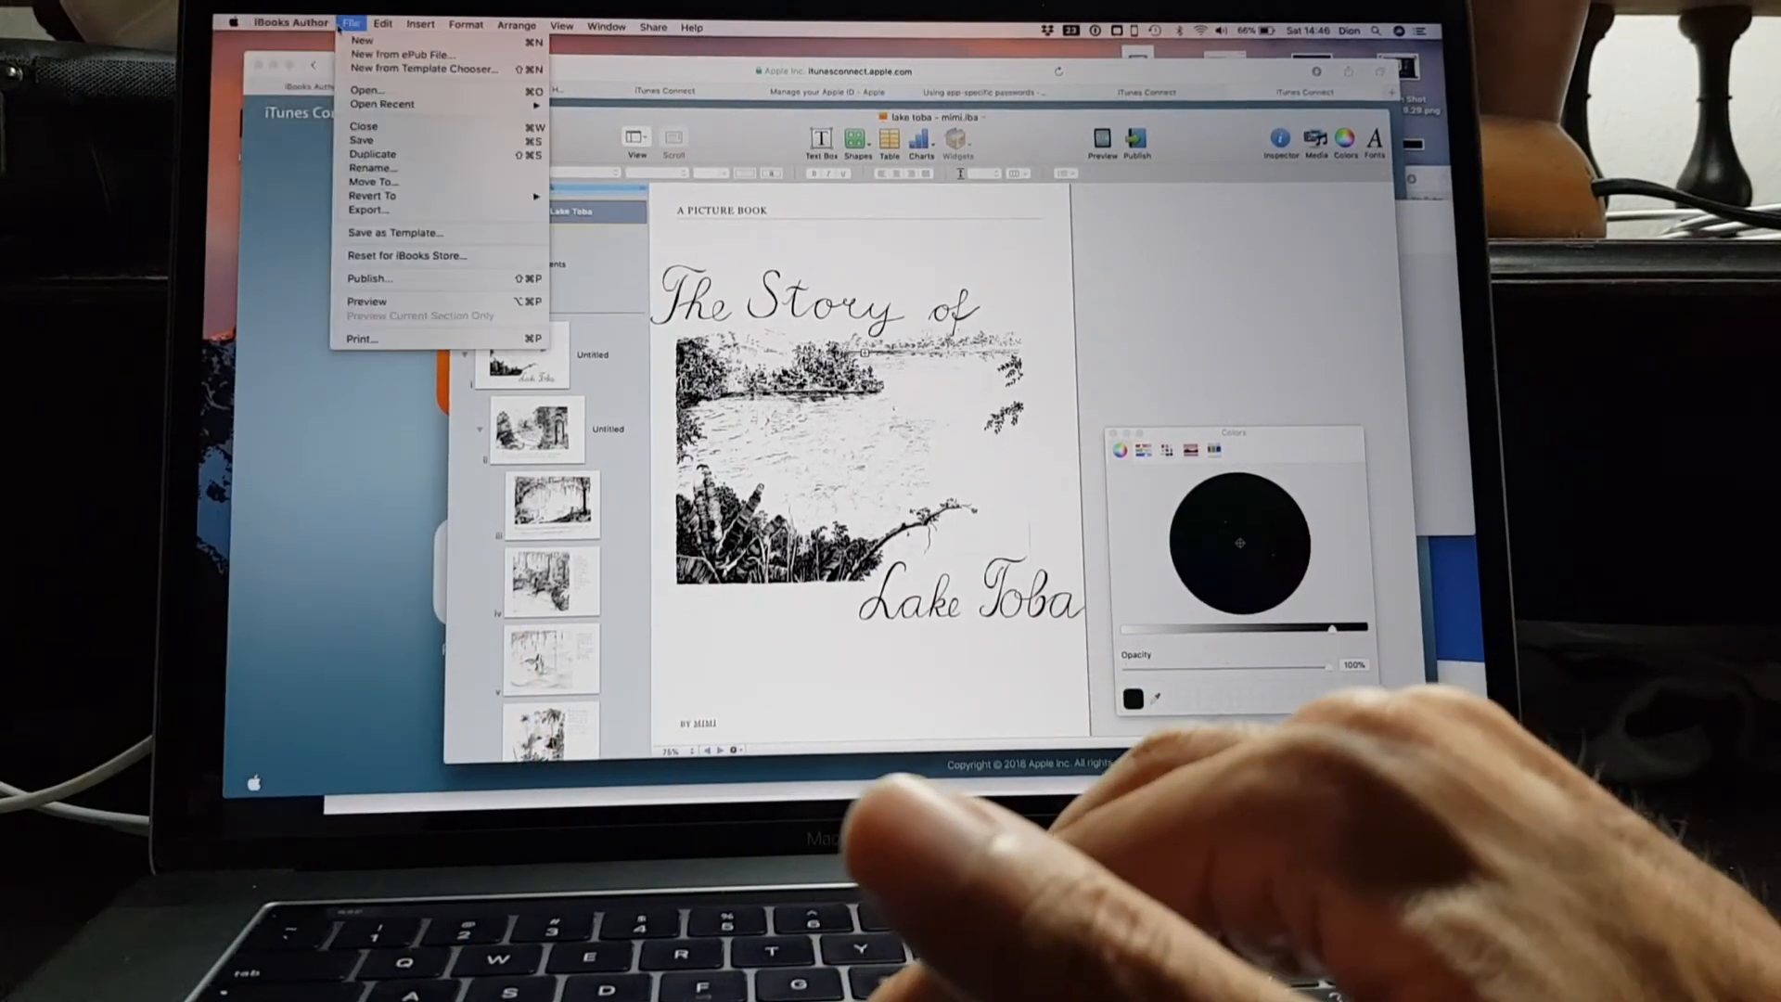
pyautogui.moveTo(367, 211)
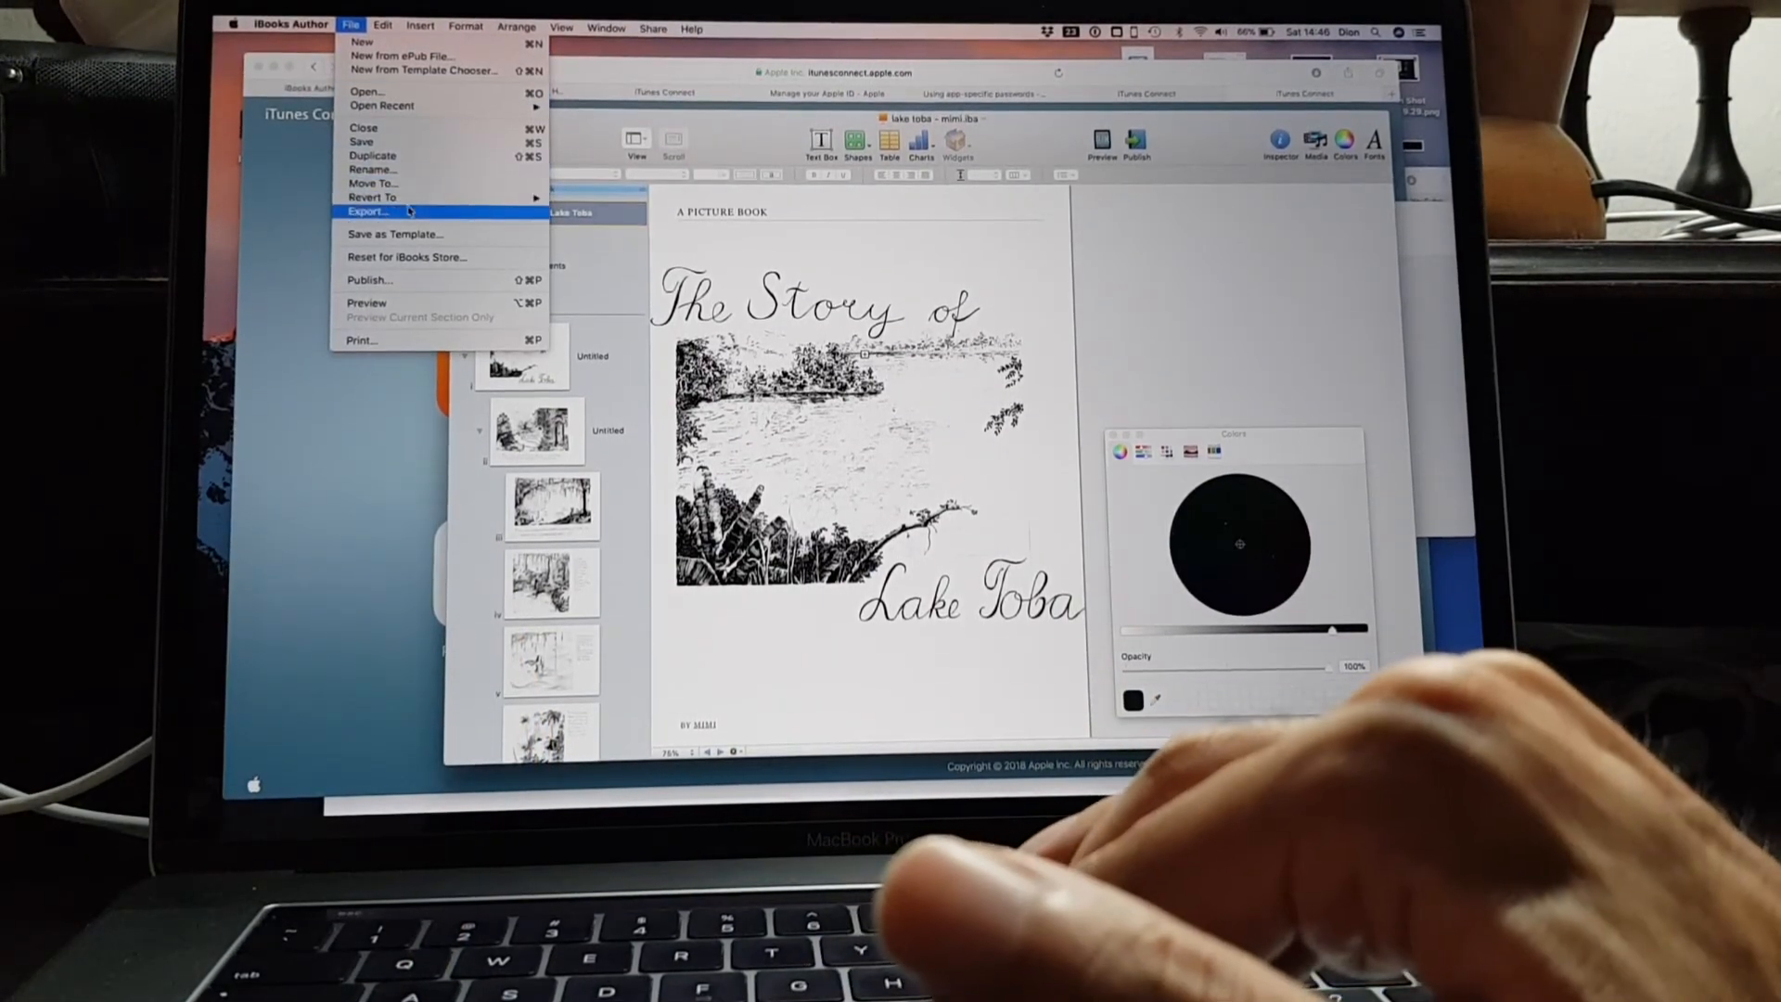
pyautogui.click(367, 211)
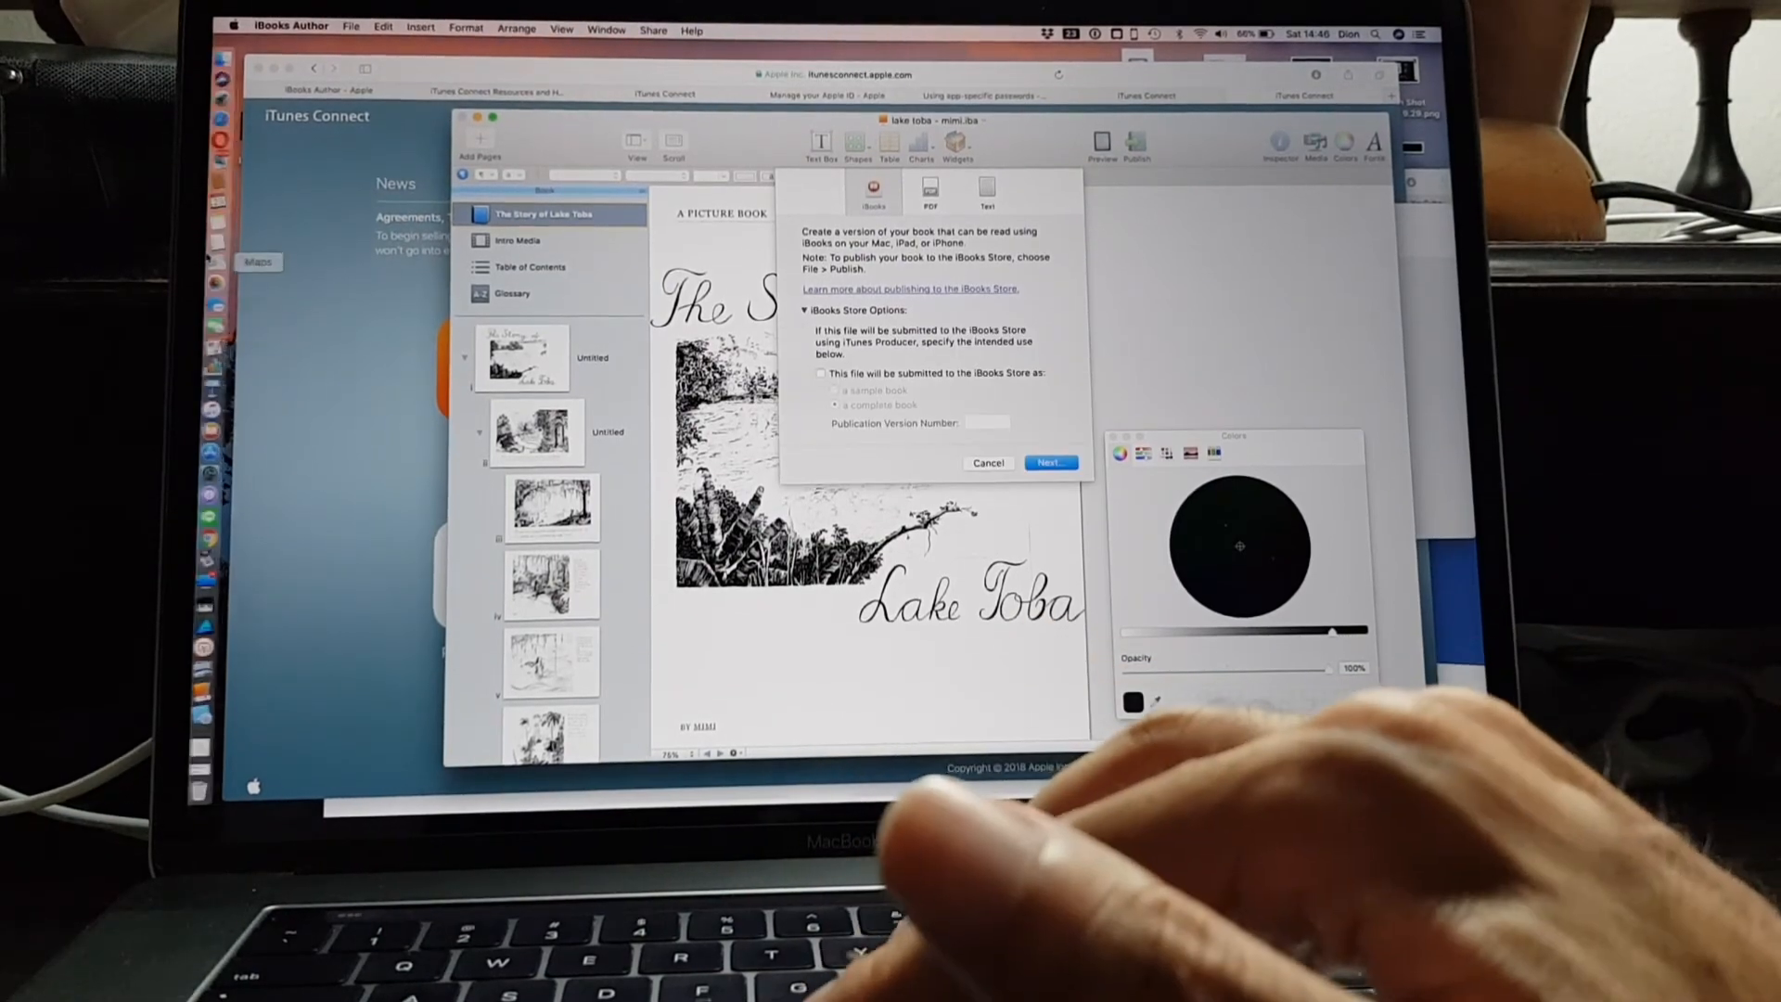
pyautogui.click(1050, 462)
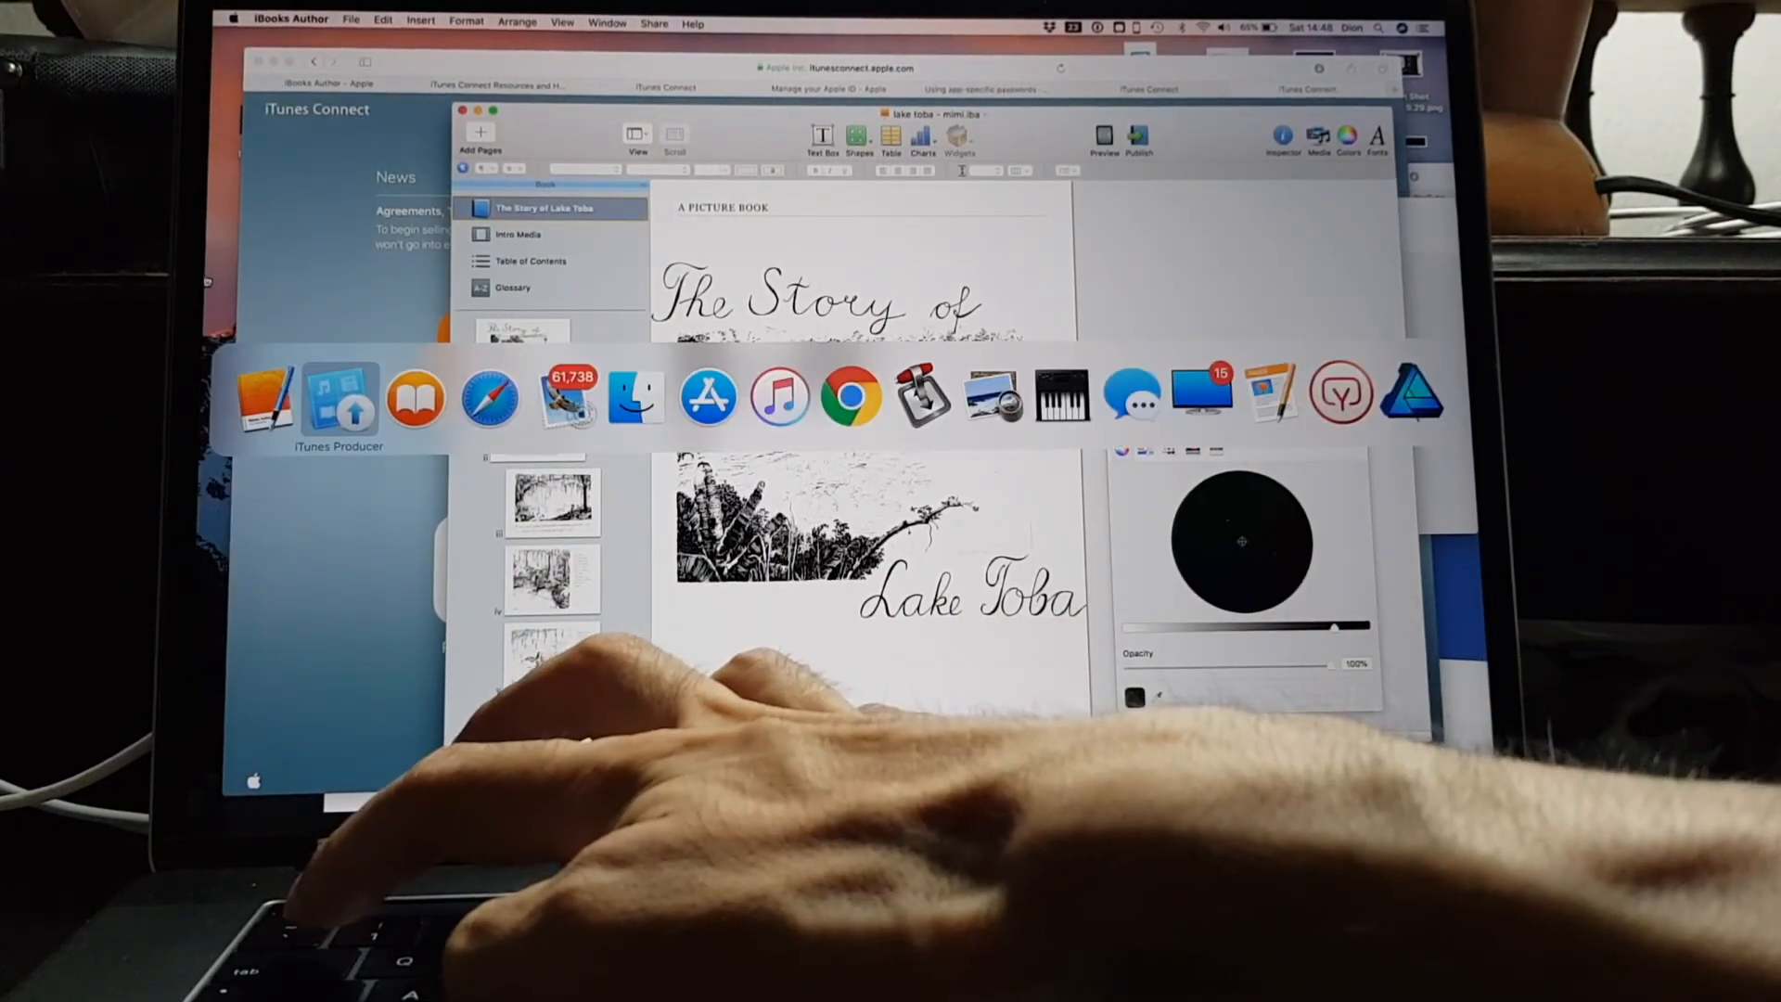
pyautogui.click(338, 397)
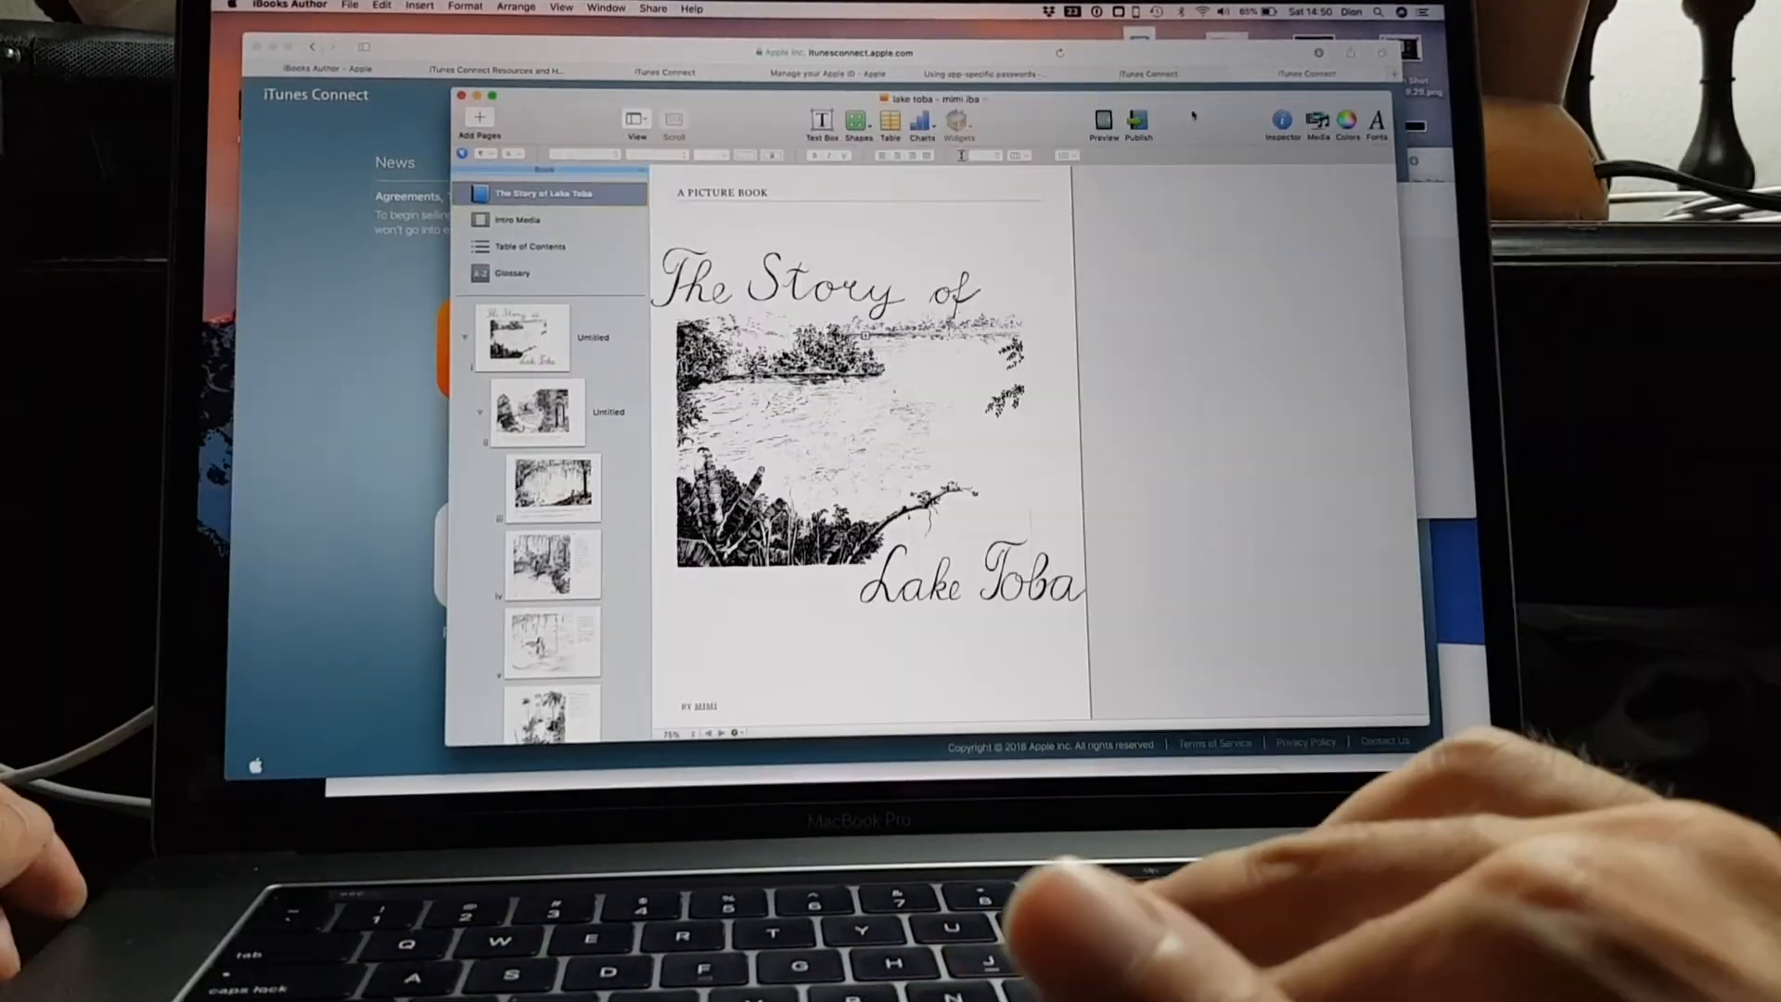
# Publish as a new book, signing in and taking the sample from the Untitled chapter
pyautogui.click(1137, 125)
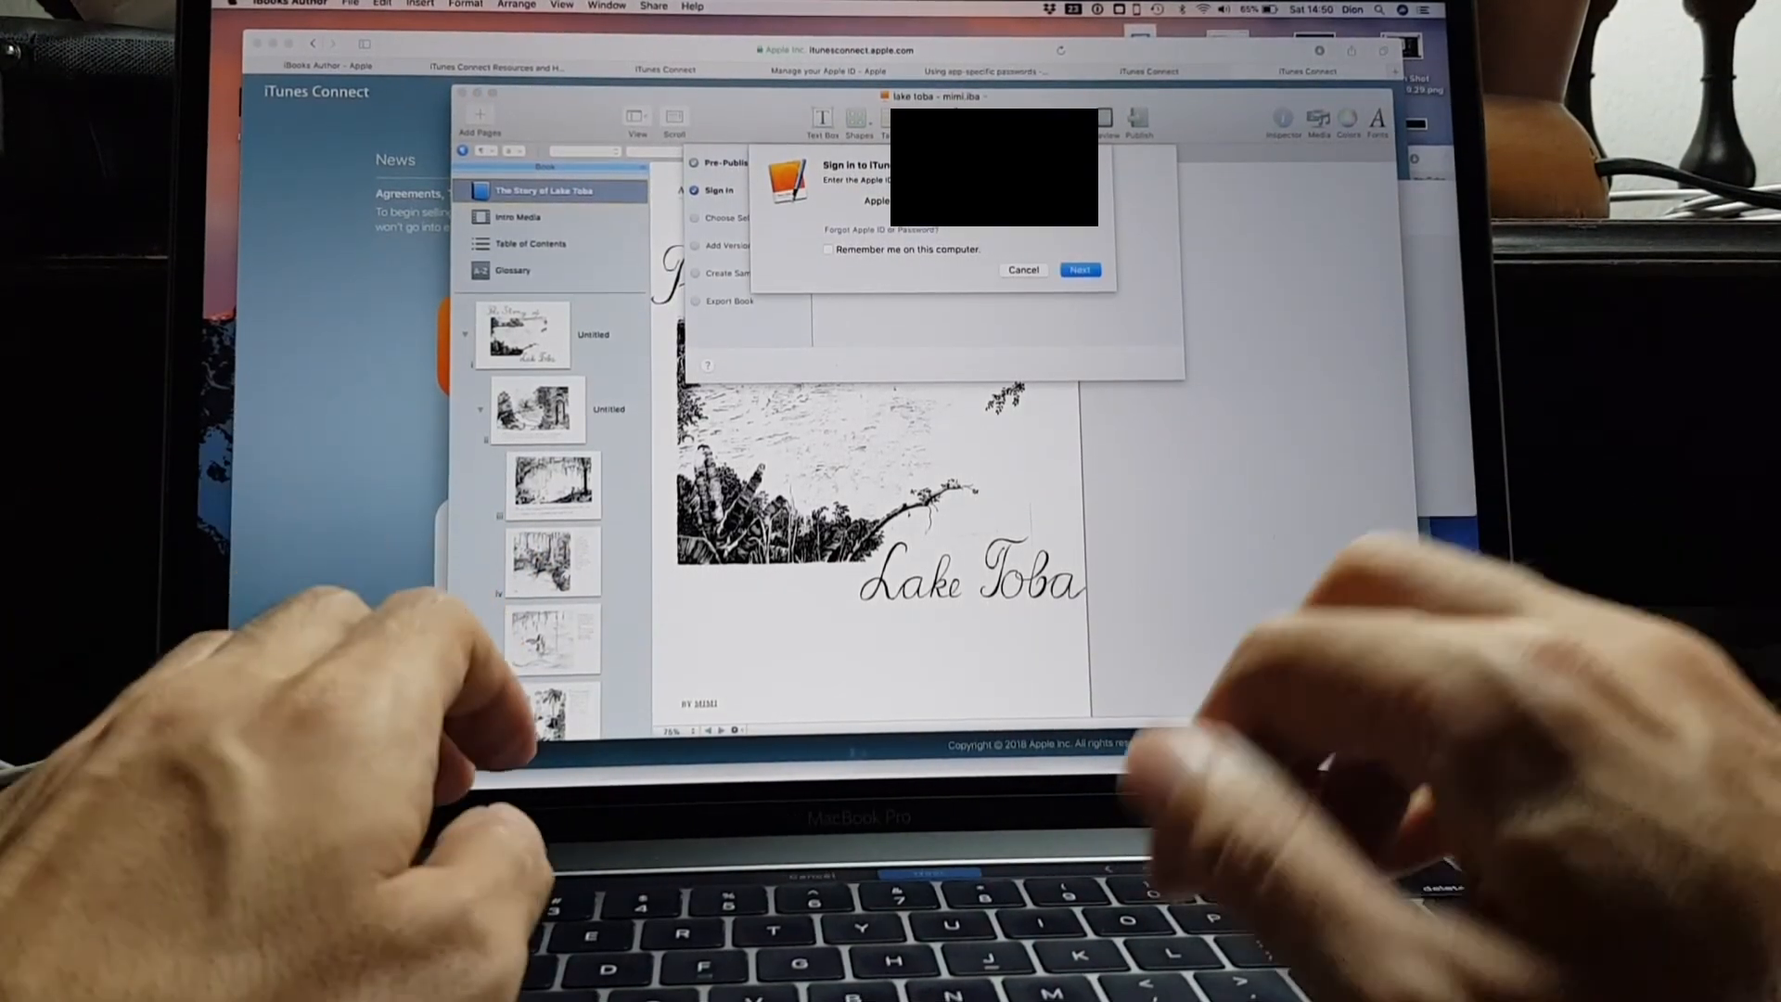
pyautogui.click(1076, 269)
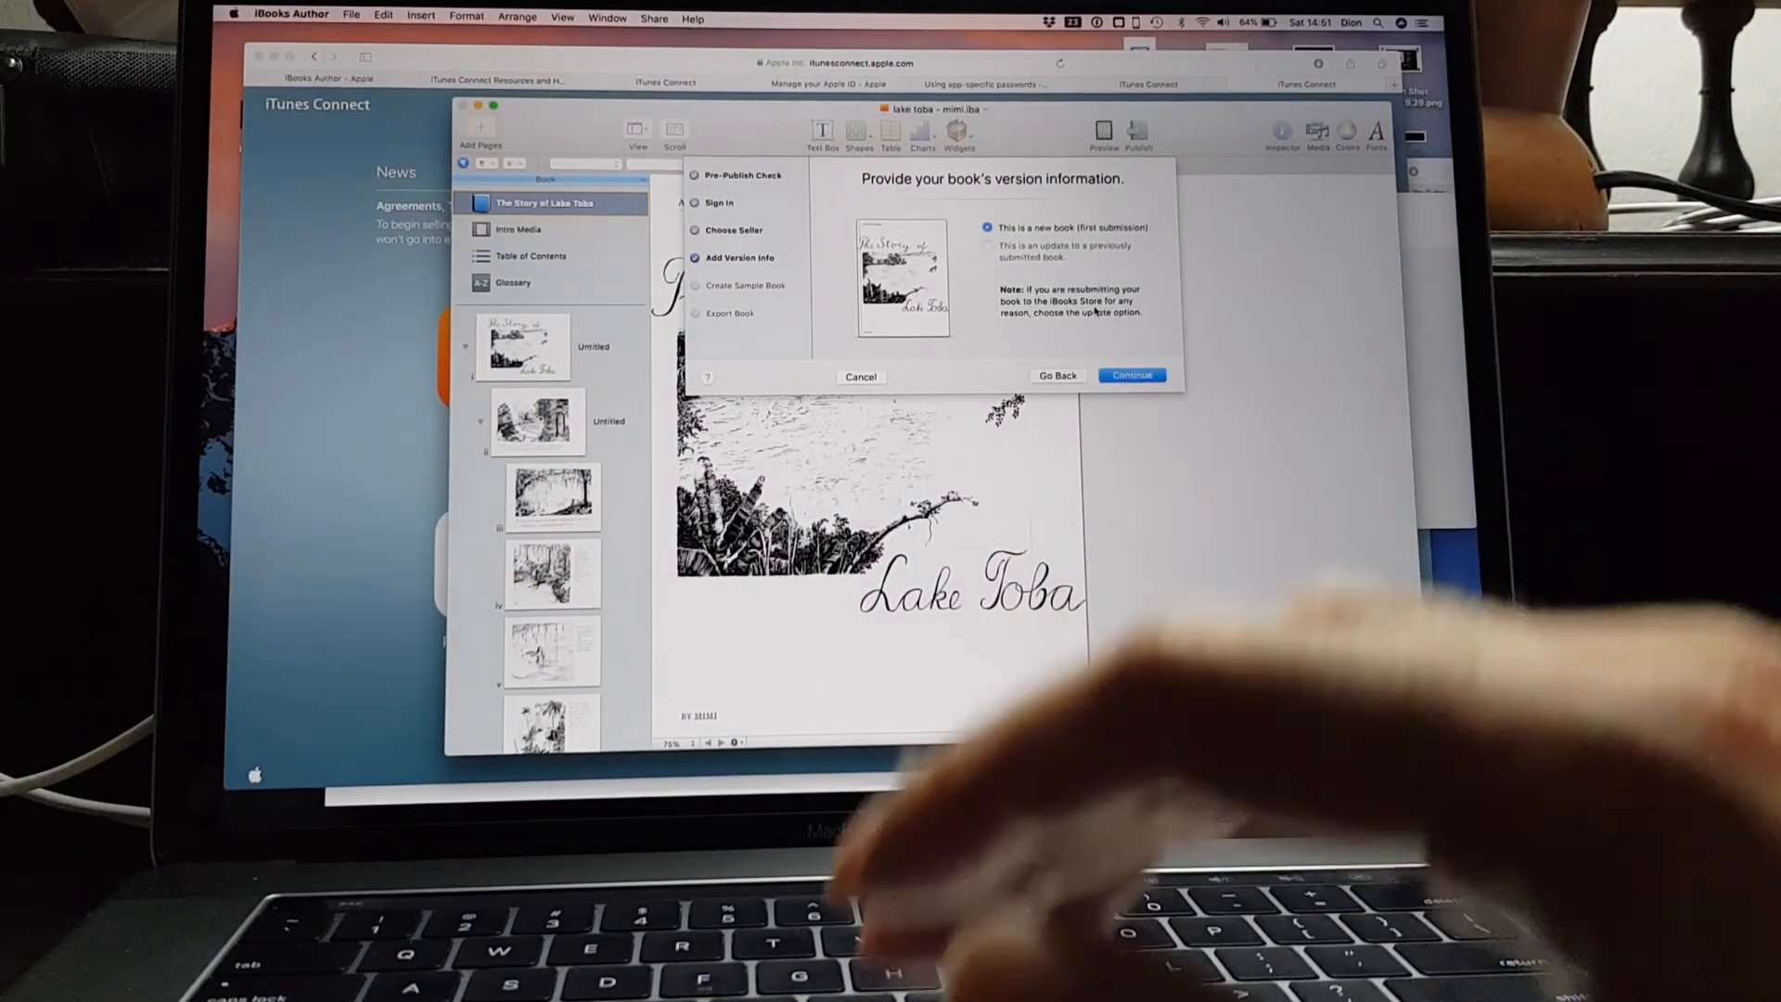
pyautogui.click(1132, 375)
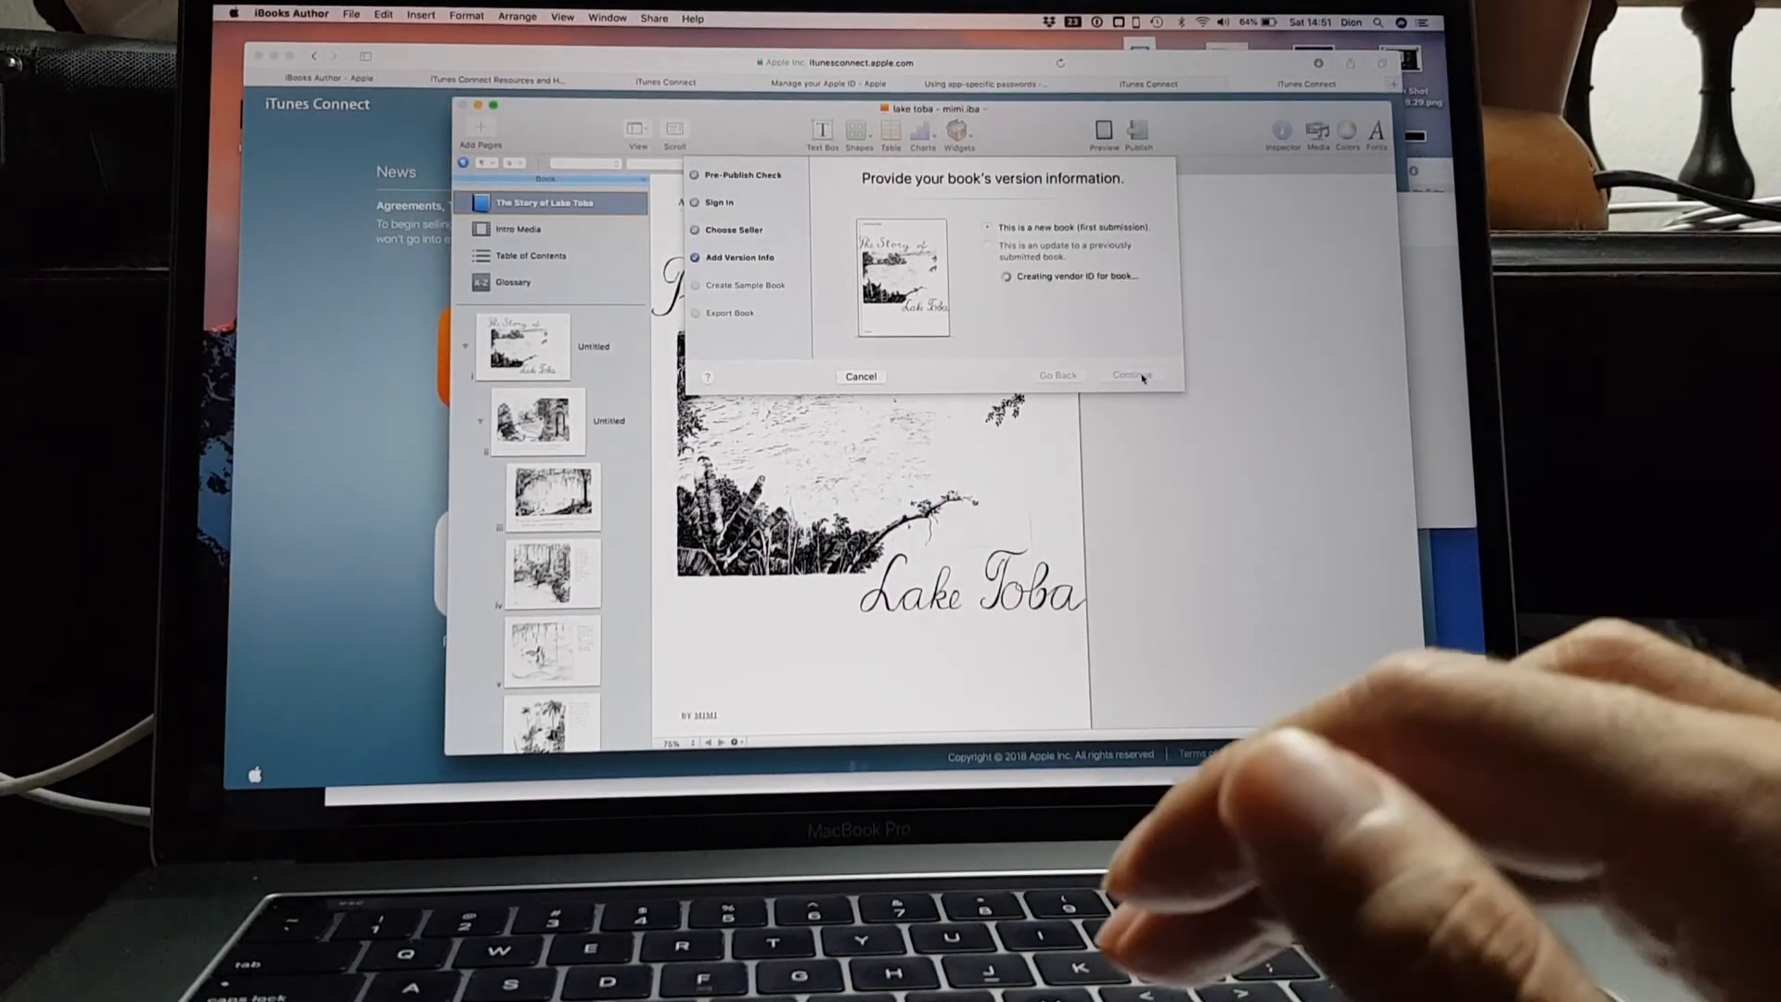
pyautogui.click(1130, 375)
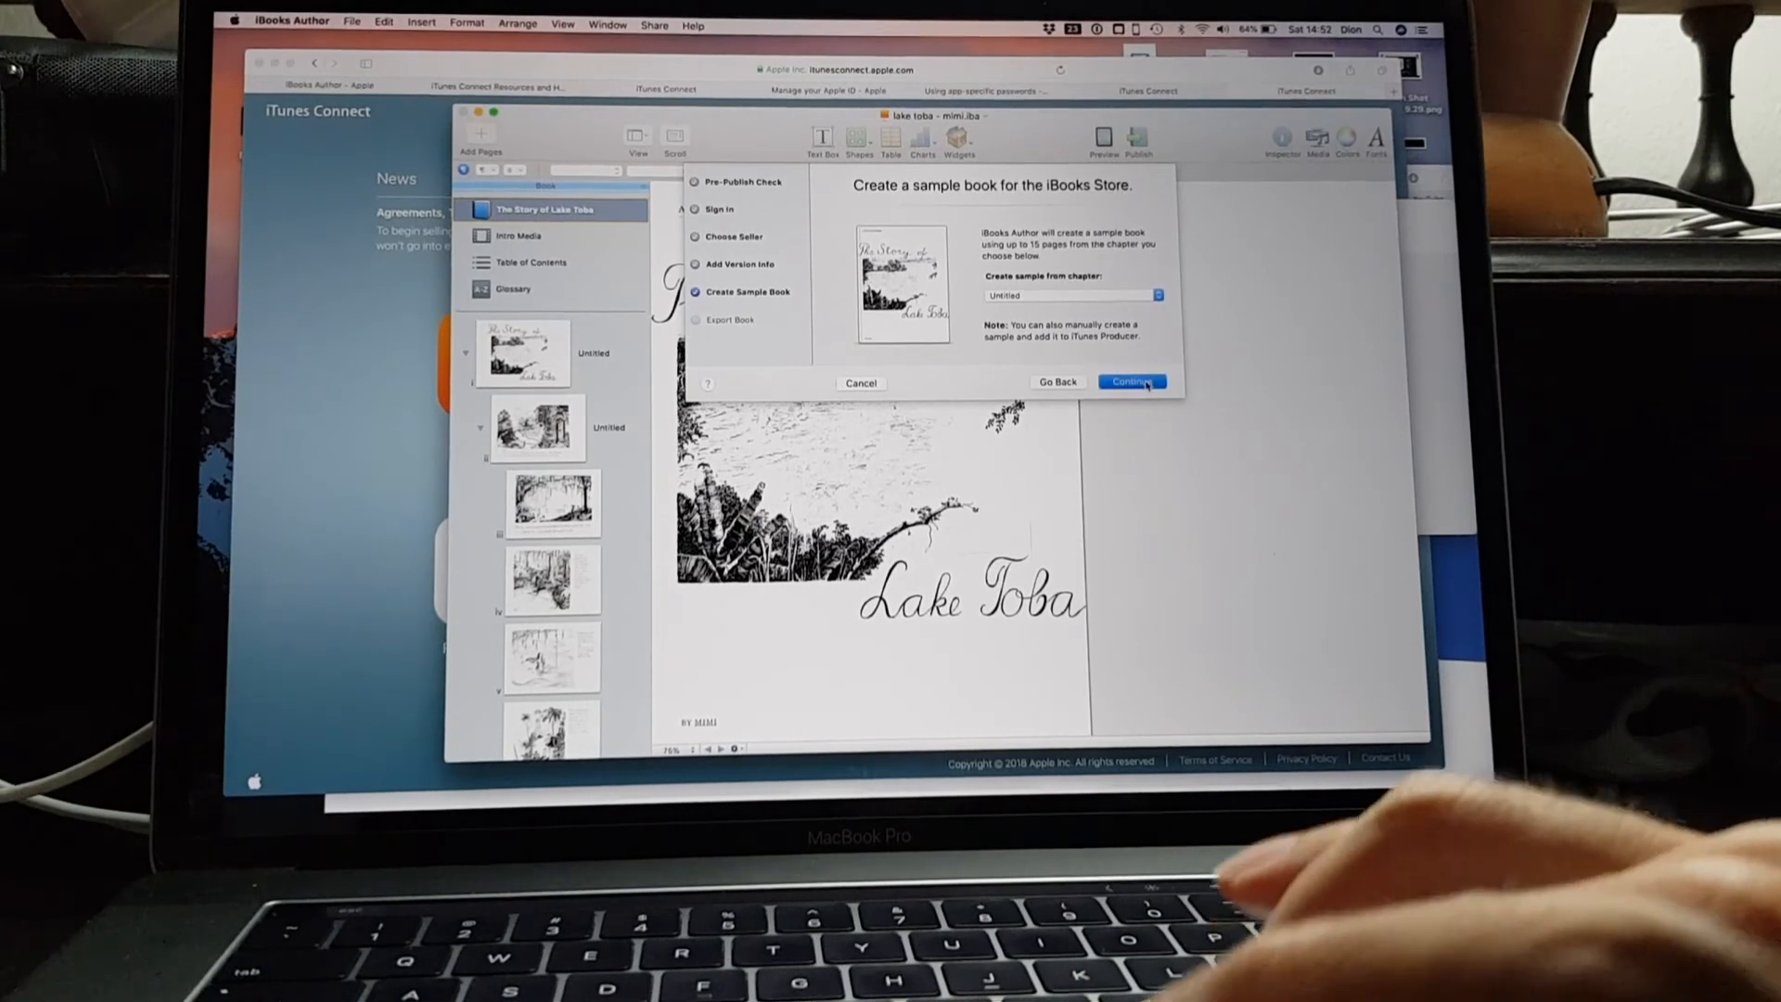
pyautogui.click(1132, 383)
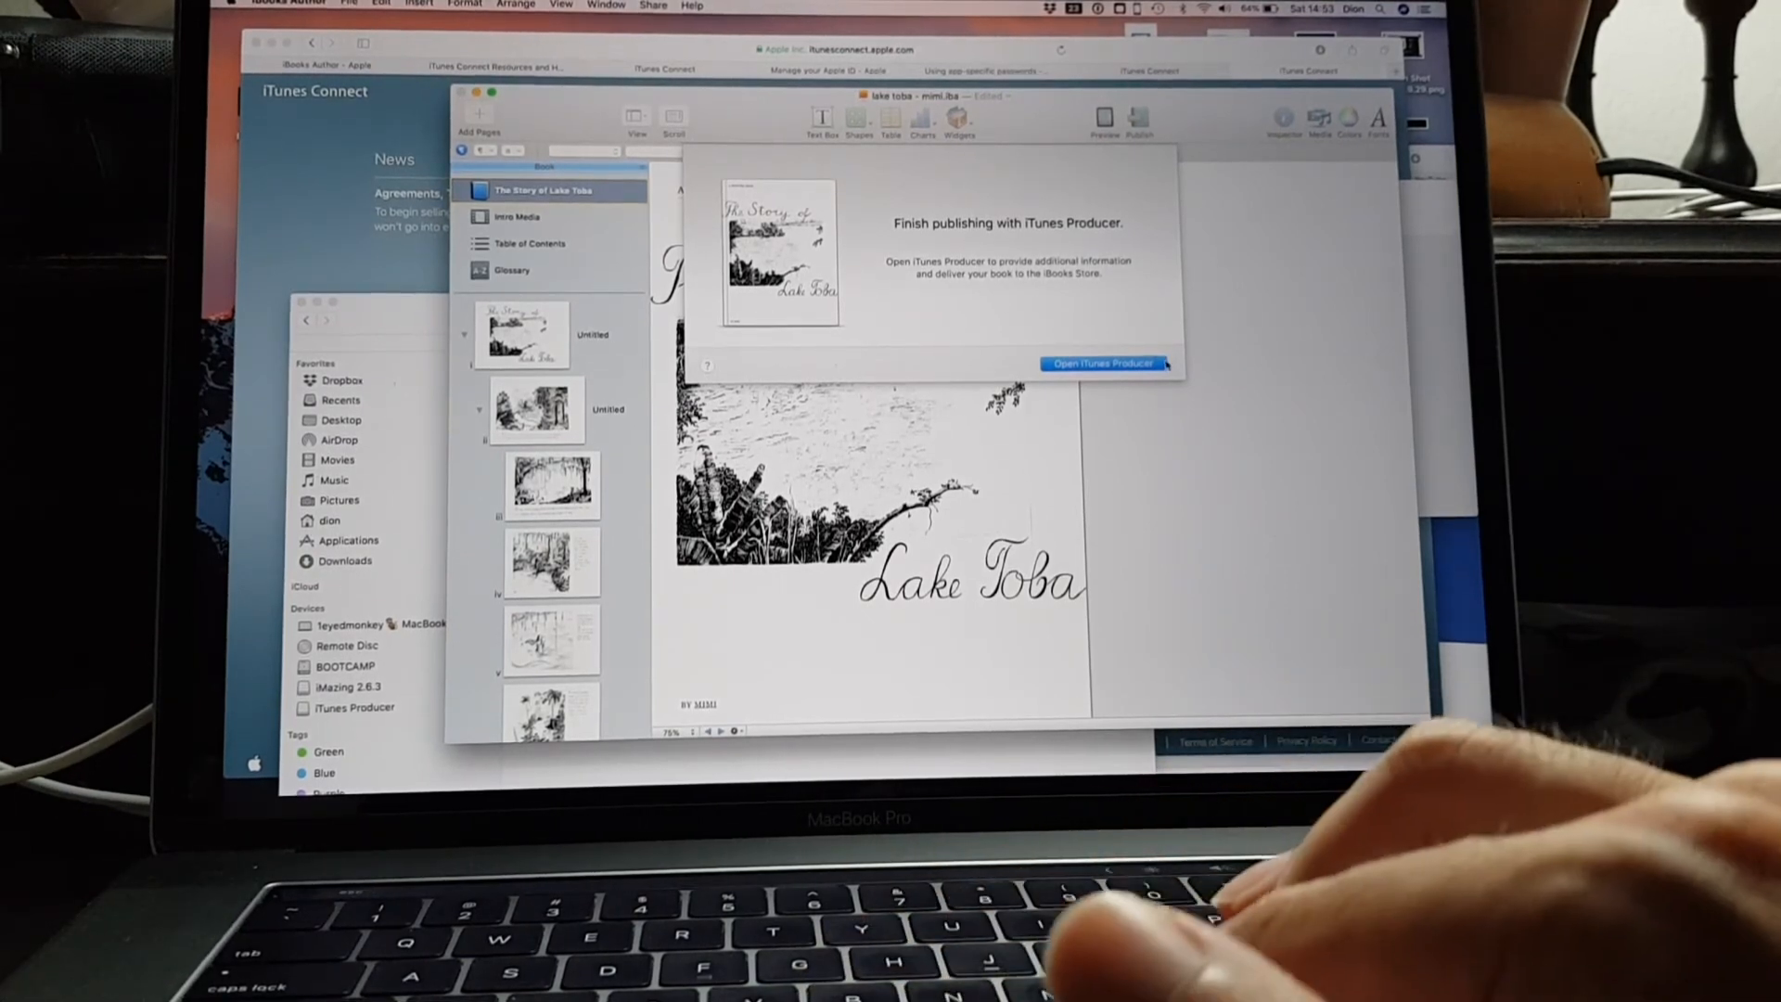
# Hand the book to iTunes Producer, skip Add Territory Rights and Pricing, and show Details
pyautogui.click(1098, 364)
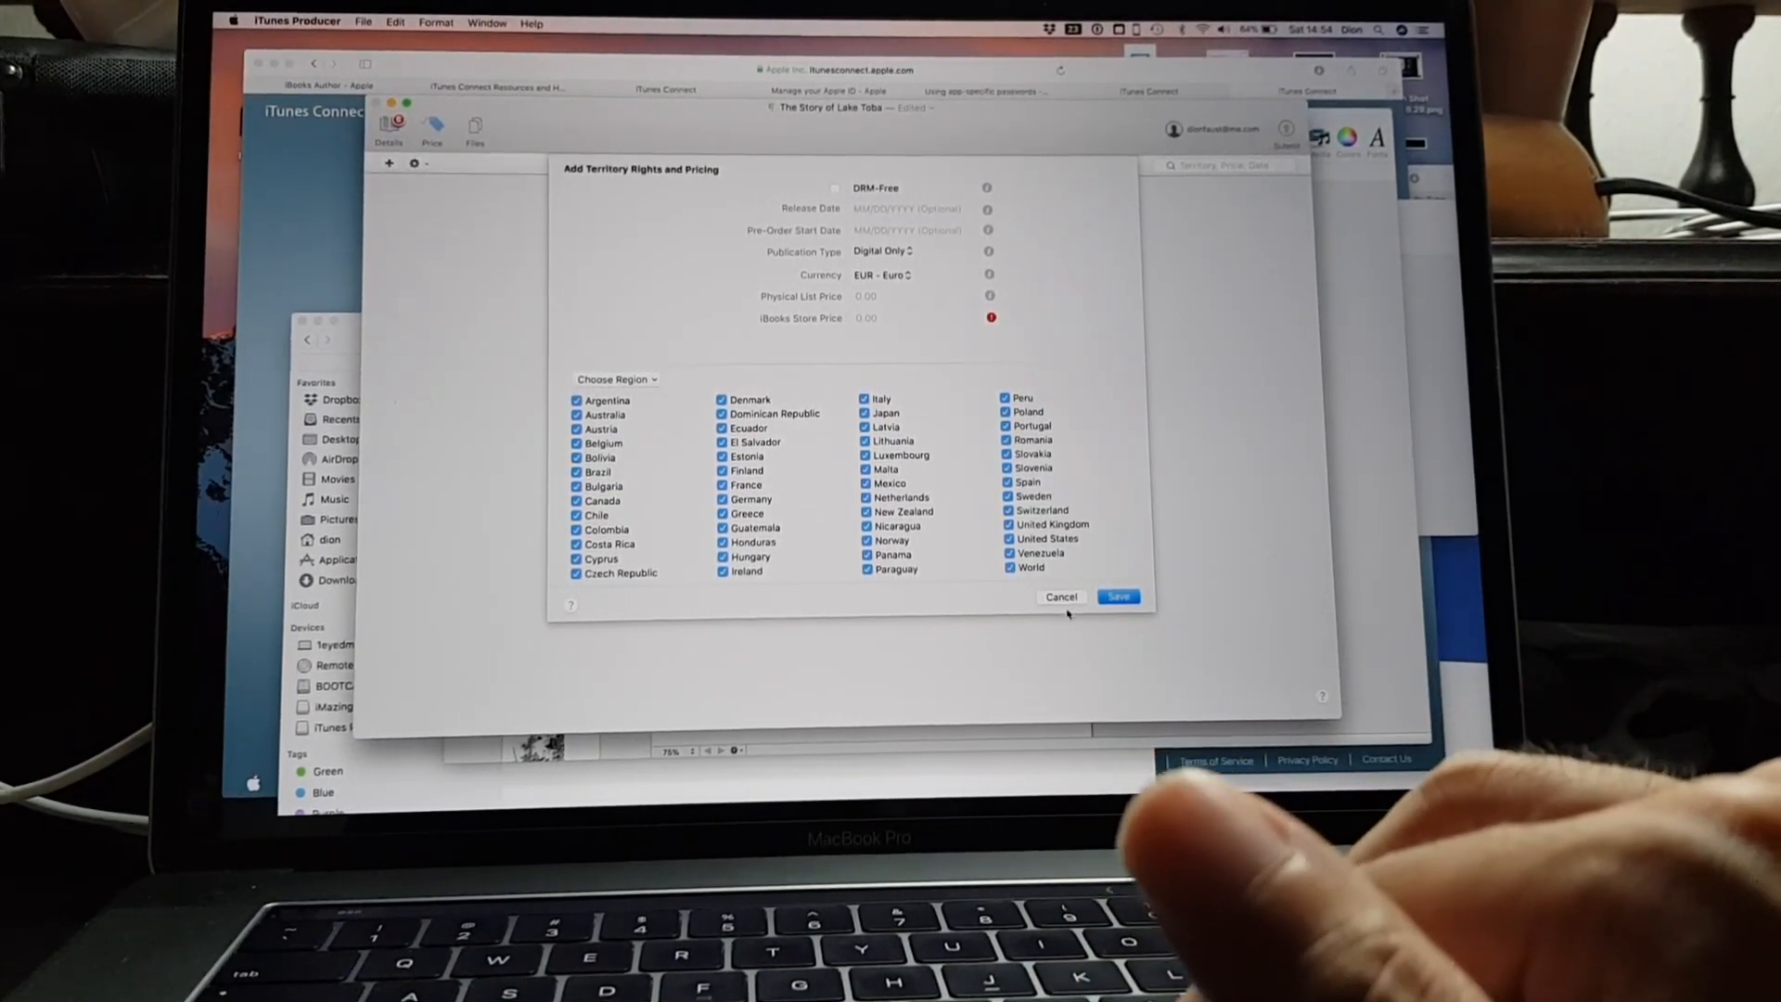
pyautogui.click(1060, 596)
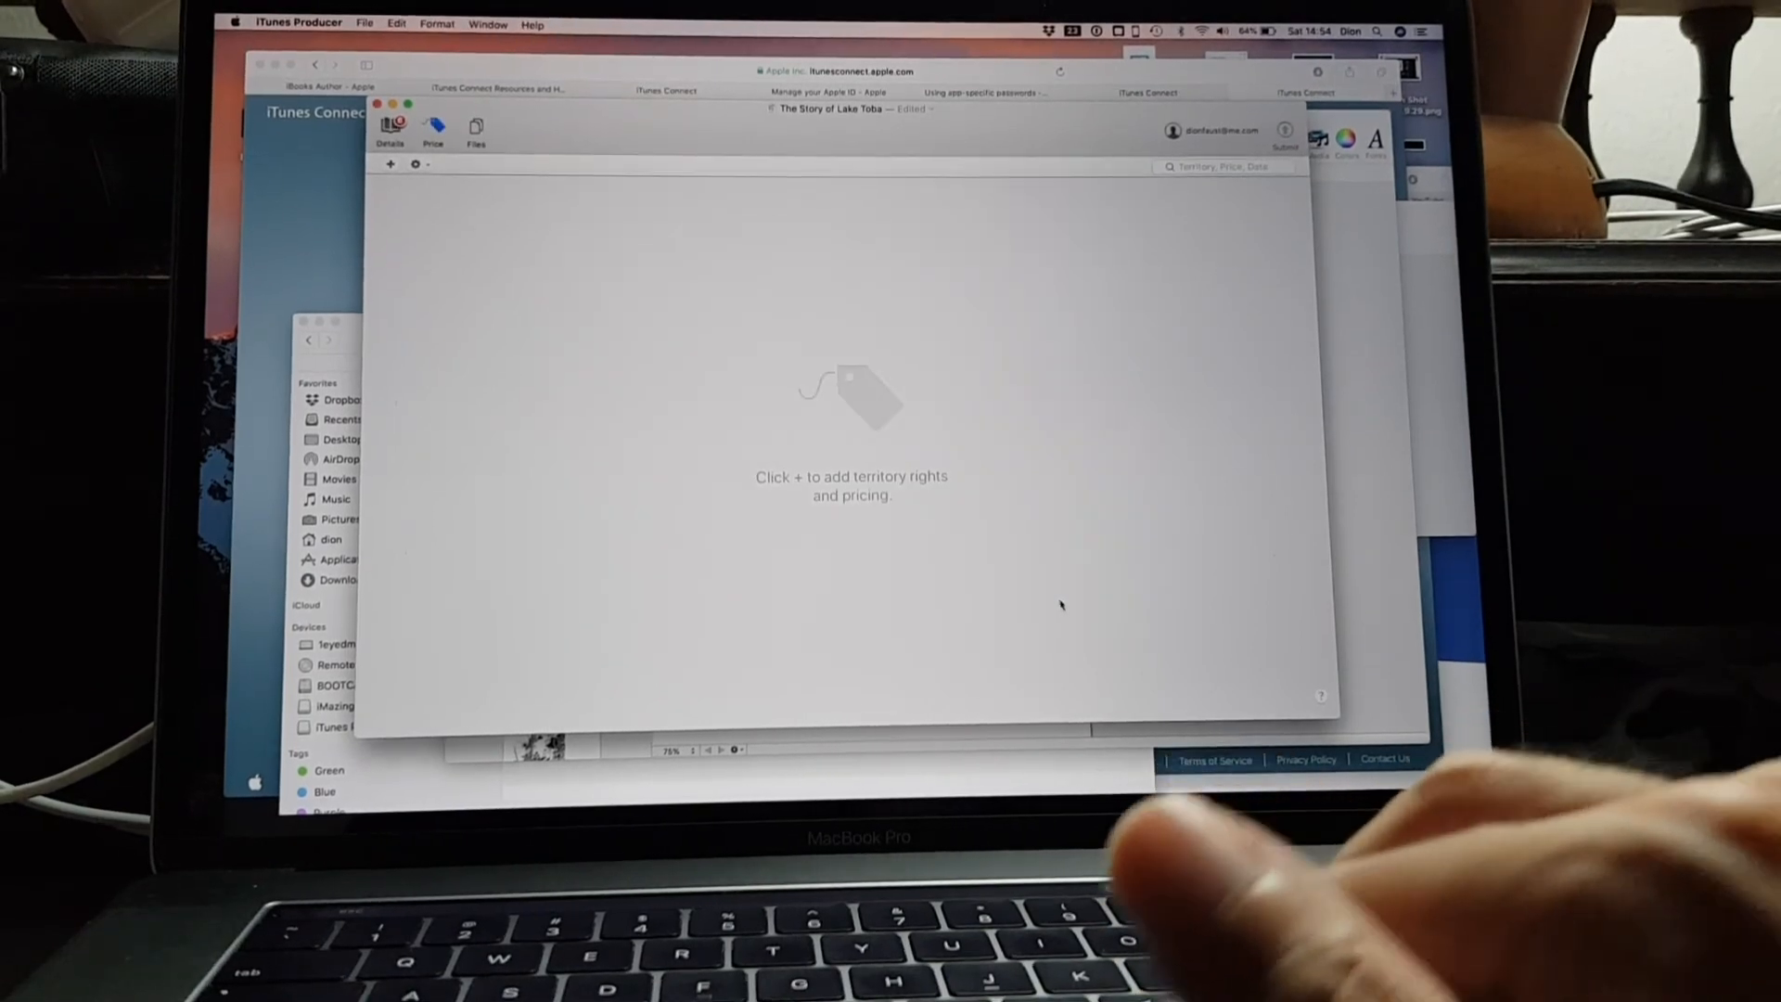
pyautogui.click(390, 119)
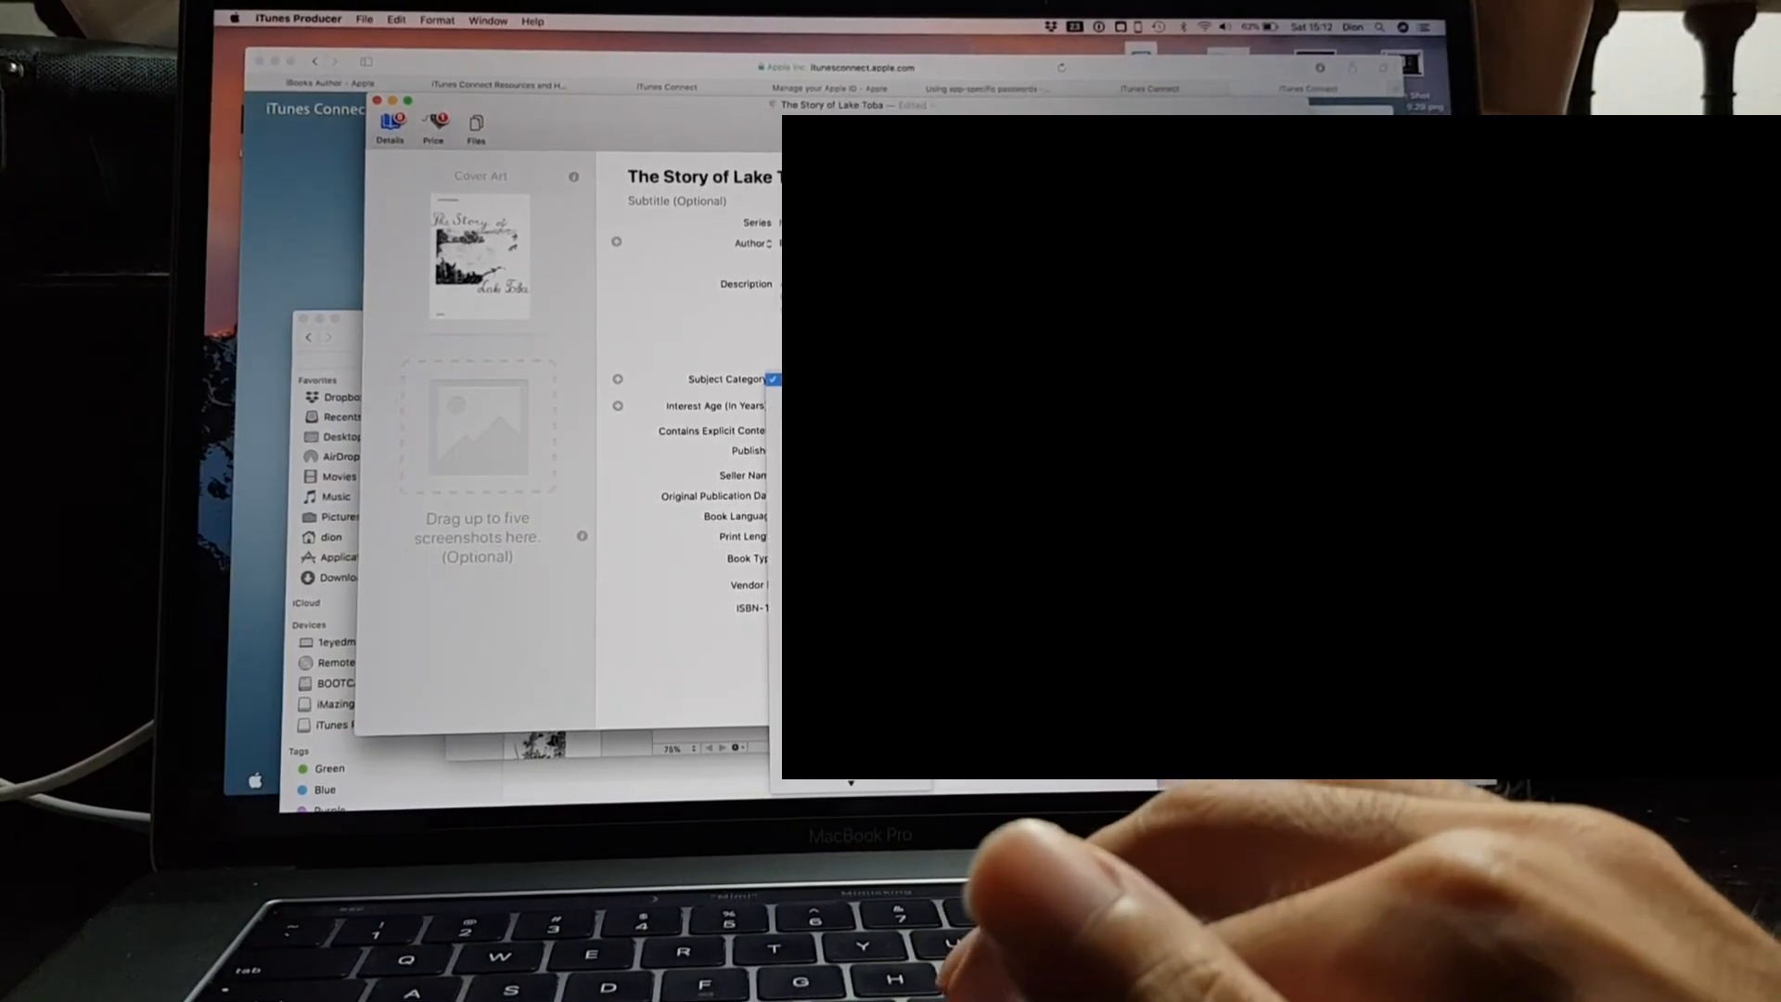
# Review the Price tab's territories and price tiers, then go back to Details
pyautogui.click(772, 377)
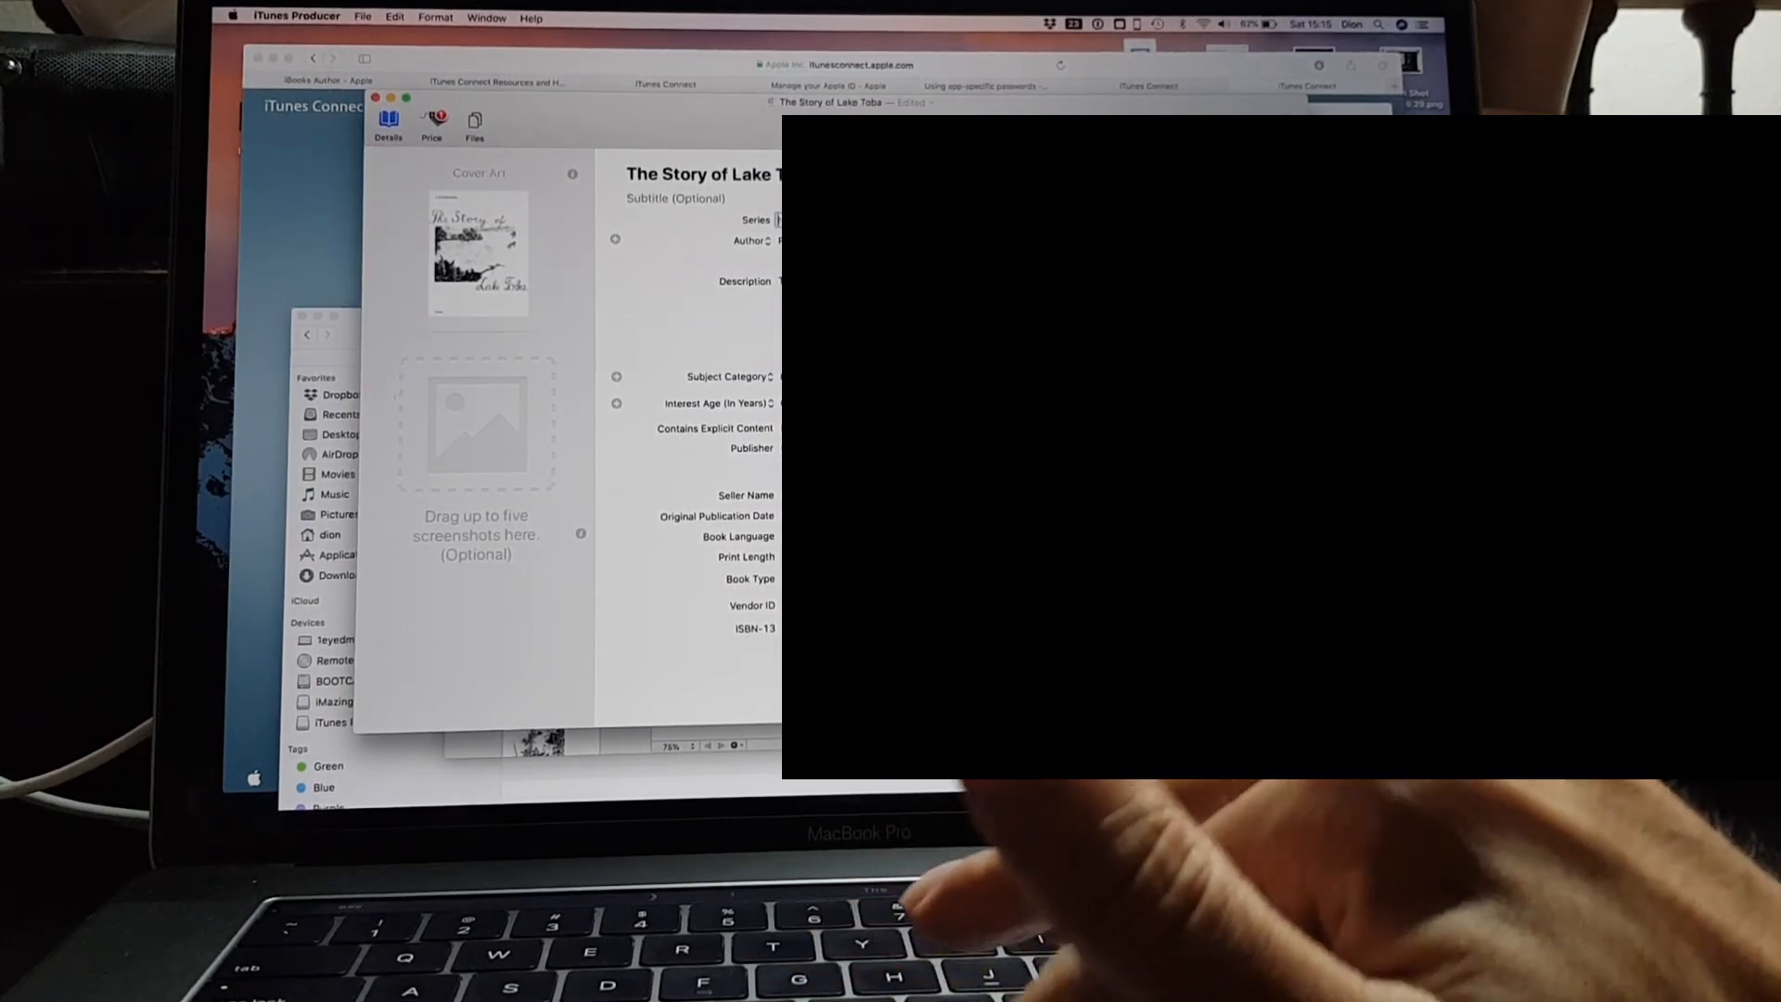
pyautogui.click(430, 124)
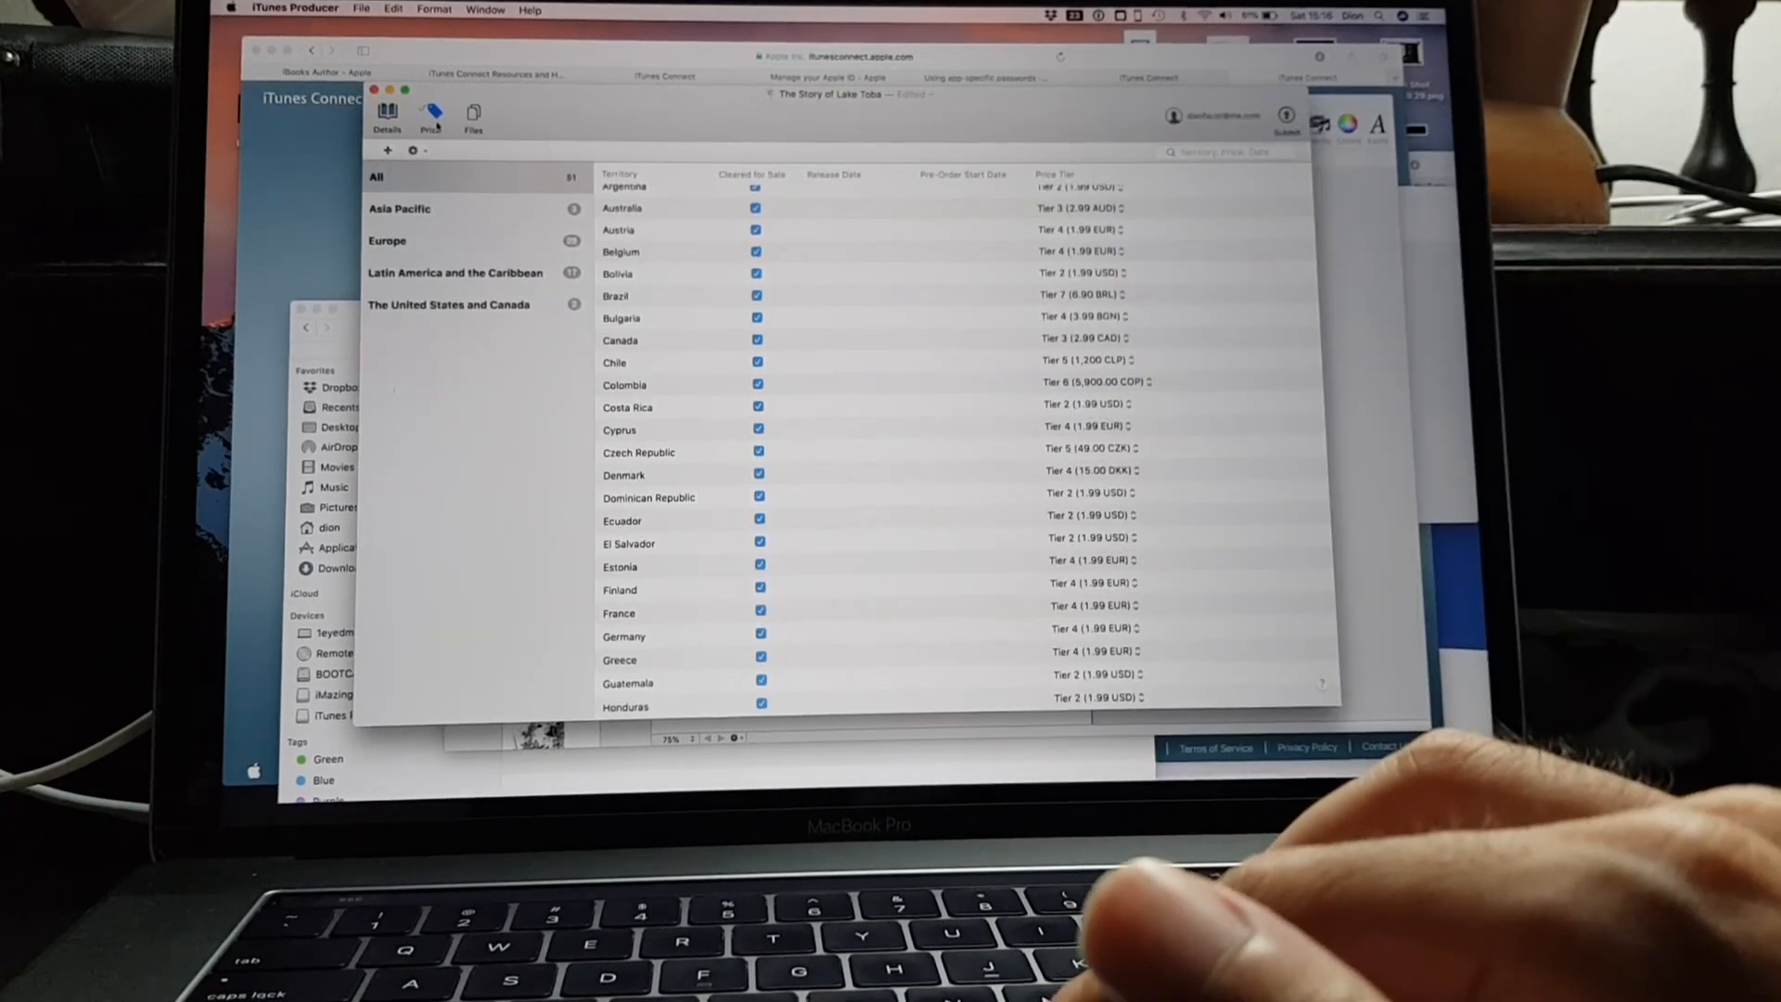
pyautogui.click(388, 119)
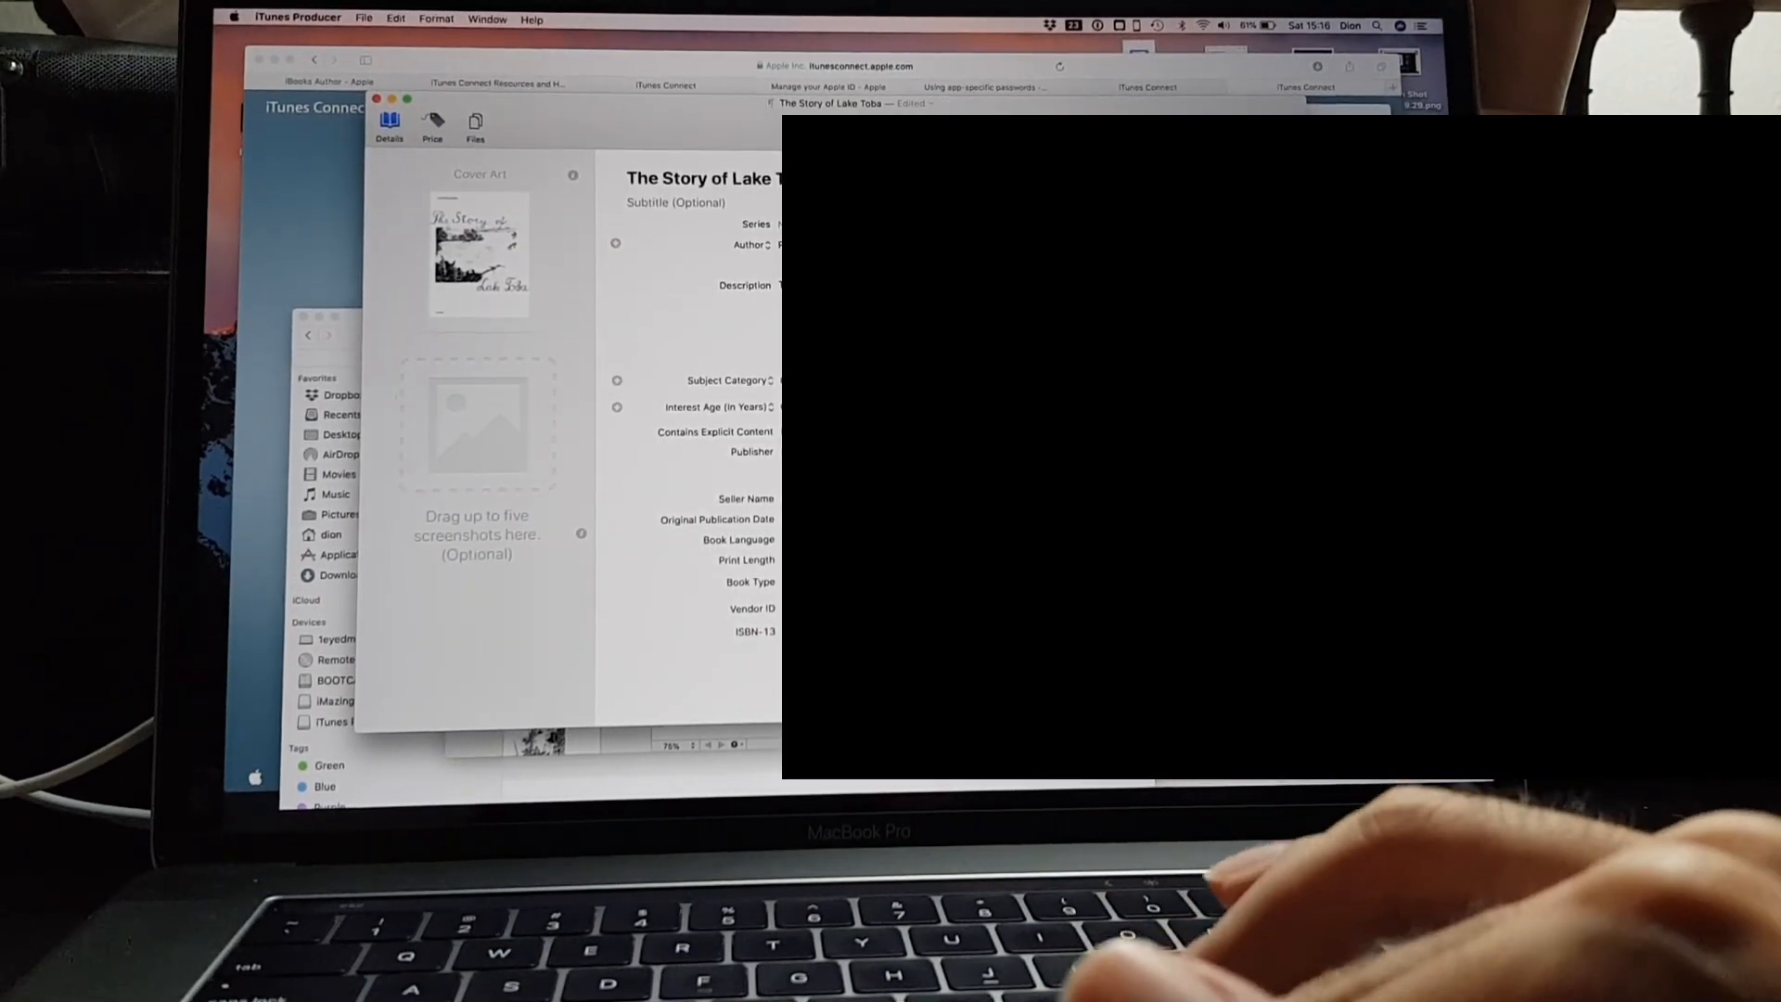